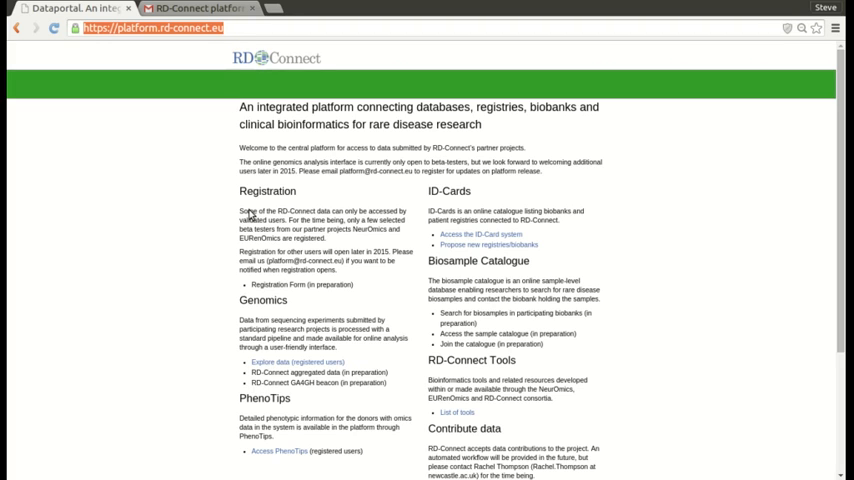
{"action": "mouse_move", "coordinate": [316, 316]}
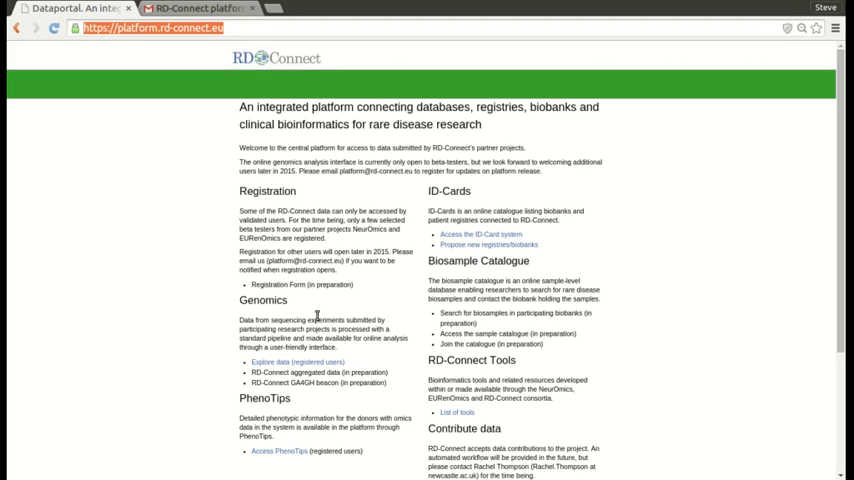
{"action": "mouse_move", "coordinate": [356, 380]}
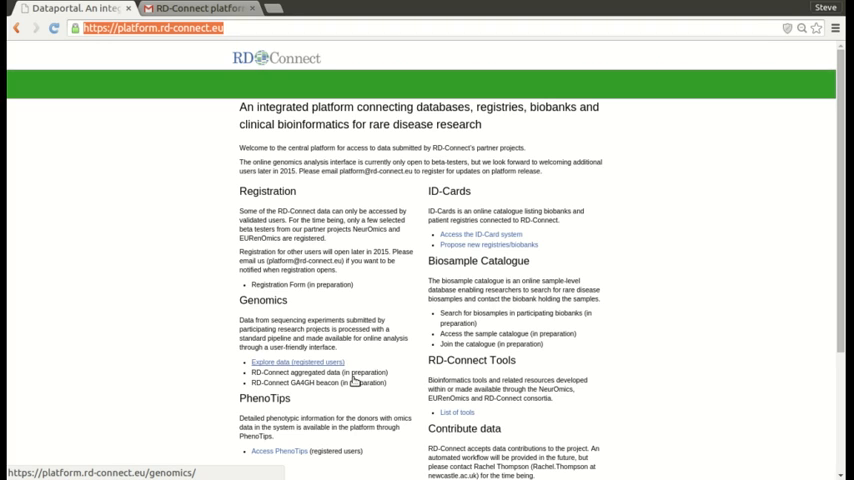
{"action": "left_click", "coordinate": [296, 362]}
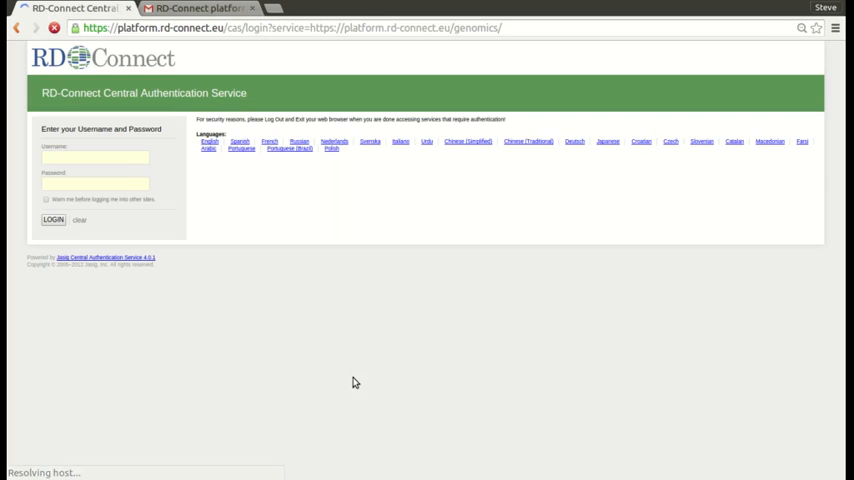
{"action": "left_click", "coordinate": [96, 156]}
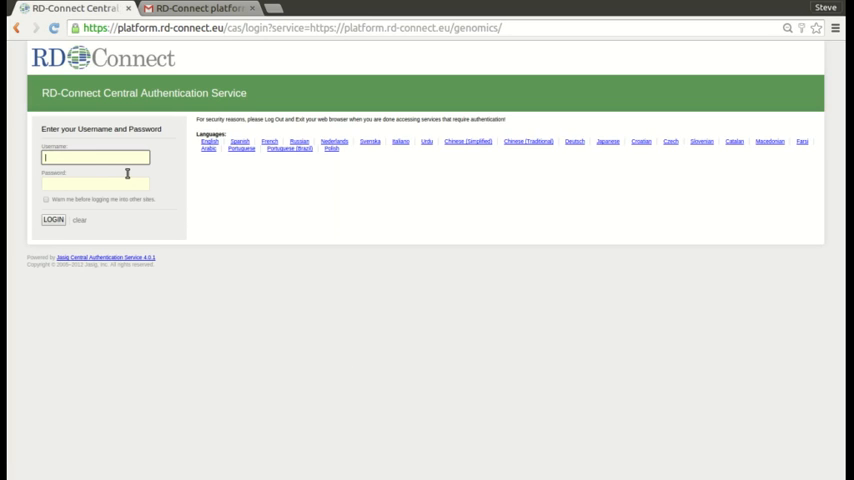
{"action": "type", "text": "s.laurie"}
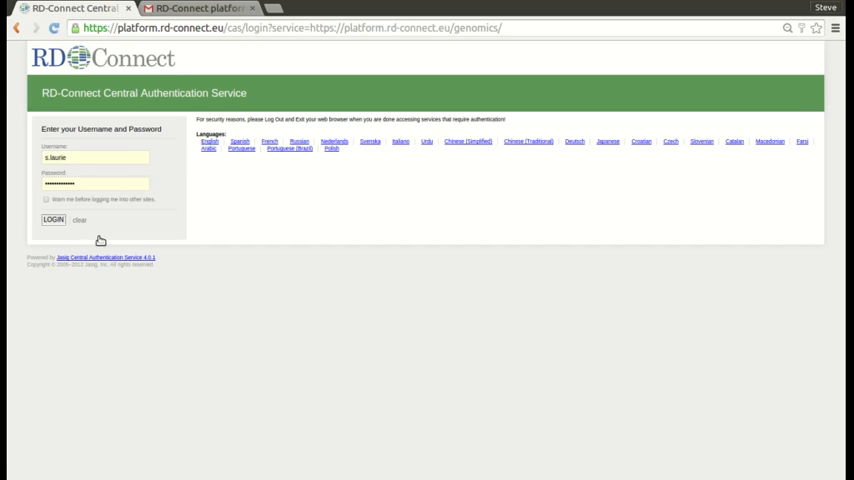
{"action": "left_click", "coordinate": [52, 220]}
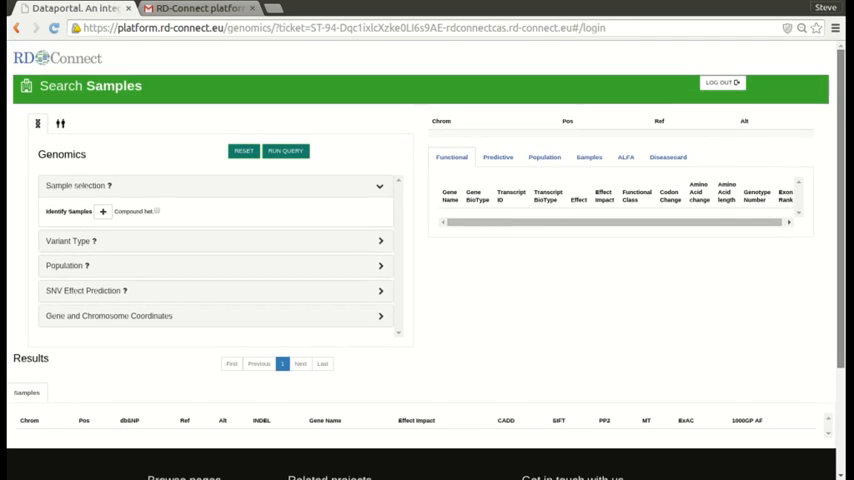
{"action": "mouse_move", "coordinate": [358, 280]}
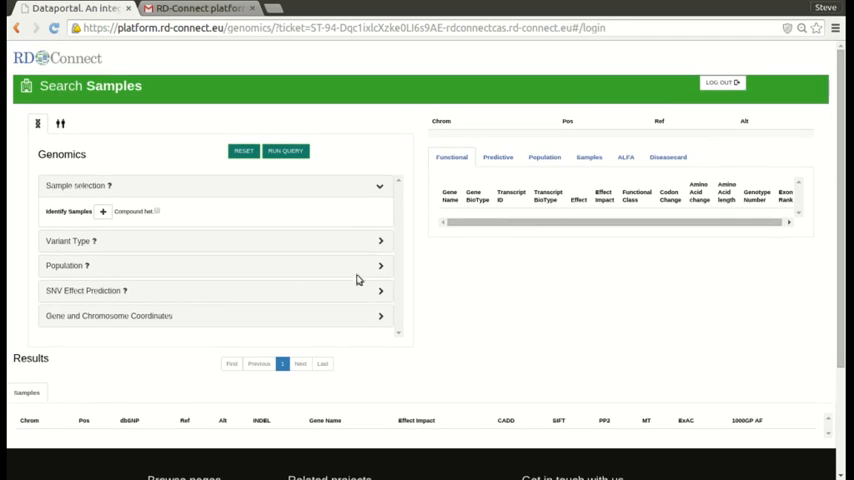
{"action": "mouse_move", "coordinate": [304, 270]}
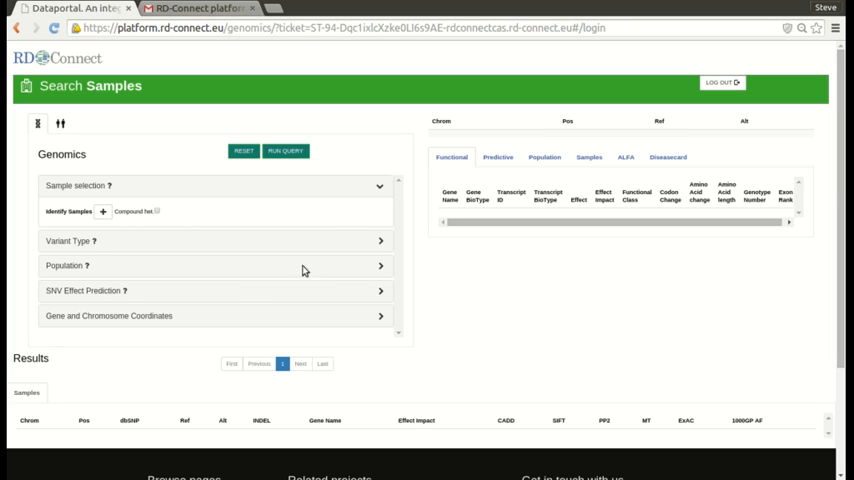
{"action": "mouse_move", "coordinate": [212, 292]}
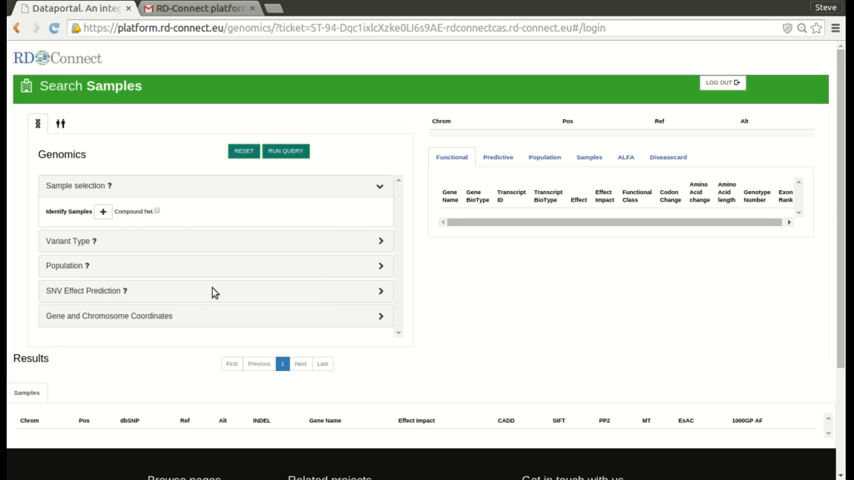
{"action": "mouse_move", "coordinate": [312, 370]}
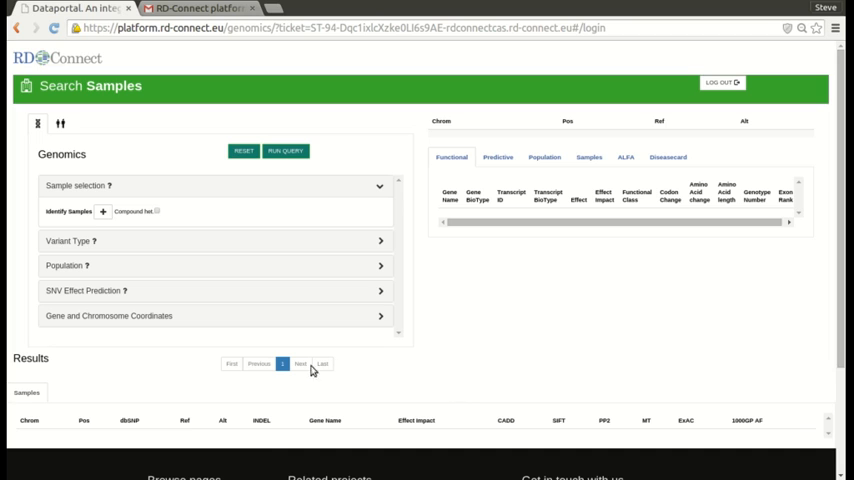
{"action": "mouse_move", "coordinate": [472, 376]}
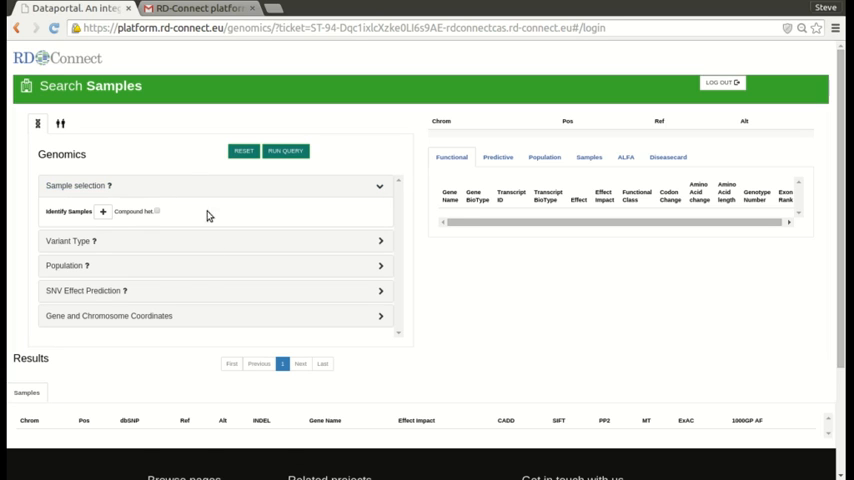
Add an affected sample under Identify Samples and begin its sample ID with 'E', keeping default quality thresholds.
{"action": "left_click", "coordinate": [104, 212]}
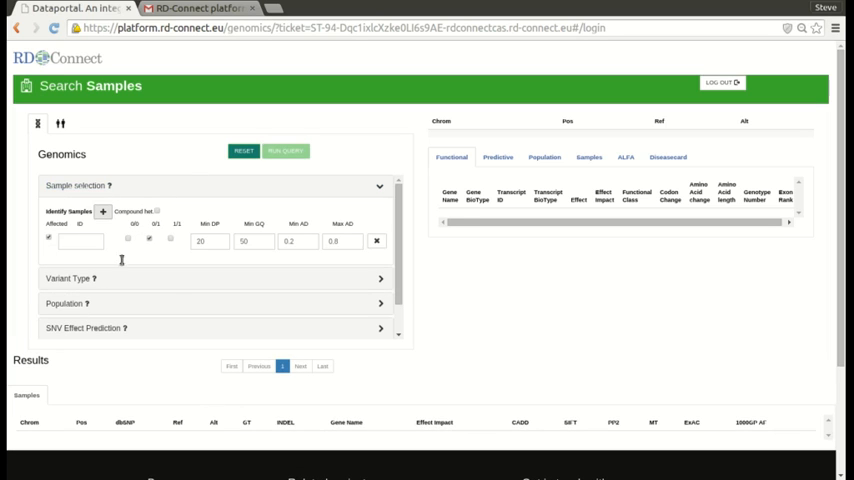
{"action": "left_click", "coordinate": [82, 240]}
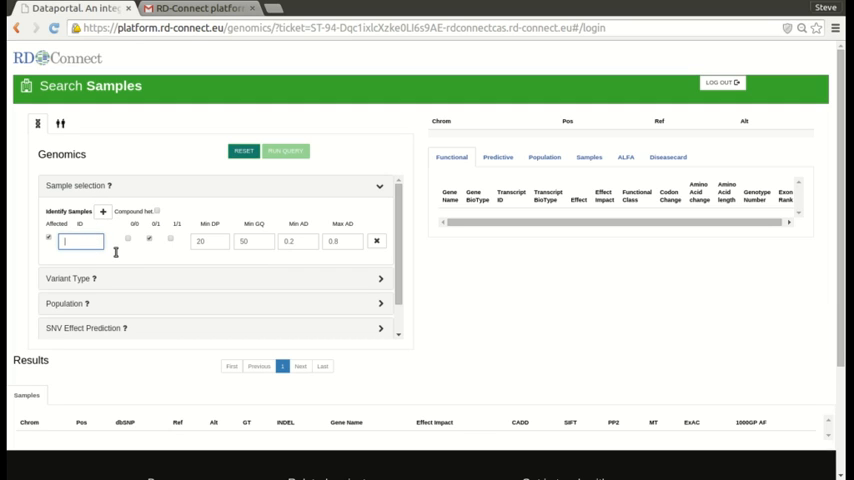
{"action": "type", "text": "E000010"}
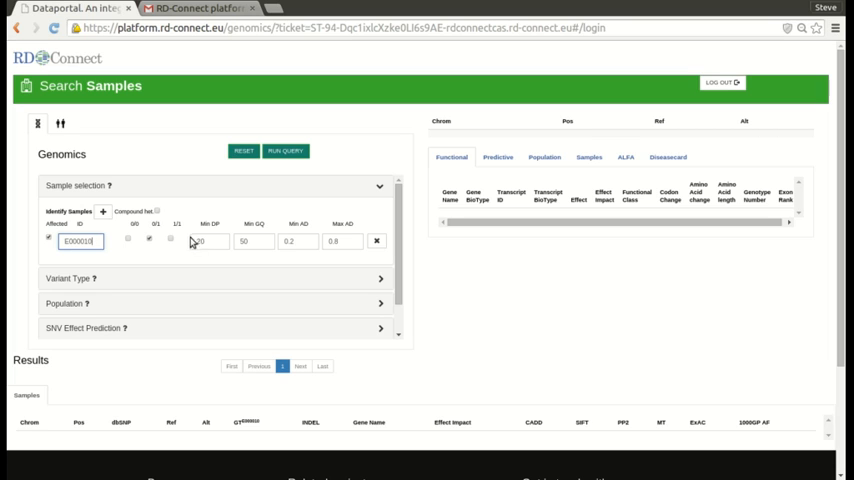
{"action": "mouse_move", "coordinate": [190, 240]}
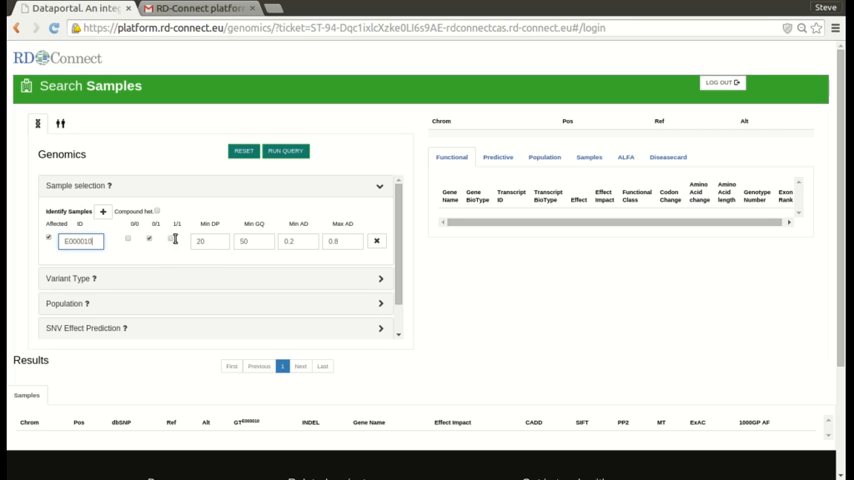
{"action": "mouse_move", "coordinate": [210, 240]}
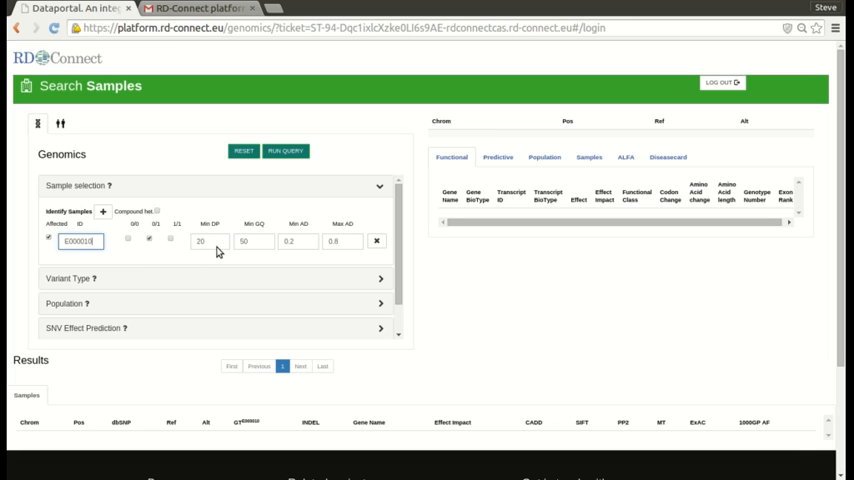
{"action": "mouse_move", "coordinate": [248, 264]}
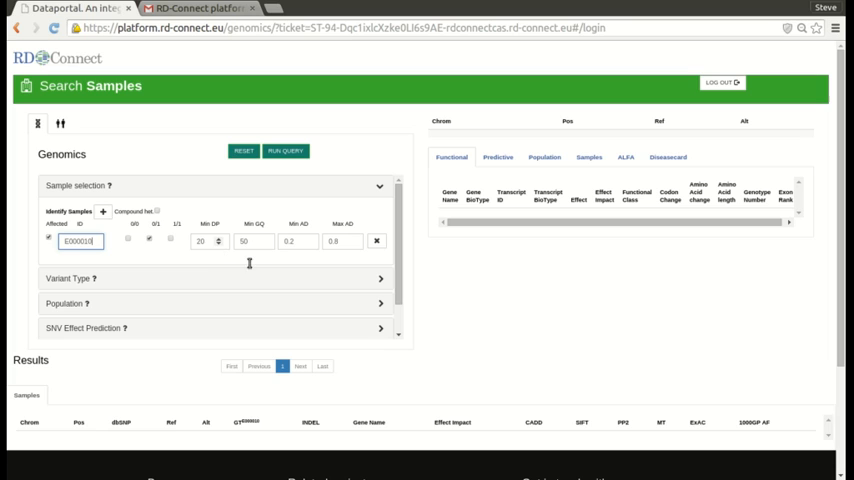
{"action": "mouse_move", "coordinate": [304, 262]}
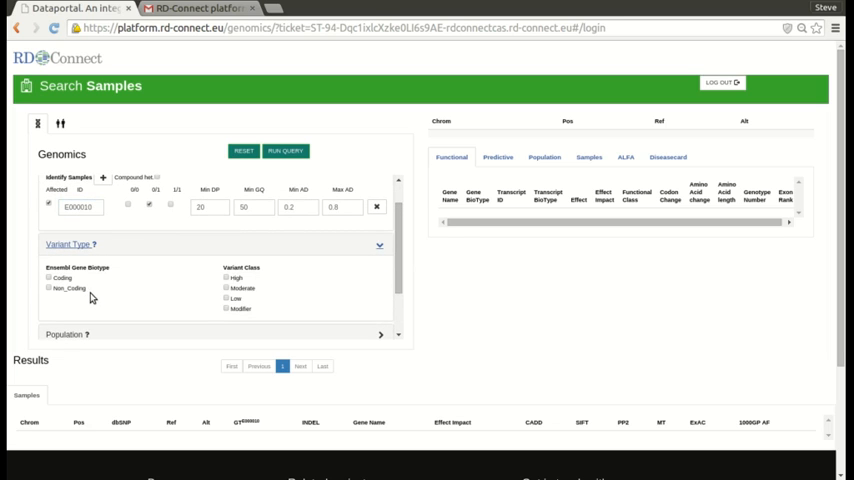
Limit Variant Type to Coding biotype with High and Moderate variant classes.
{"action": "left_click", "coordinate": [48, 288]}
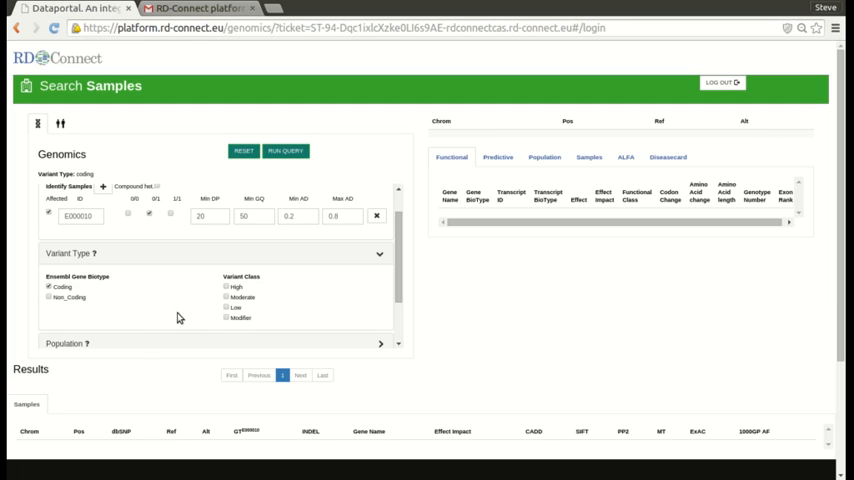
{"action": "mouse_move", "coordinate": [276, 300]}
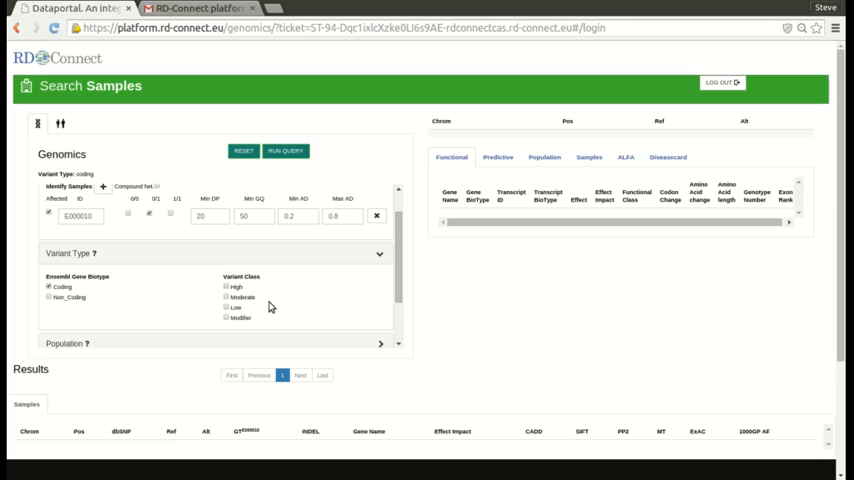
{"action": "left_click", "coordinate": [226, 288]}
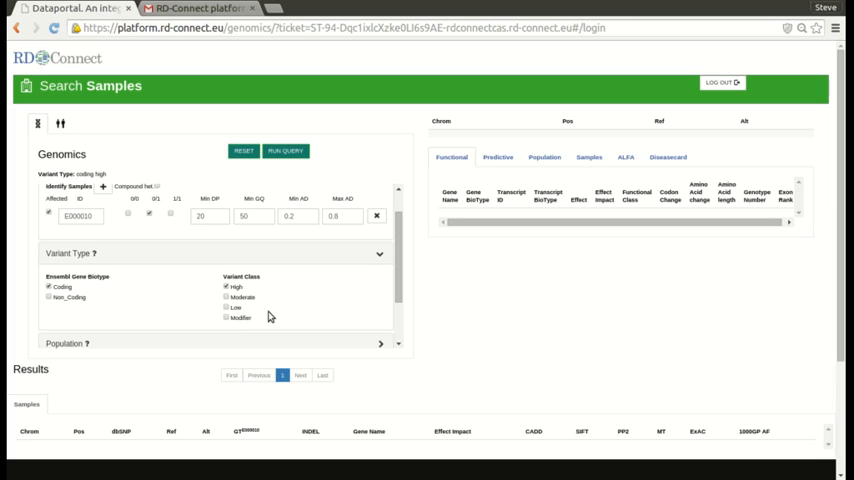
{"action": "left_click", "coordinate": [226, 284]}
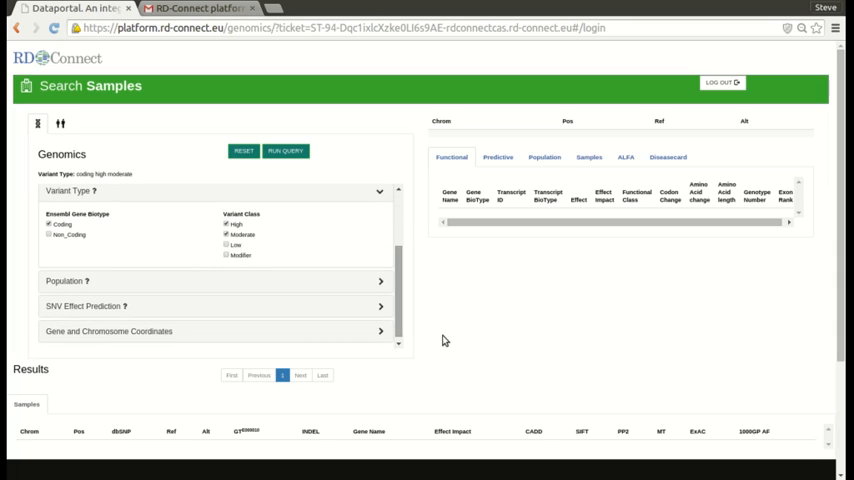
{"action": "mouse_move", "coordinate": [458, 308]}
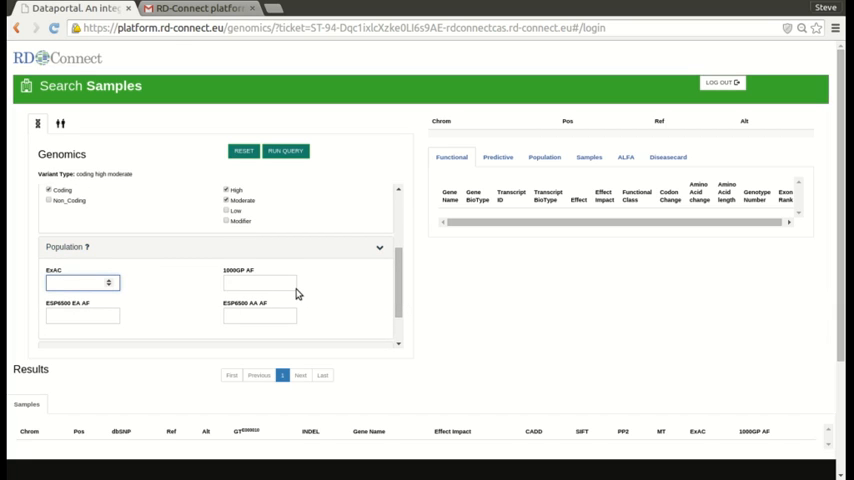
Enter the 0.05 allele frequency cap in the Population filter boxes.
{"action": "type", "text": "0.05"}
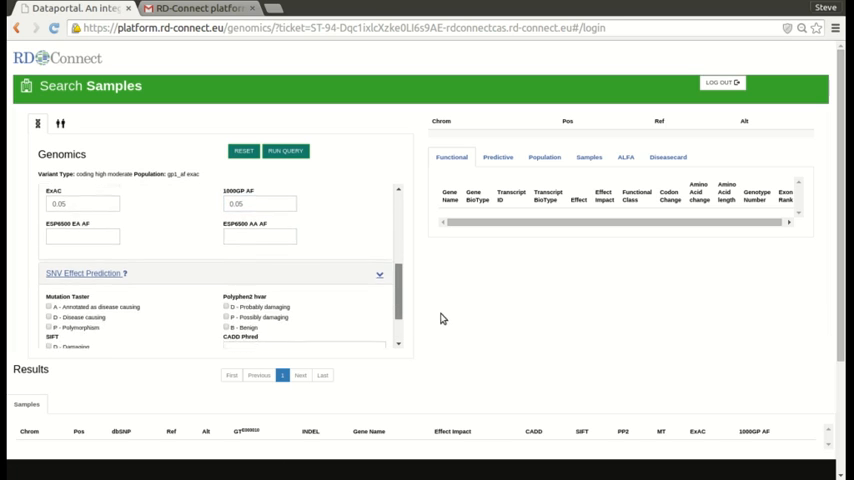
Require disease-causing Mutation Taster and damaging SIFT predictions in SNV Effect Prediction.
{"action": "scroll", "scroll_direction": "down", "scroll_amount": 3}
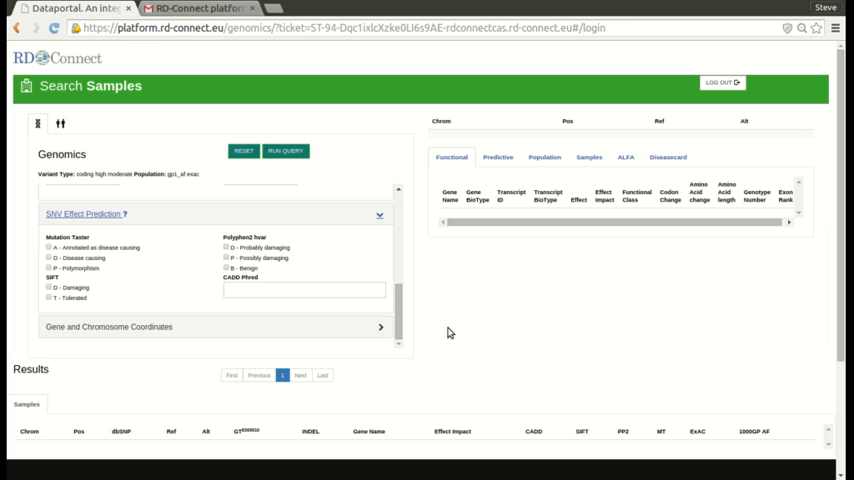
{"action": "mouse_move", "coordinate": [438, 328]}
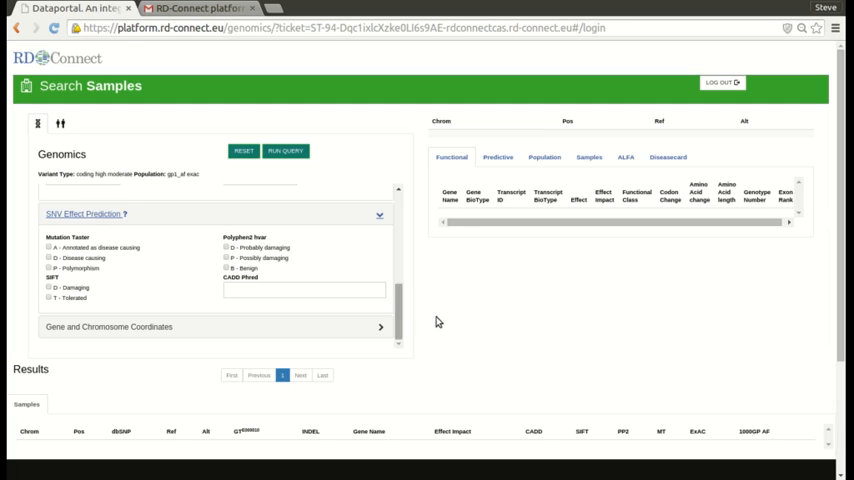
{"action": "mouse_move", "coordinate": [144, 288]}
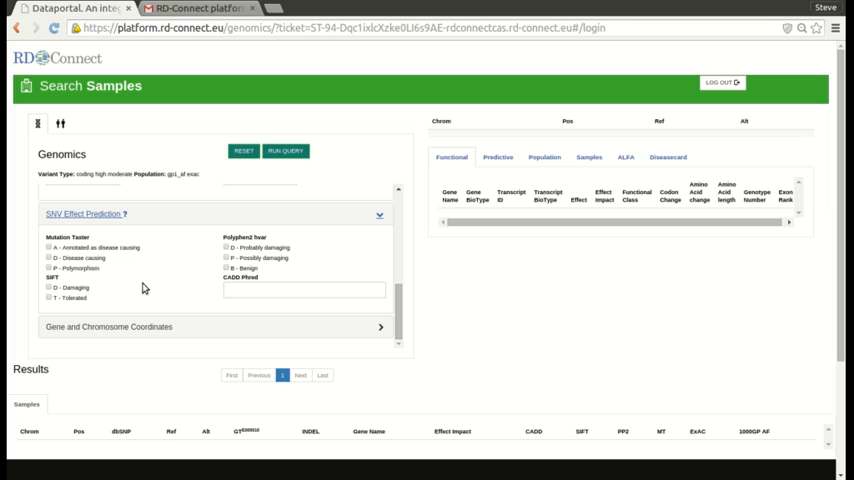
{"action": "left_click", "coordinate": [48, 258]}
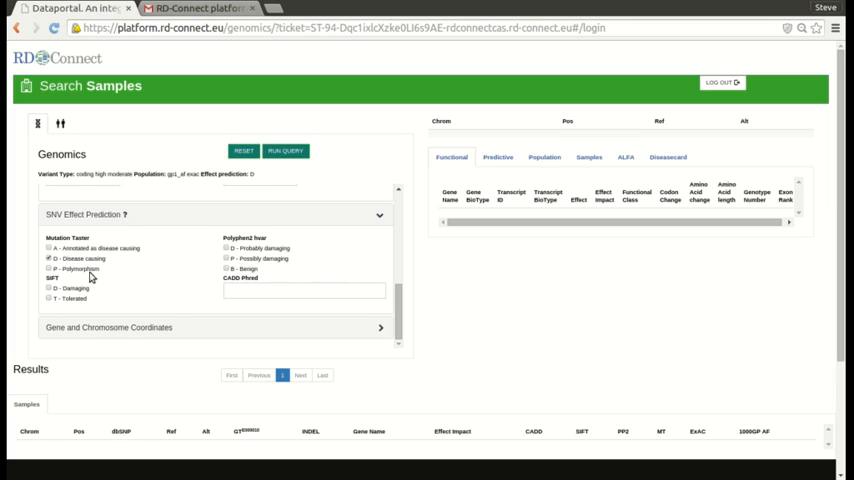
{"action": "left_click", "coordinate": [226, 248]}
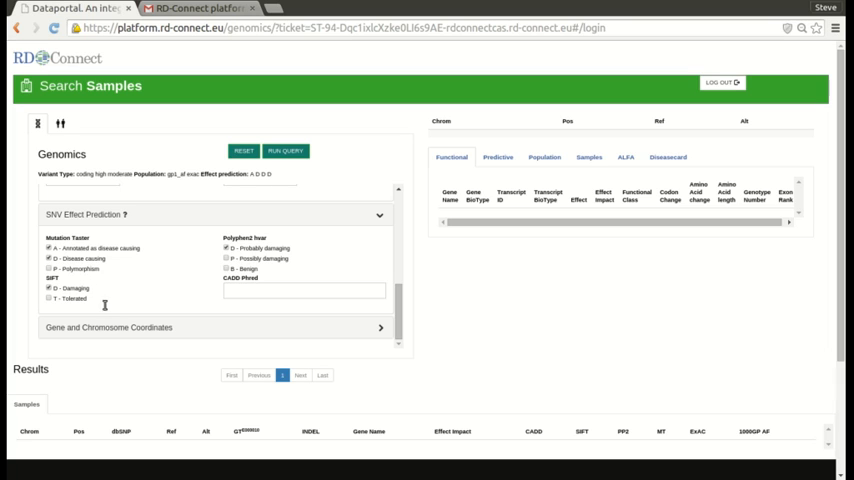
{"action": "mouse_move", "coordinate": [318, 282]}
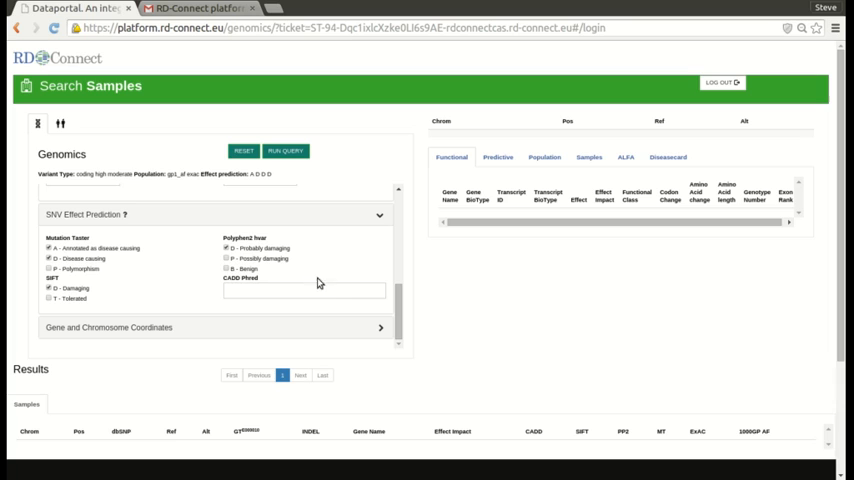
{"action": "mouse_move", "coordinate": [368, 292]}
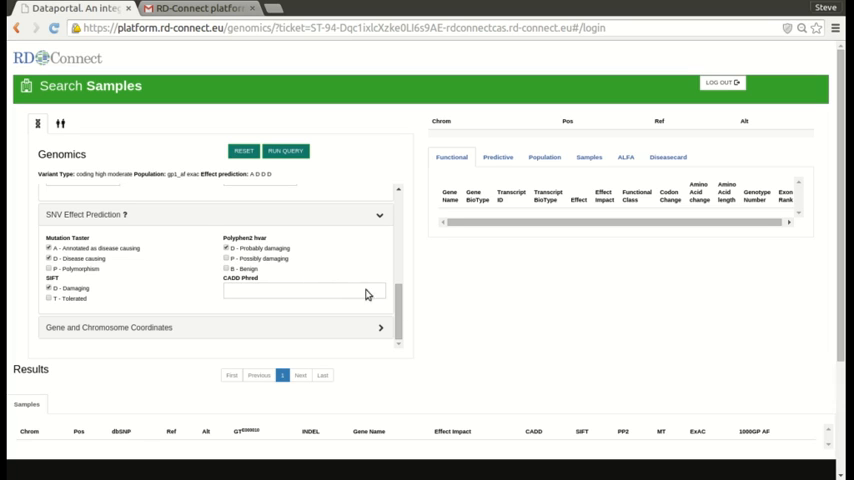
{"action": "mouse_move", "coordinate": [388, 318]}
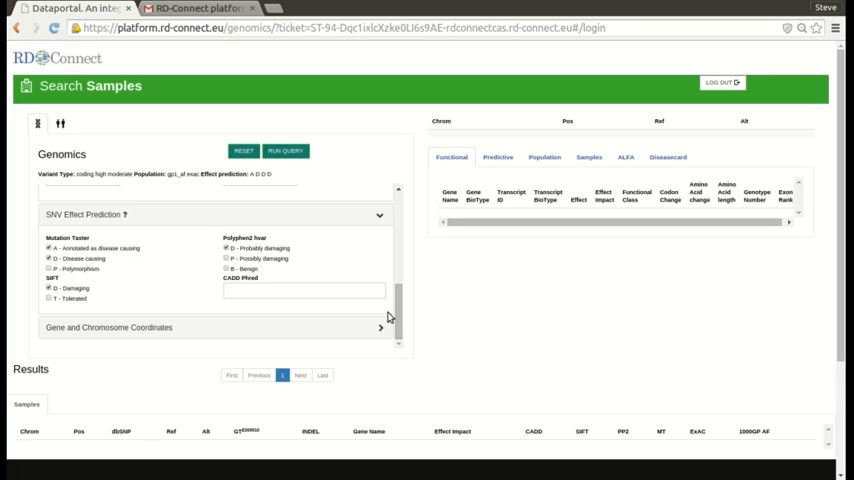
{"action": "mouse_move", "coordinate": [412, 324]}
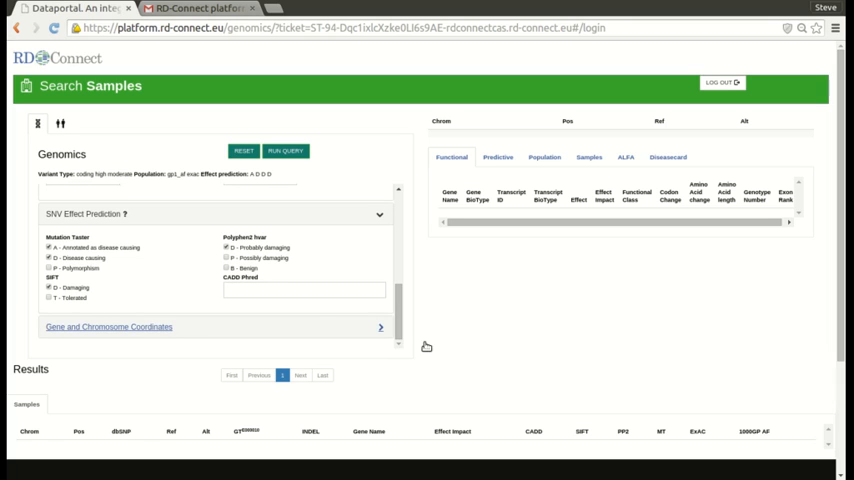
{"action": "mouse_move", "coordinate": [472, 310]}
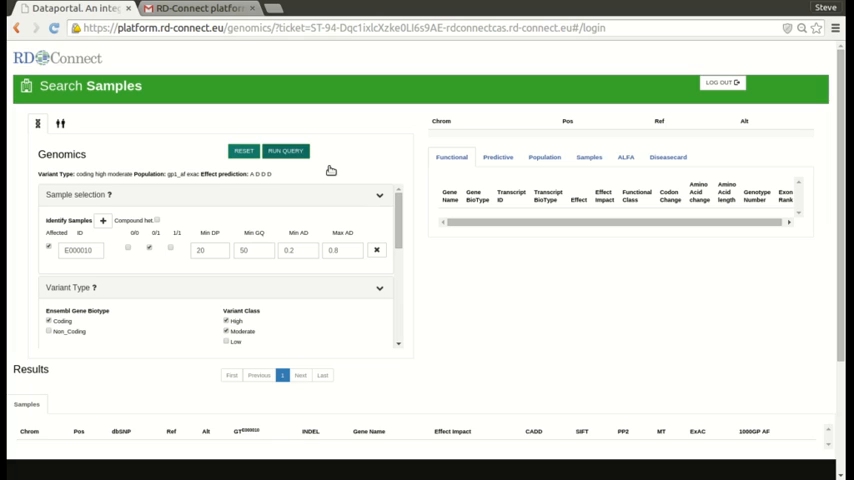
Run the query returning 626 variants and move to page 3 of the results.
{"action": "left_click", "coordinate": [286, 152]}
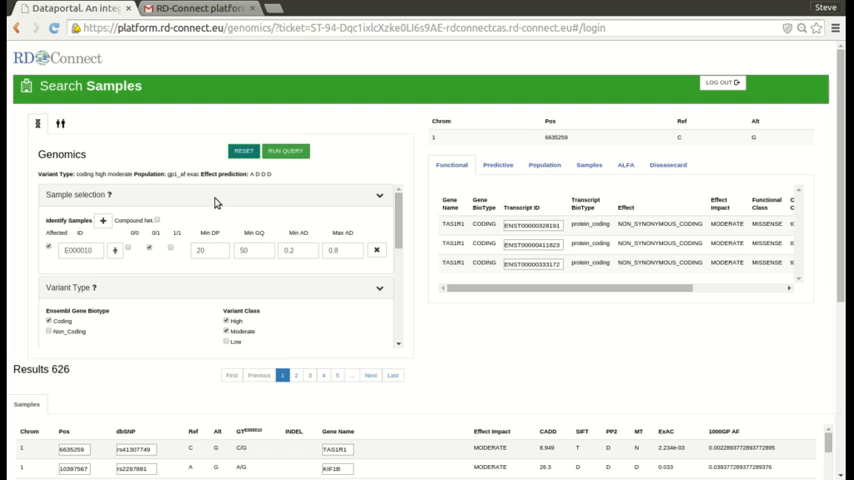
{"action": "mouse_move", "coordinate": [258, 200]}
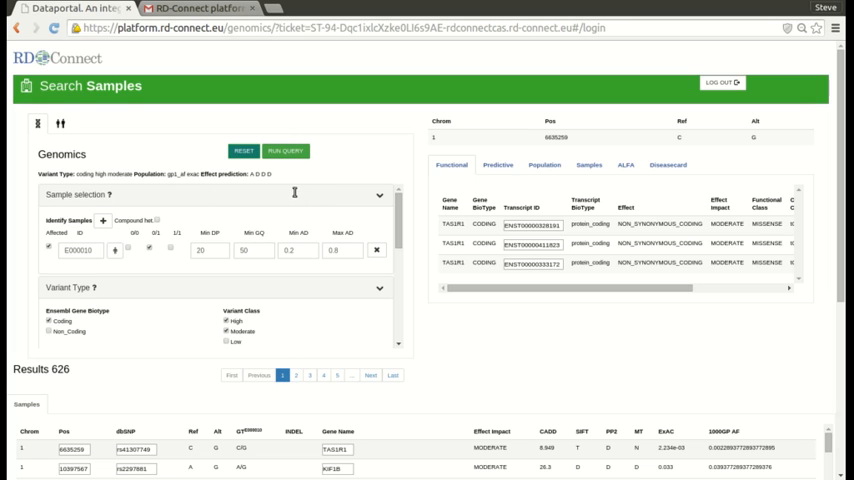
{"action": "mouse_move", "coordinate": [352, 208]}
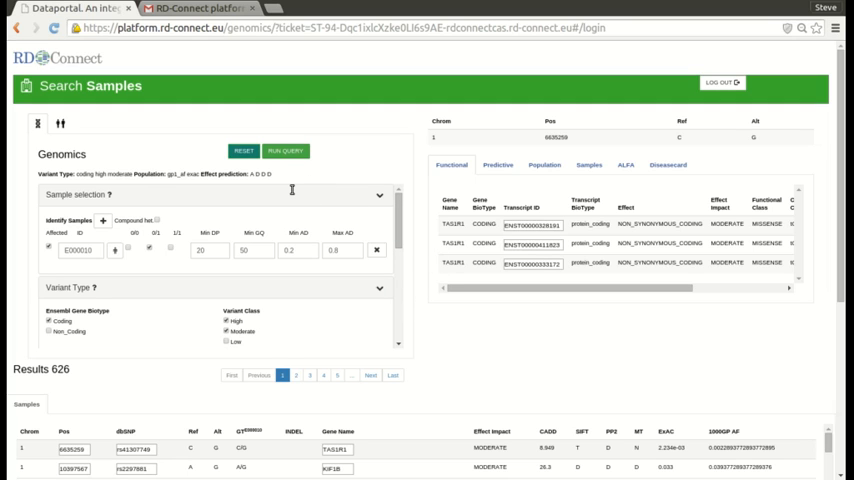
{"action": "mouse_move", "coordinate": [444, 256]}
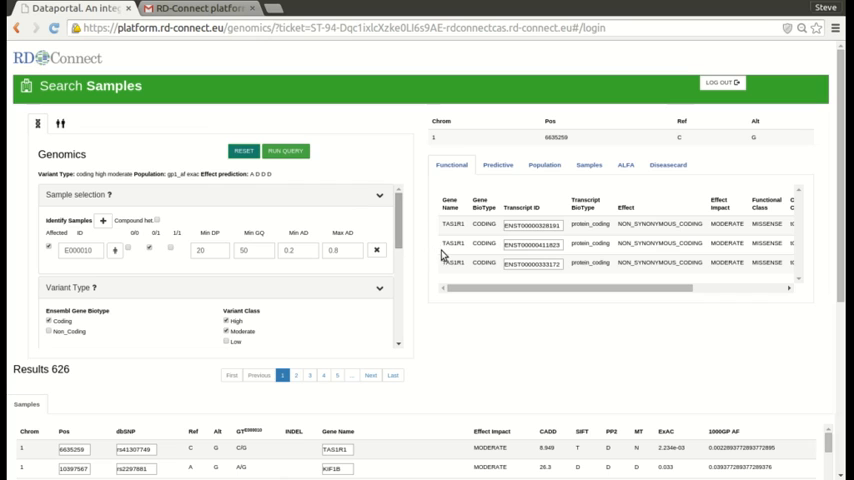
{"action": "mouse_move", "coordinate": [412, 258]}
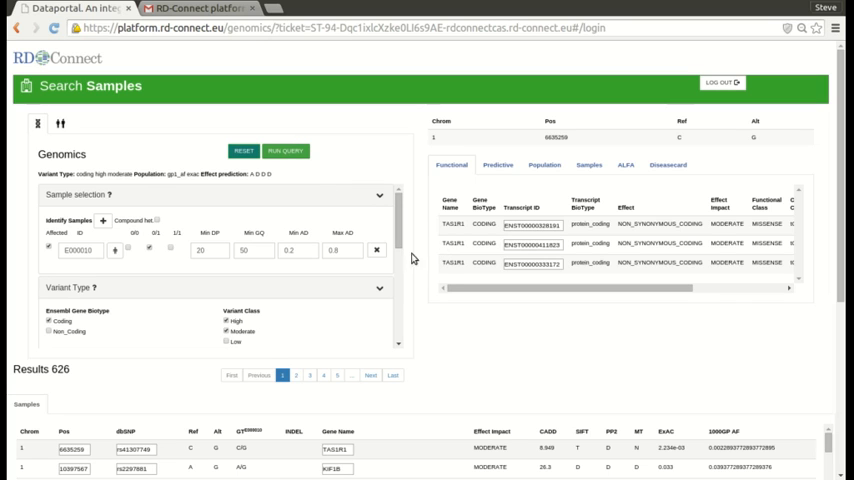
{"action": "scroll", "scroll_direction": "down", "scroll_amount": 3}
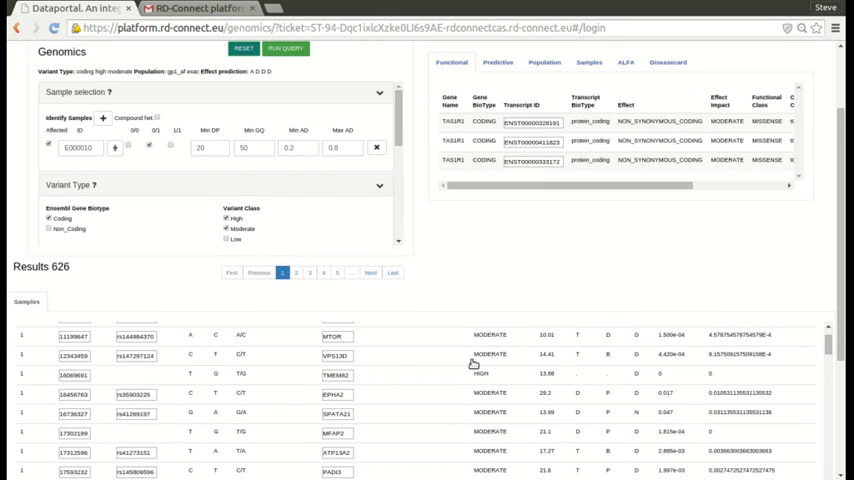
{"action": "scroll", "scroll_direction": "down", "scroll_amount": 3}
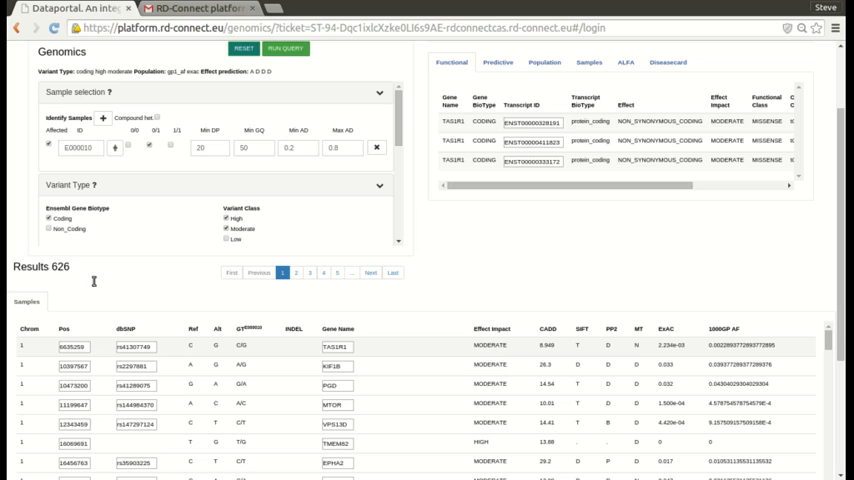
{"action": "mouse_move", "coordinate": [92, 280]}
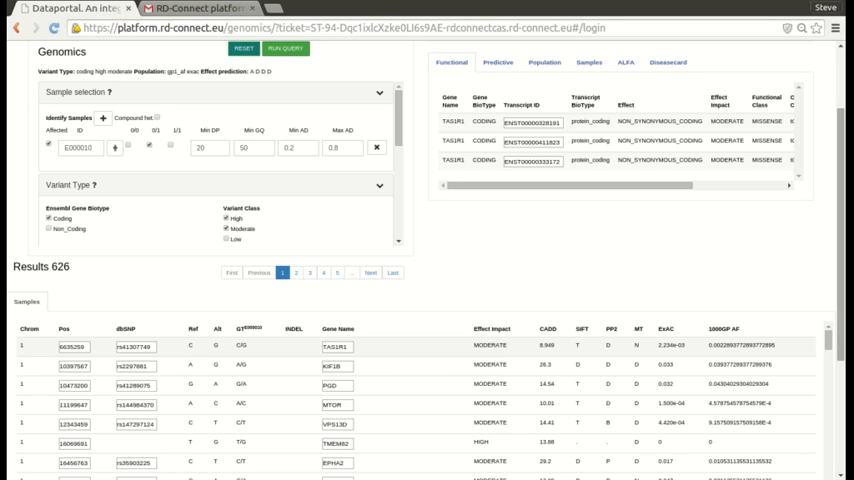
{"action": "scroll", "scroll_direction": "down", "scroll_amount": 3}
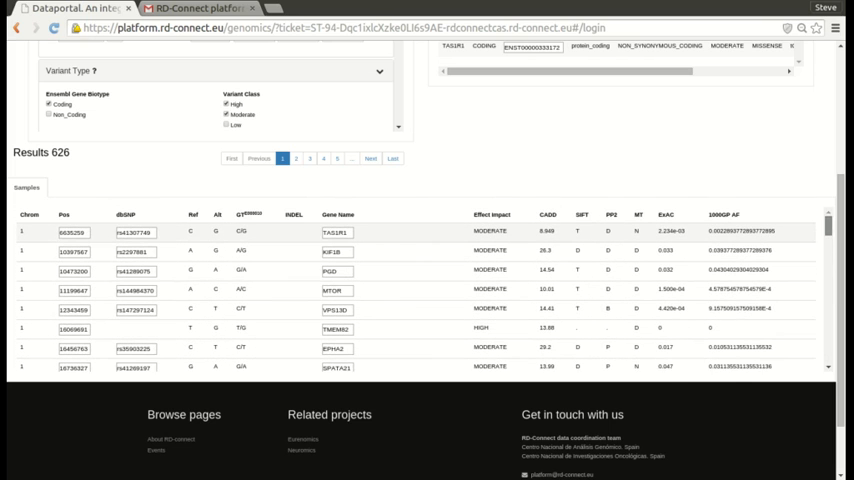
{"action": "left_click", "coordinate": [310, 216]}
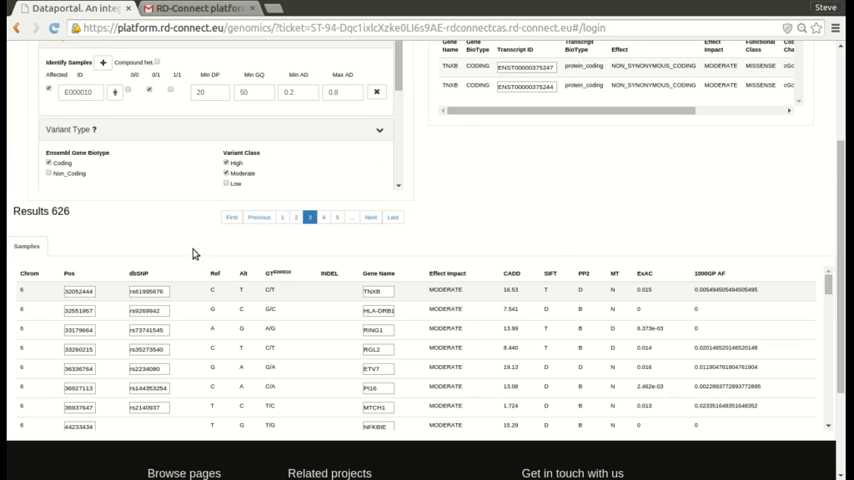
{"action": "mouse_move", "coordinate": [352, 244]}
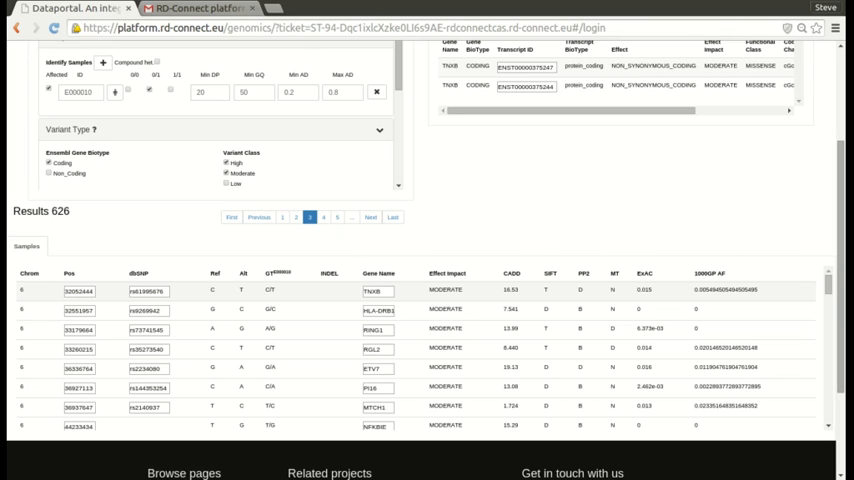
{"action": "mouse_move", "coordinate": [420, 272]}
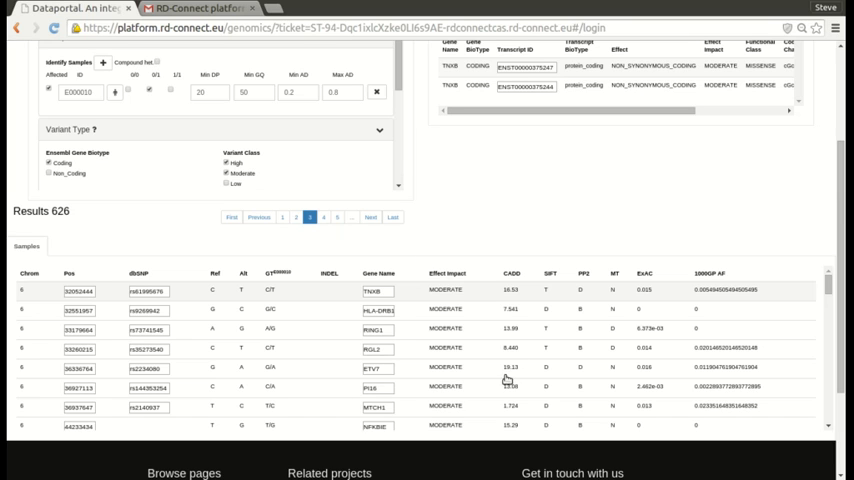
{"action": "mouse_move", "coordinate": [118, 320]}
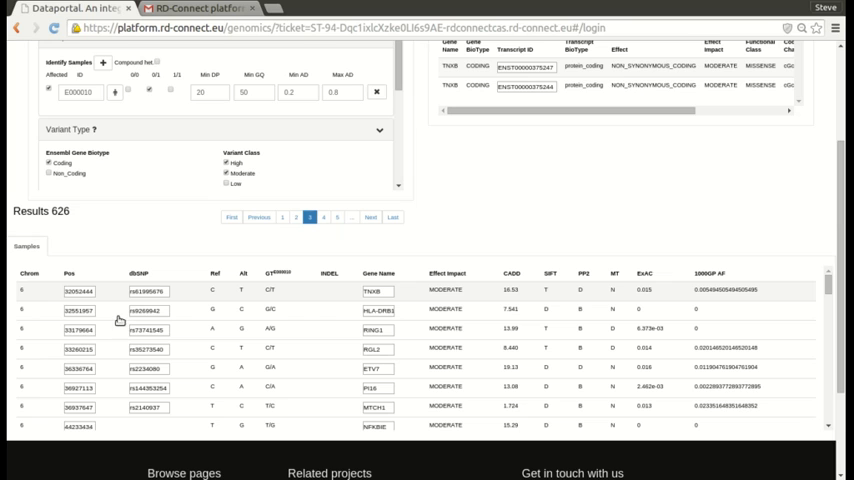
Select the first variant row to load its Functional annotation details.
{"action": "left_click", "coordinate": [80, 292]}
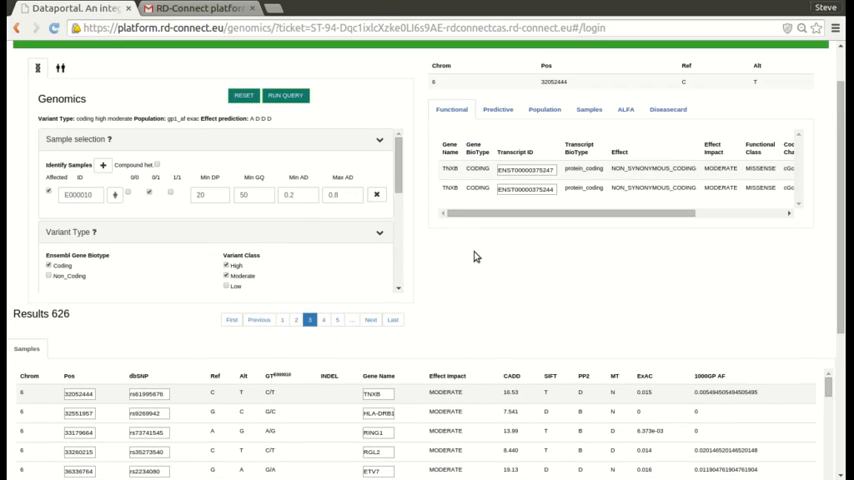
{"action": "mouse_move", "coordinate": [546, 160]}
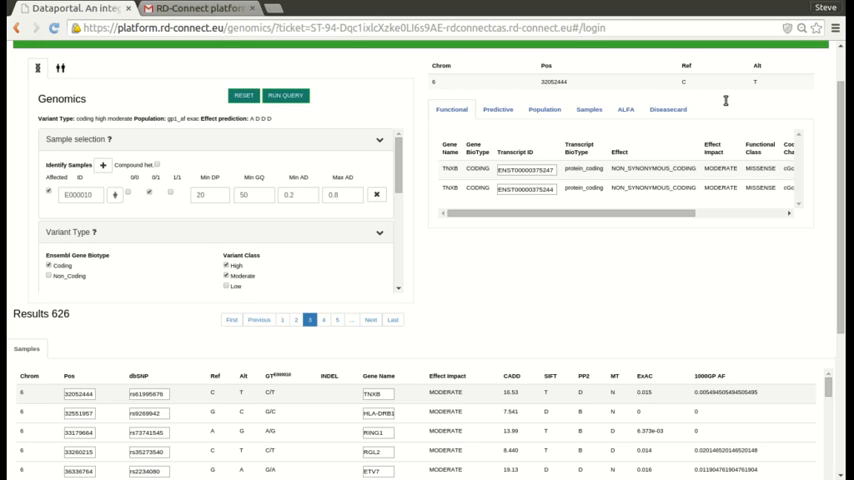
{"action": "mouse_move", "coordinate": [796, 106]}
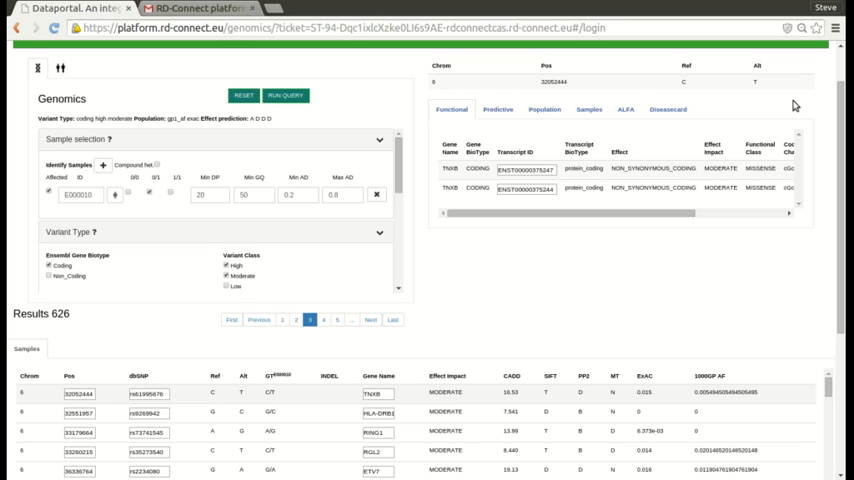
{"action": "mouse_move", "coordinate": [484, 178]}
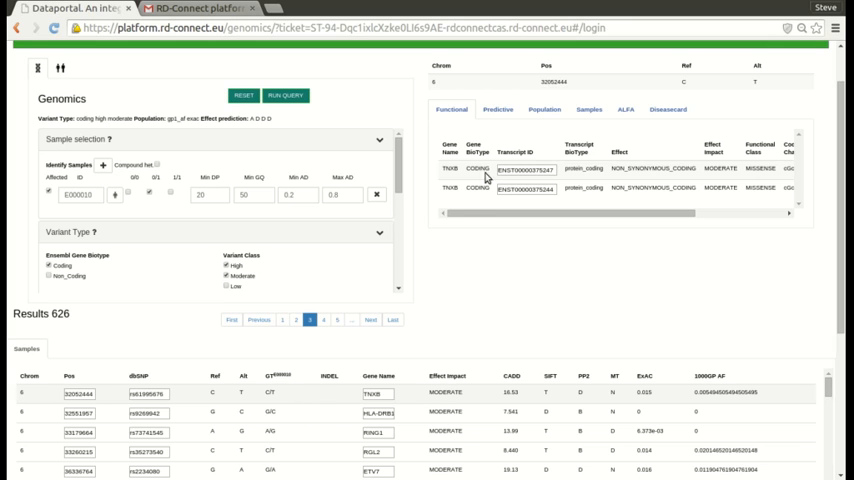
Show the variant's Samples details with genotype, read depth and quality.
{"action": "left_click", "coordinate": [588, 108]}
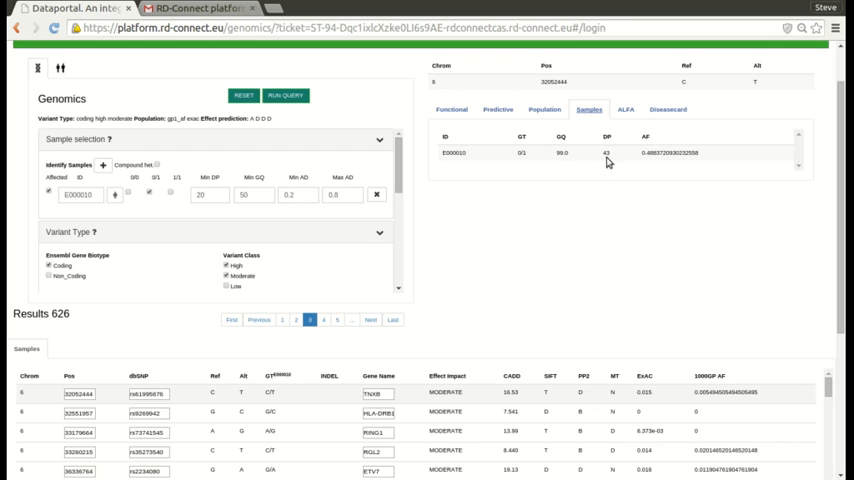
{"action": "mouse_move", "coordinate": [636, 188]}
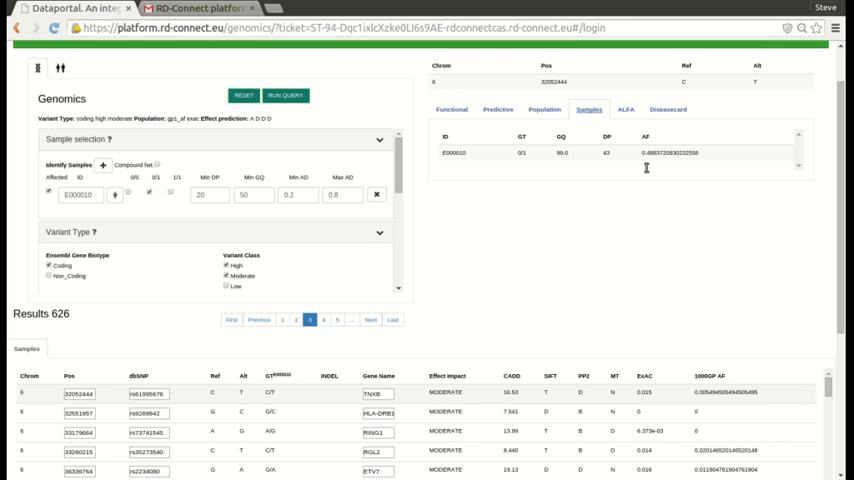
{"action": "mouse_move", "coordinate": [690, 152]}
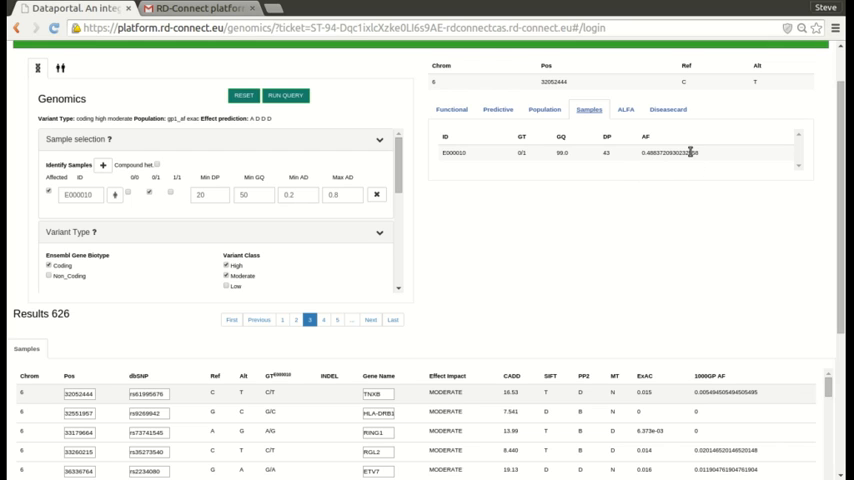
{"action": "mouse_move", "coordinate": [672, 172]}
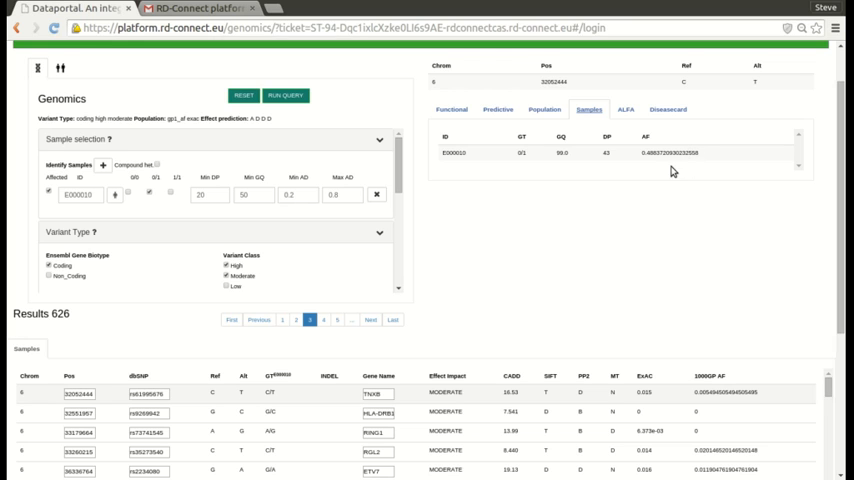
{"action": "mouse_move", "coordinate": [672, 170]}
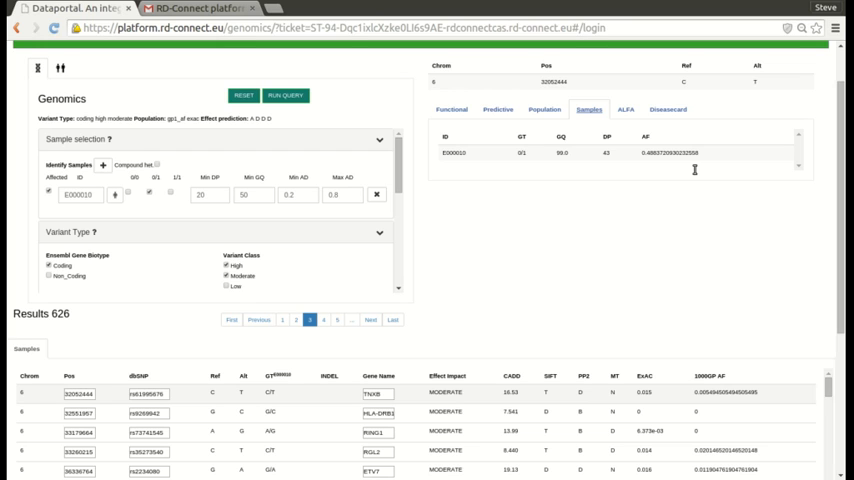
{"action": "mouse_move", "coordinate": [700, 186]}
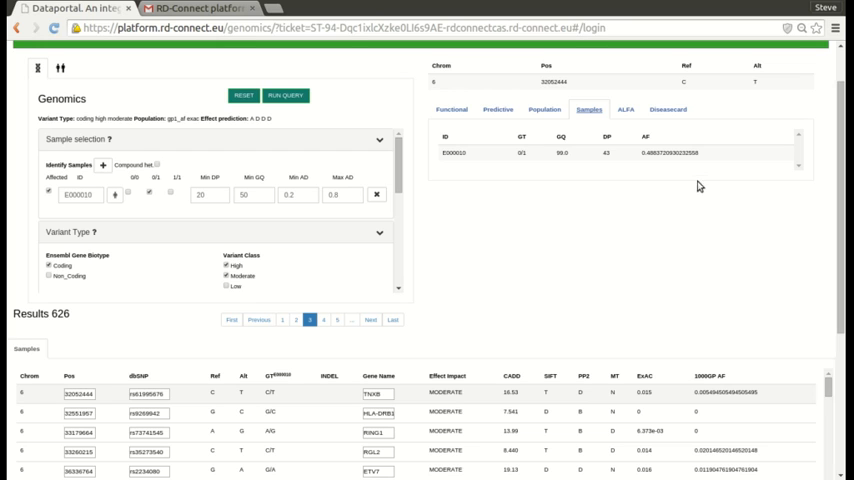
{"action": "mouse_move", "coordinate": [696, 172]}
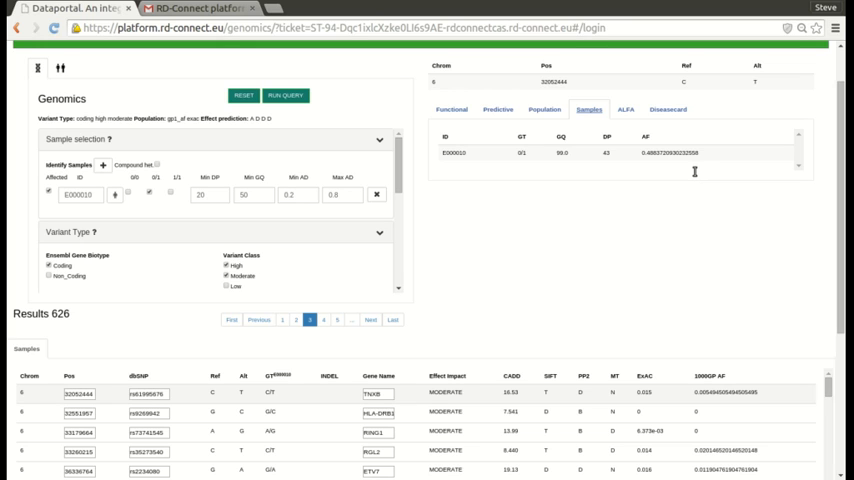
{"action": "mouse_move", "coordinate": [592, 184]}
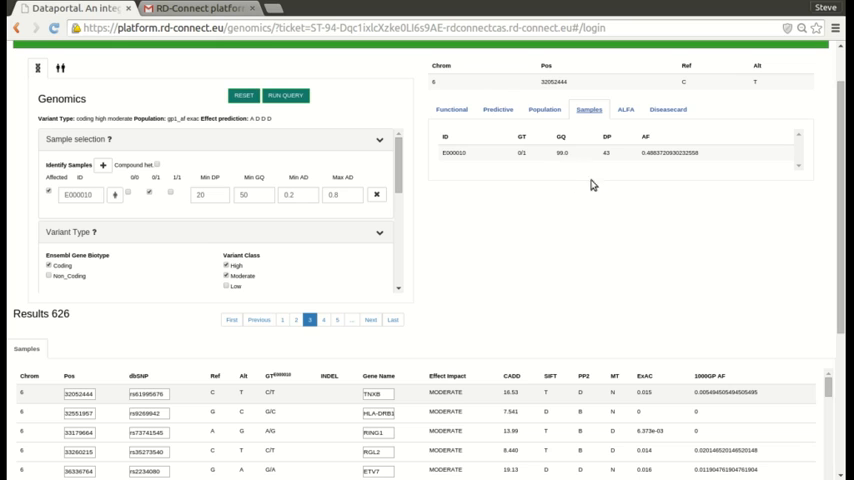
{"action": "mouse_move", "coordinate": [528, 156]}
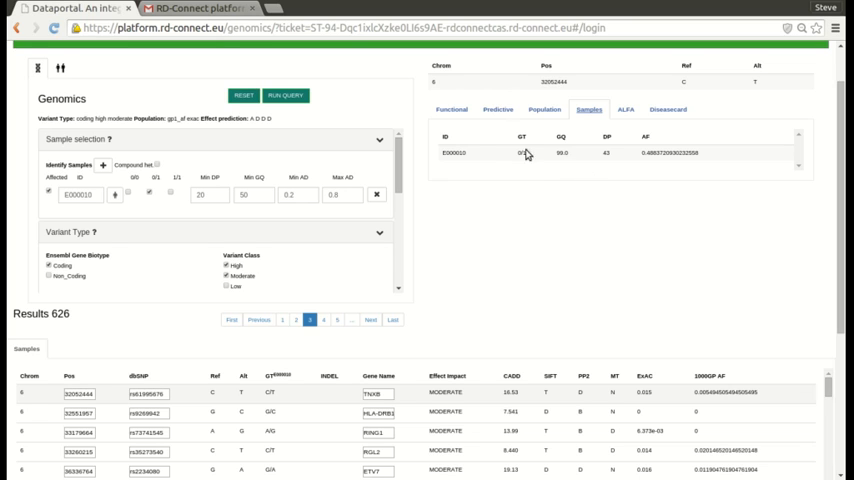
Show the variant's Functional transcript annotation including effect and amino acid change.
{"action": "left_click", "coordinate": [452, 110]}
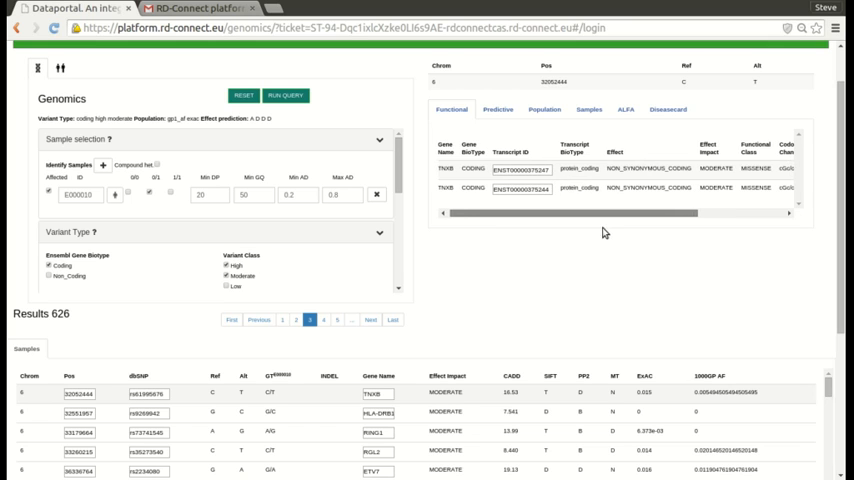
{"action": "scroll", "scroll_direction": "right", "scroll_amount": 3}
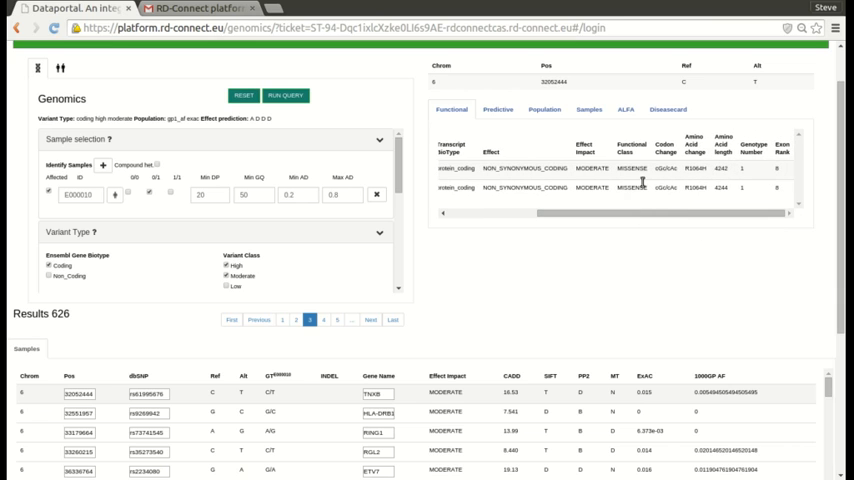
{"action": "mouse_move", "coordinate": [744, 204]}
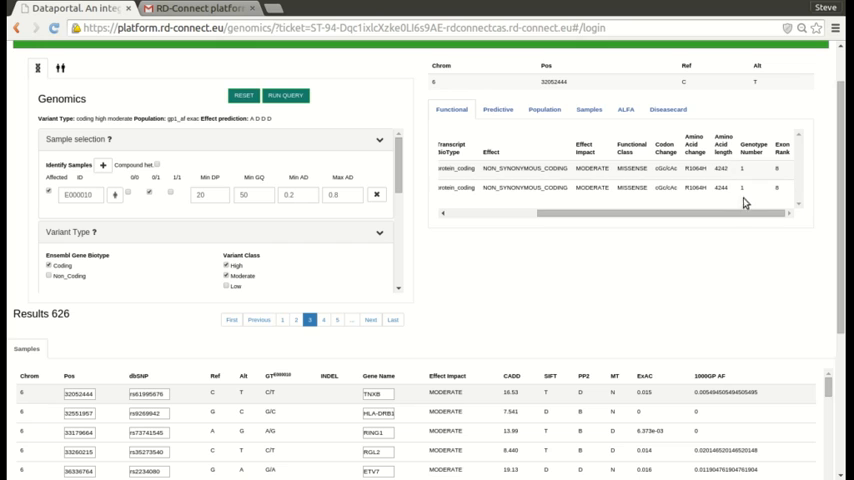
{"action": "mouse_move", "coordinate": [732, 192]}
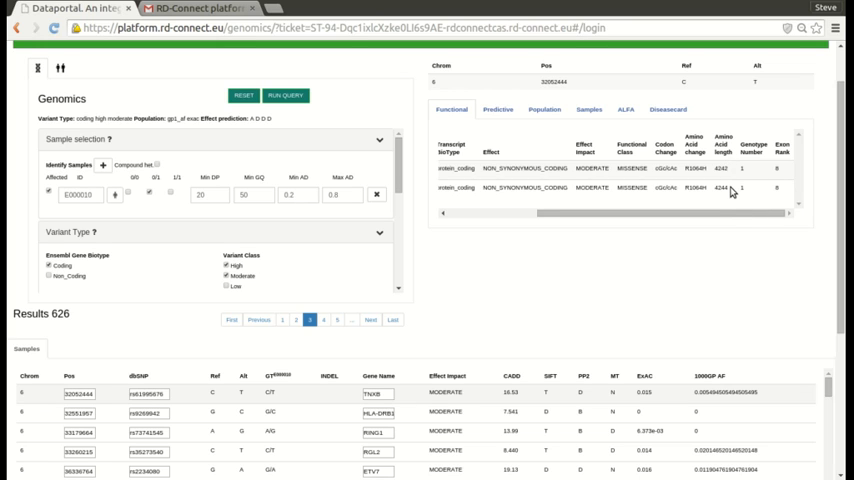
{"action": "mouse_move", "coordinate": [752, 194]}
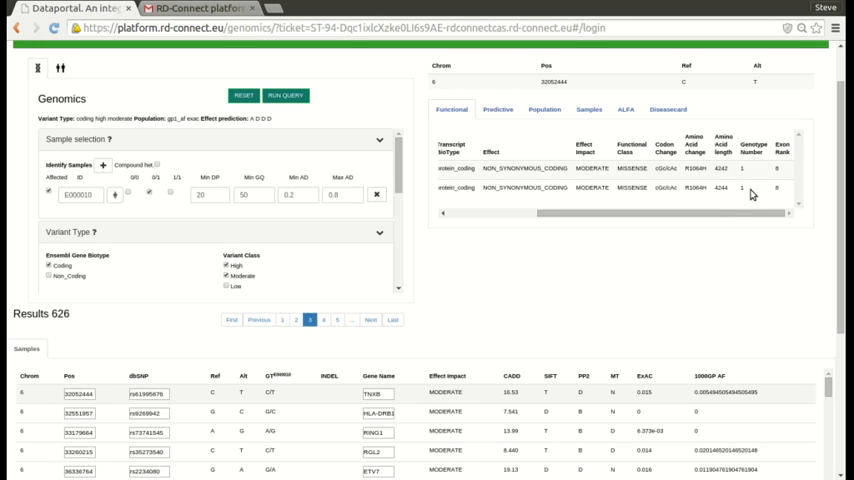
{"action": "mouse_move", "coordinate": [668, 284]}
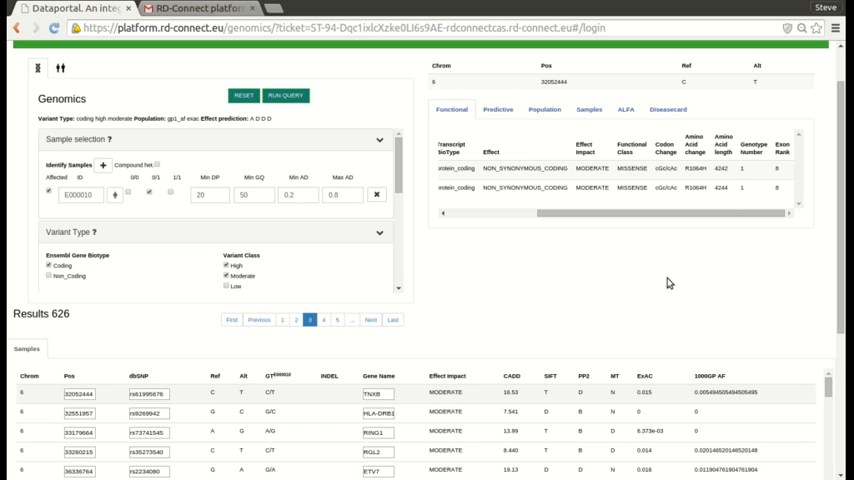
Show the variant's Prediction scores including CADD, SIFT and PolyPhen.
{"action": "left_click", "coordinate": [496, 108]}
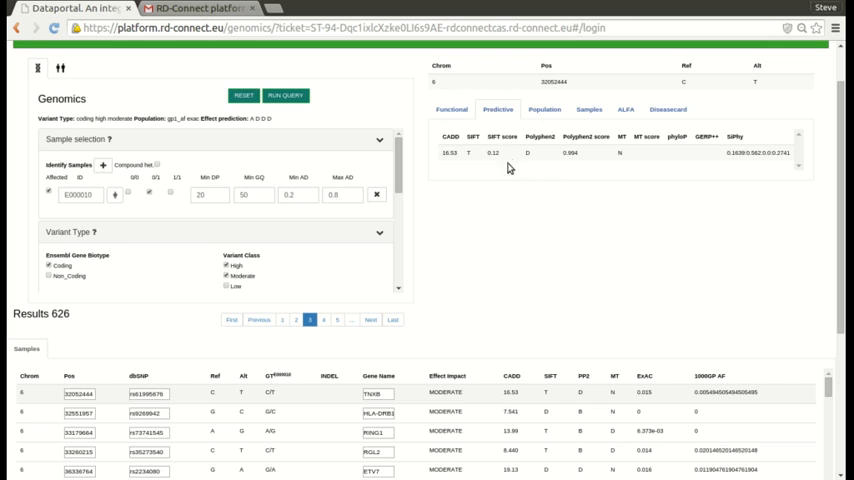
{"action": "mouse_move", "coordinate": [496, 180]}
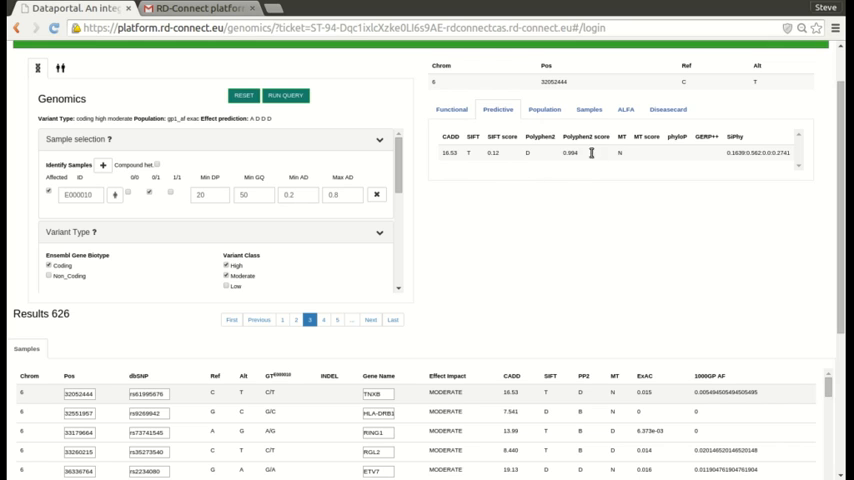
{"action": "mouse_move", "coordinate": [644, 184]}
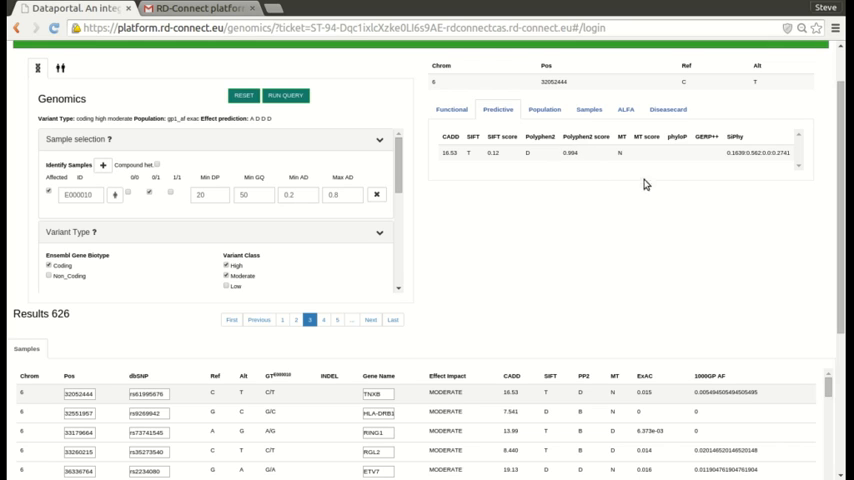
{"action": "mouse_move", "coordinate": [672, 166]}
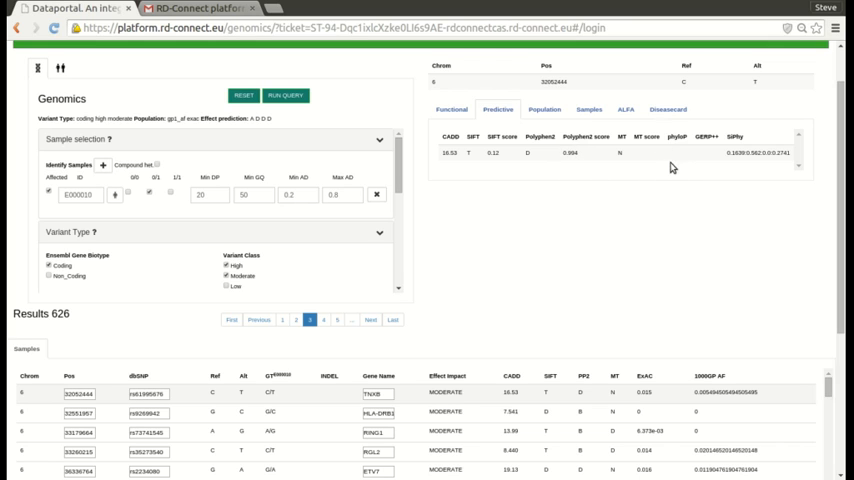
{"action": "mouse_move", "coordinate": [666, 188]}
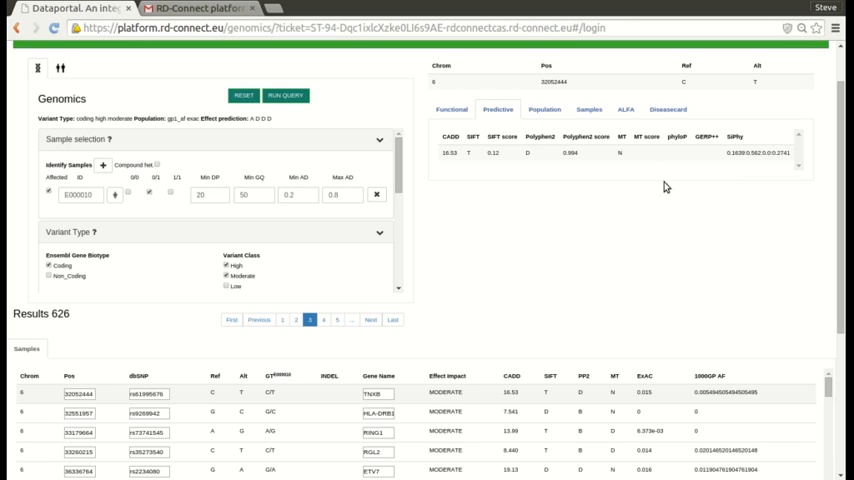
Show the variant's ESP6500, ExAC and 1000 Genomes allele frequencies, then review the results table.
{"action": "left_click", "coordinate": [544, 108]}
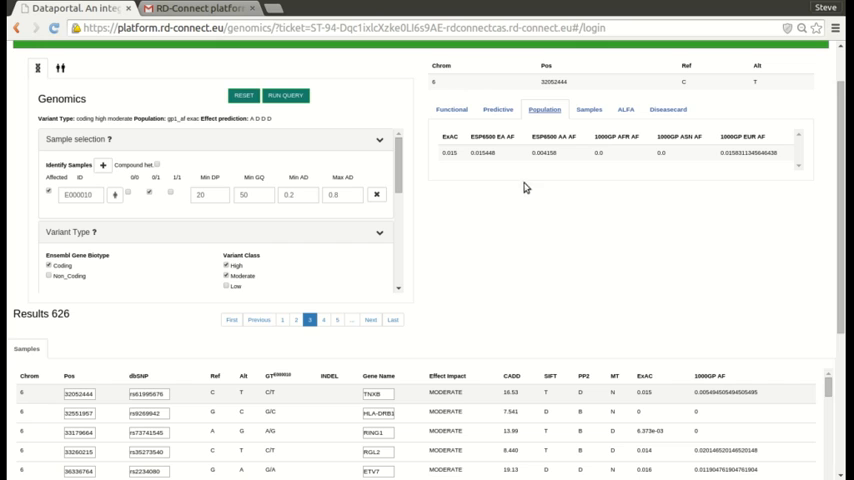
{"action": "mouse_move", "coordinate": [504, 188]}
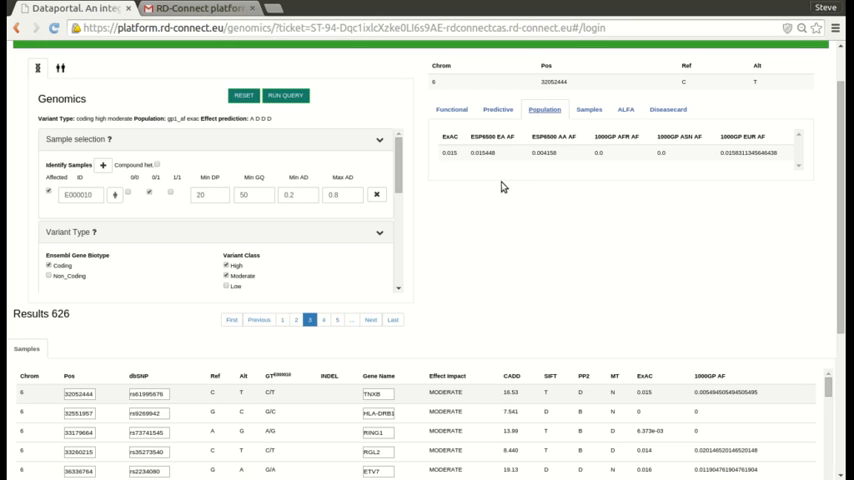
{"action": "mouse_move", "coordinate": [500, 184]}
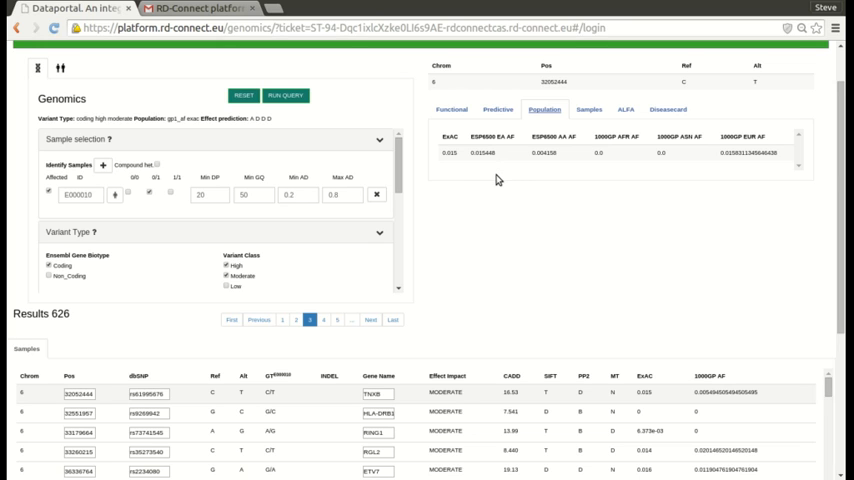
{"action": "mouse_move", "coordinate": [518, 182]}
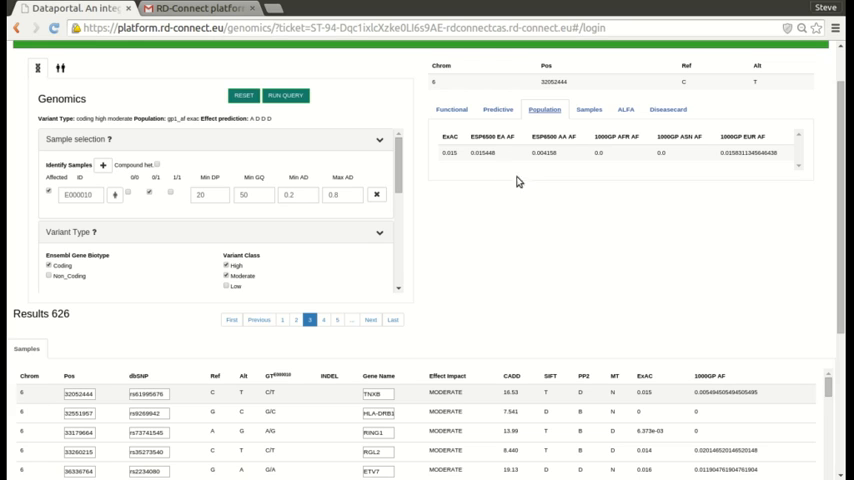
{"action": "mouse_move", "coordinate": [596, 176]}
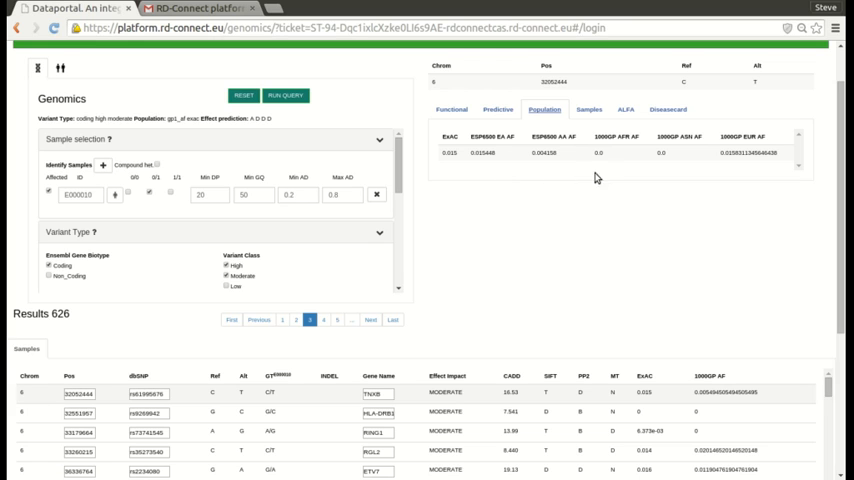
{"action": "mouse_move", "coordinate": [558, 164]}
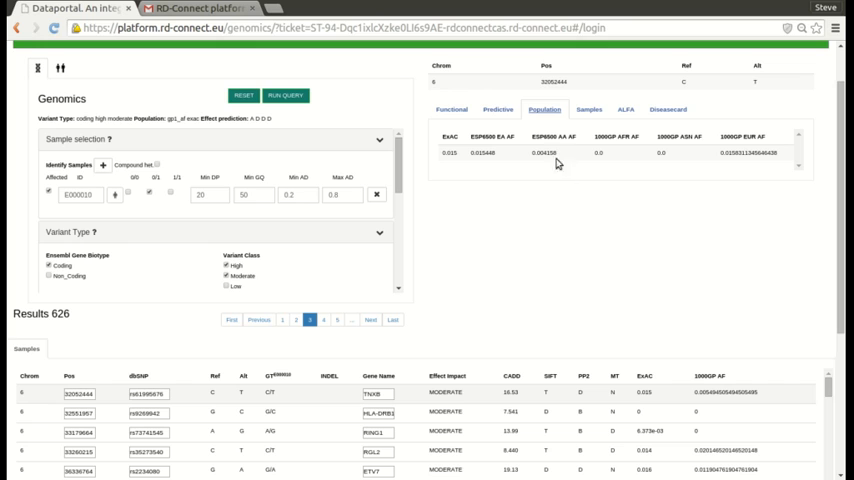
{"action": "mouse_move", "coordinate": [622, 188]}
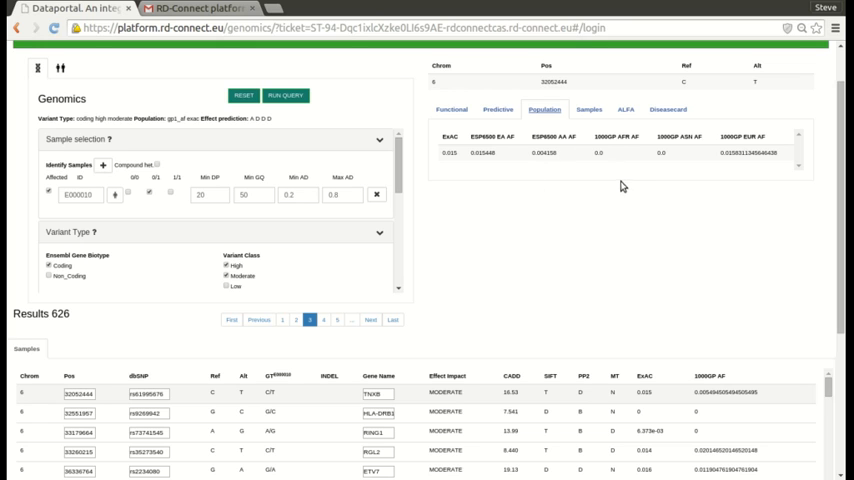
{"action": "mouse_move", "coordinate": [658, 188]}
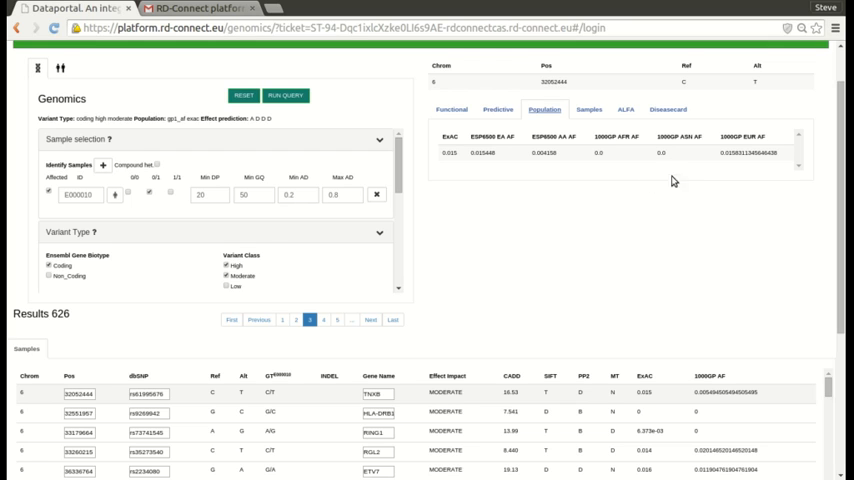
{"action": "mouse_move", "coordinate": [698, 192]}
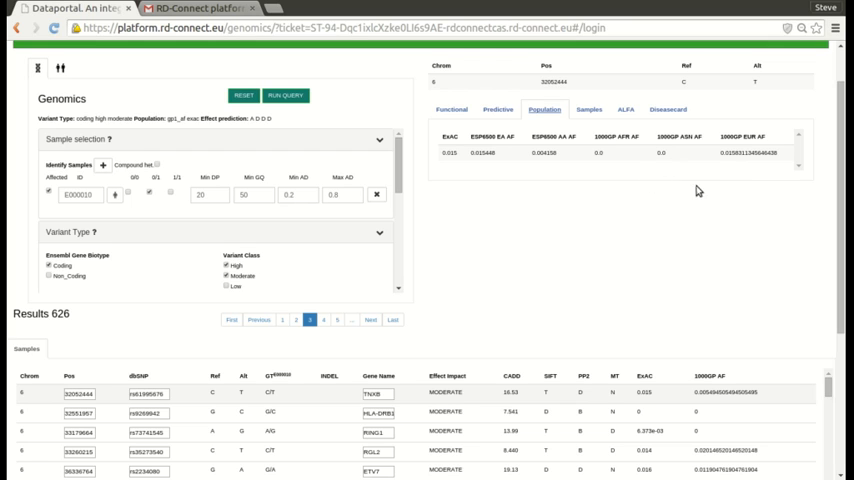
{"action": "mouse_move", "coordinate": [790, 164]}
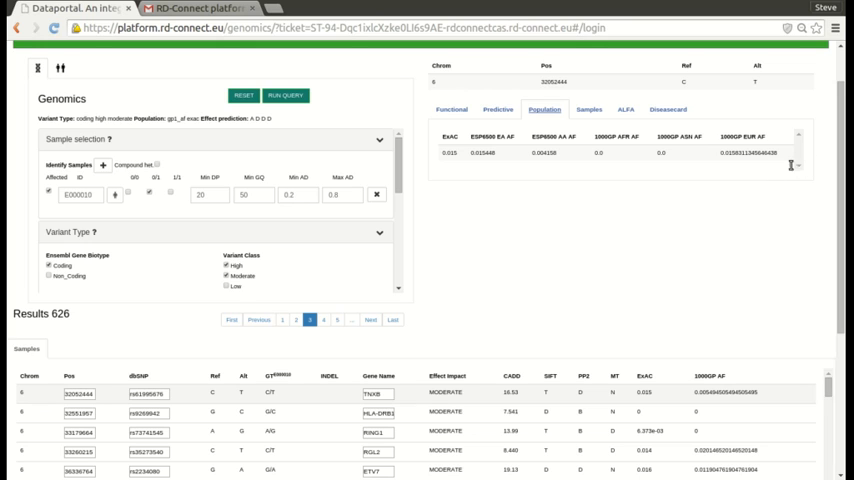
{"action": "mouse_move", "coordinate": [792, 192]}
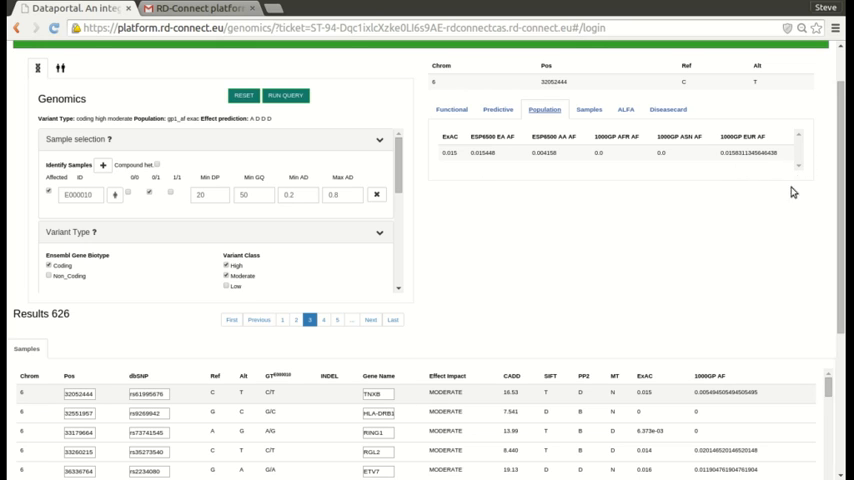
{"action": "mouse_move", "coordinate": [772, 172]}
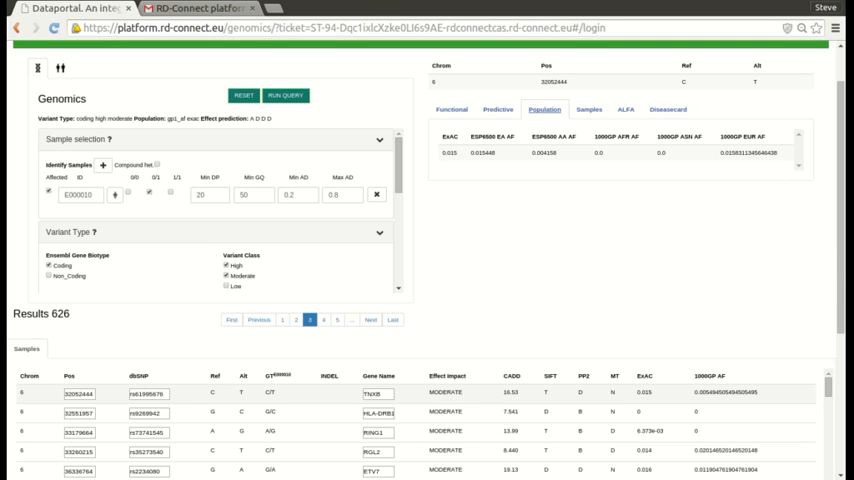
{"action": "scroll", "scroll_direction": "down", "scroll_amount": 3}
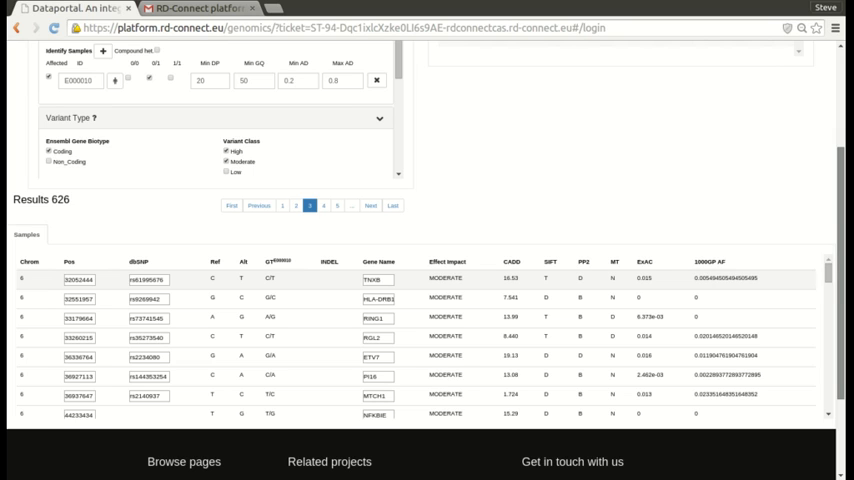
{"action": "mouse_move", "coordinate": [222, 356]}
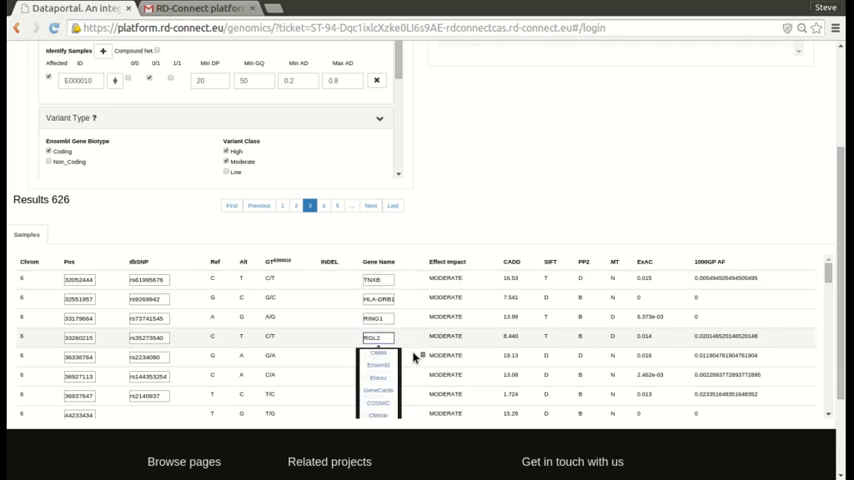
{"action": "scroll", "scroll_direction": "down", "scroll_amount": 3}
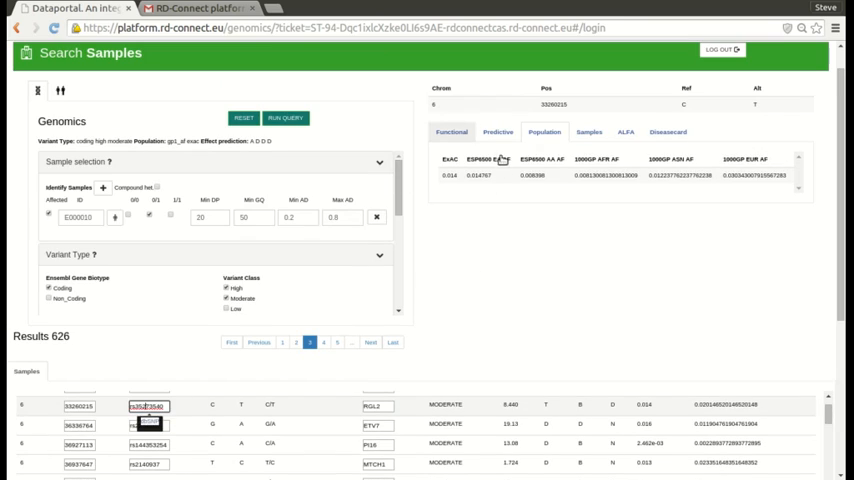
{"action": "left_click", "coordinate": [452, 132]}
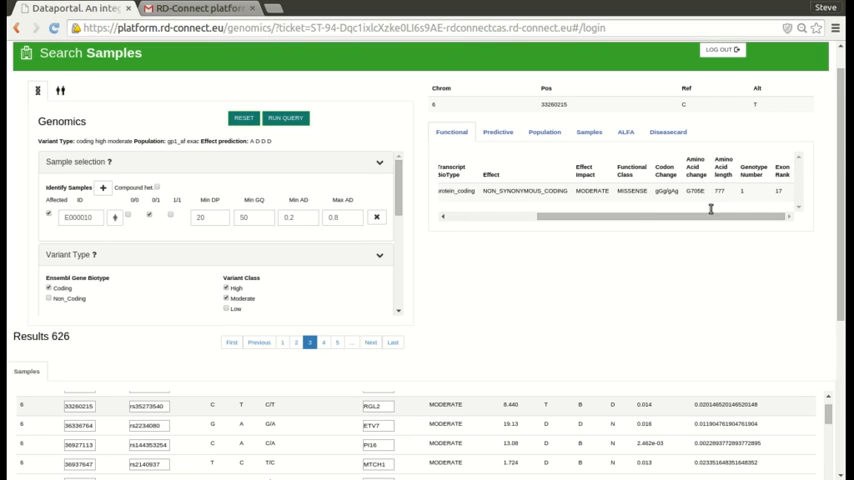
{"action": "mouse_move", "coordinate": [736, 230]}
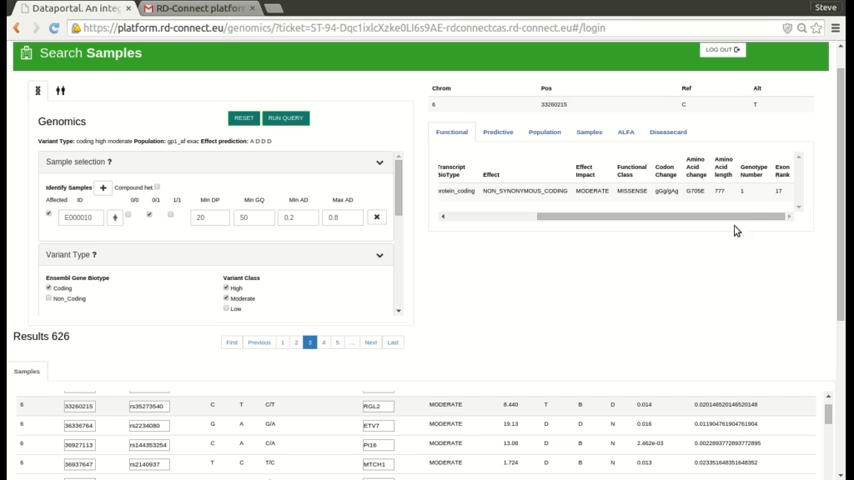
{"action": "scroll", "scroll_direction": "down", "scroll_amount": 3}
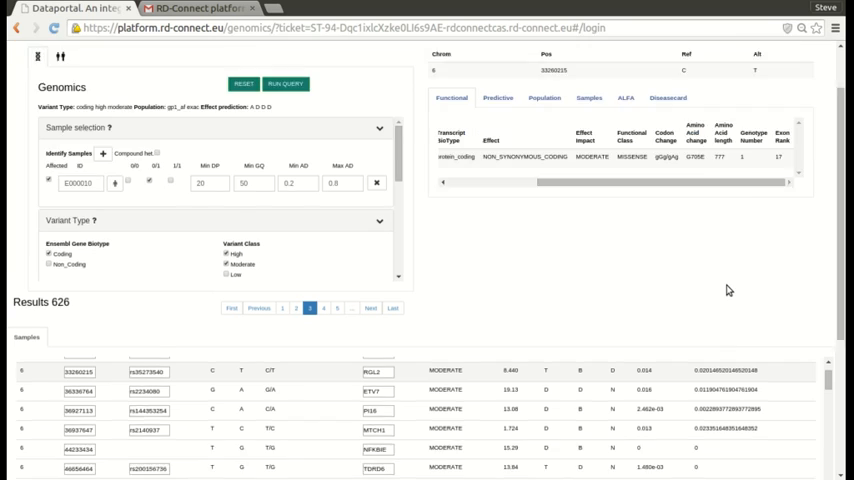
{"action": "scroll", "scroll_direction": "down", "scroll_amount": 3}
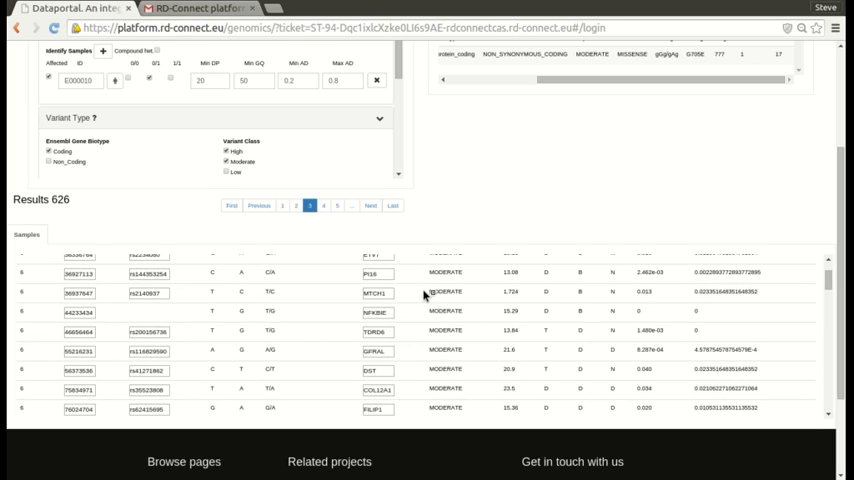
Check the gene choices listed for a variant in the results.
{"action": "left_click", "coordinate": [376, 292]}
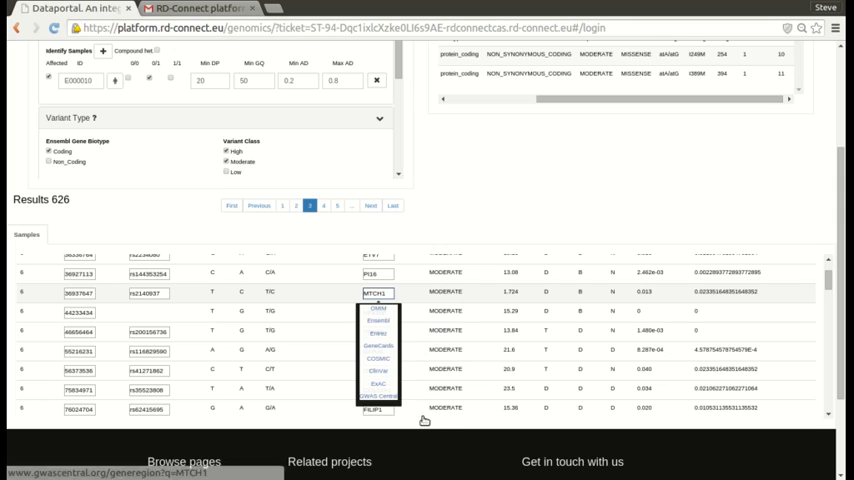
{"action": "mouse_move", "coordinate": [378, 384]}
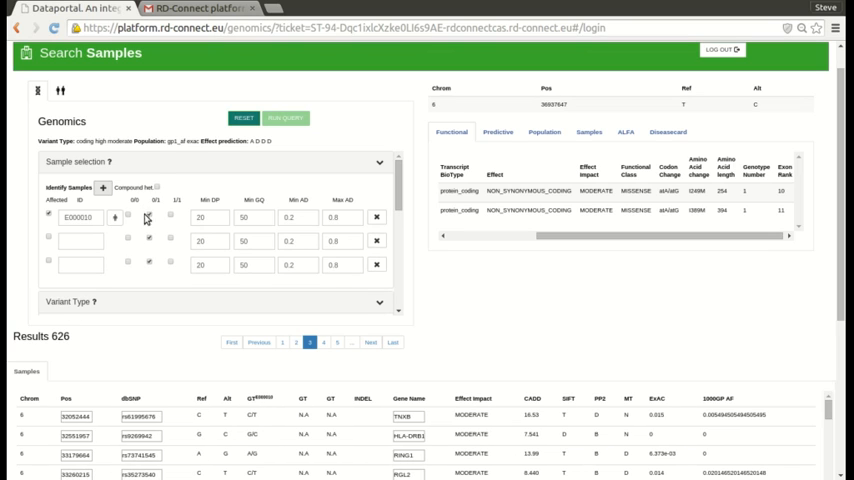
Enter sample ID E0000 in the new row, set its genotype checkbox and review the filter panels.
{"action": "left_click", "coordinate": [82, 240]}
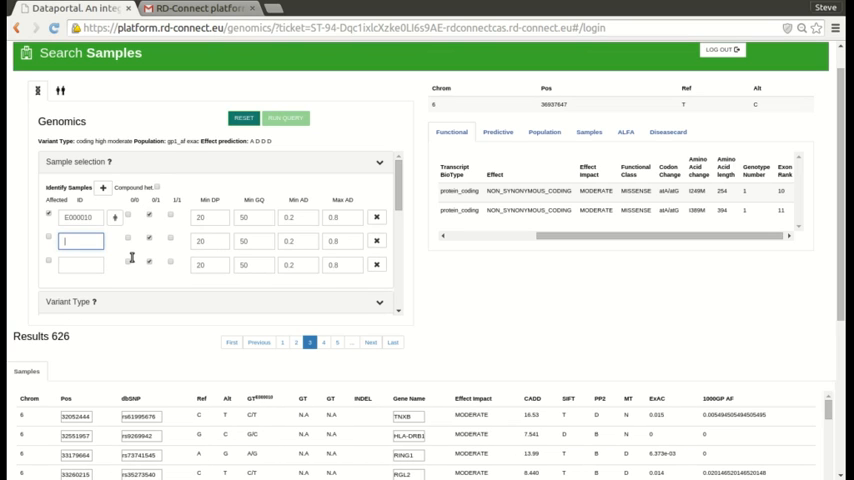
{"action": "type", "text": "E000036"}
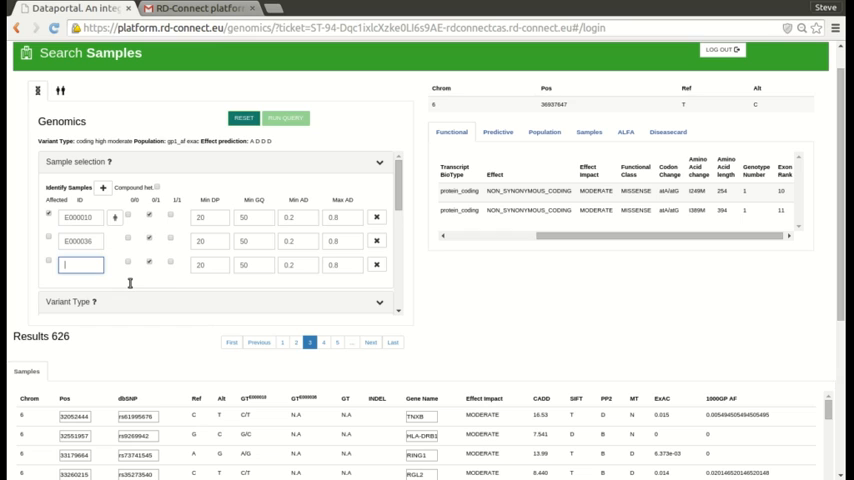
{"action": "type", "text": "E000037"}
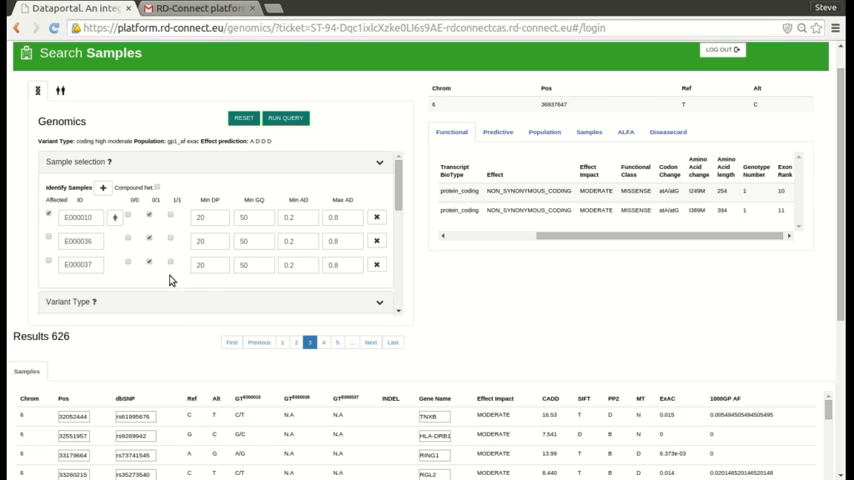
{"action": "left_click", "coordinate": [128, 240]}
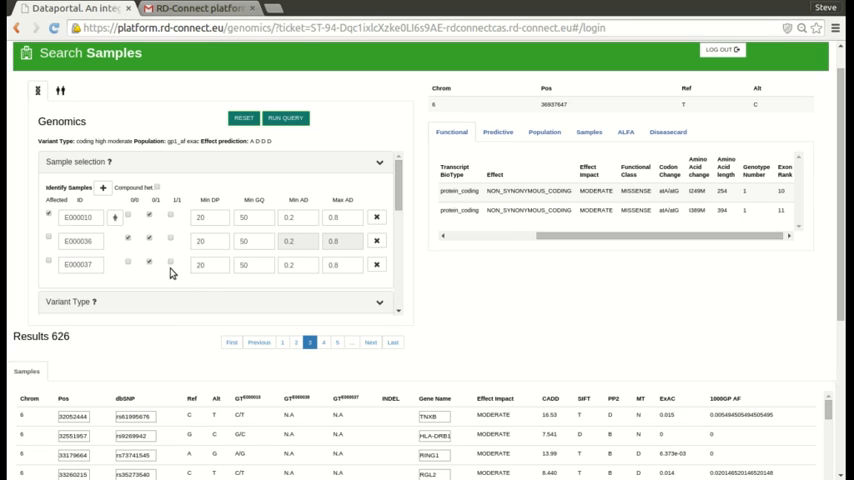
{"action": "mouse_move", "coordinate": [192, 284]}
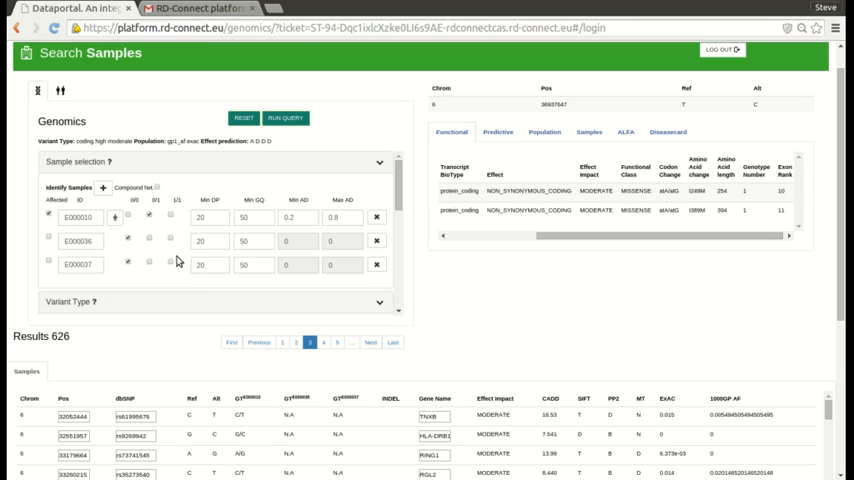
{"action": "mouse_move", "coordinate": [224, 302]}
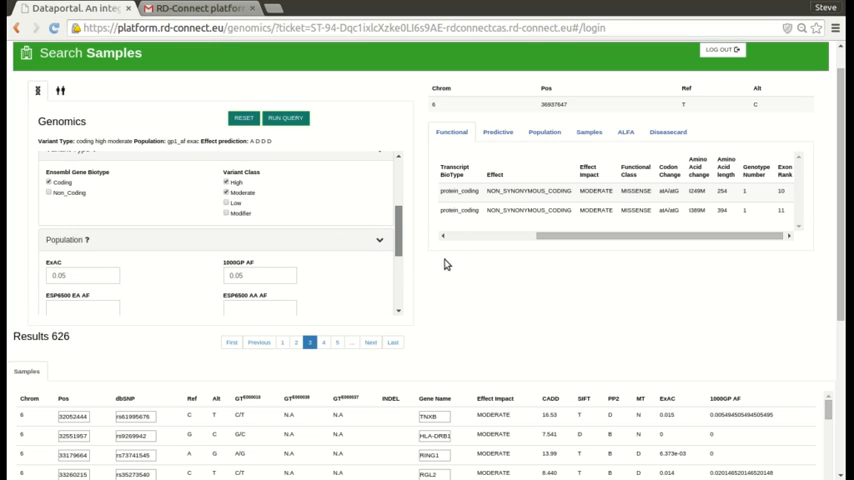
{"action": "scroll", "scroll_direction": "down", "scroll_amount": 3}
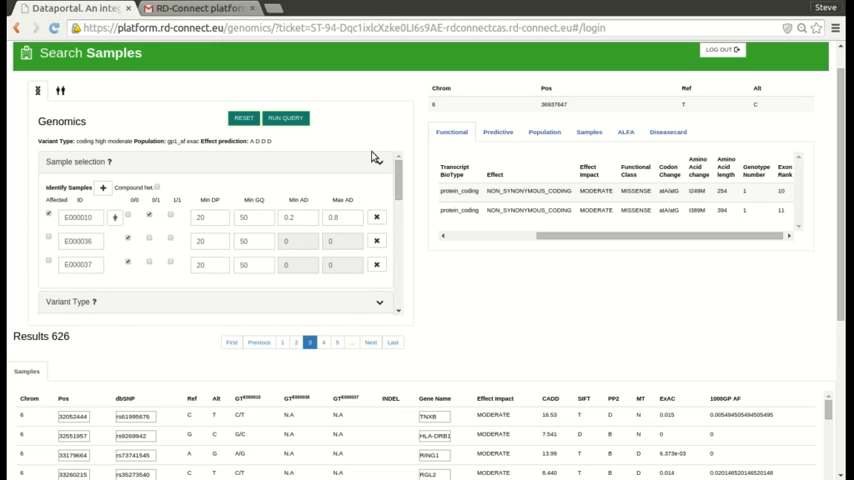
Run the query across the three samples and look through the 5 returned moderate-impact variants.
{"action": "left_click", "coordinate": [286, 116]}
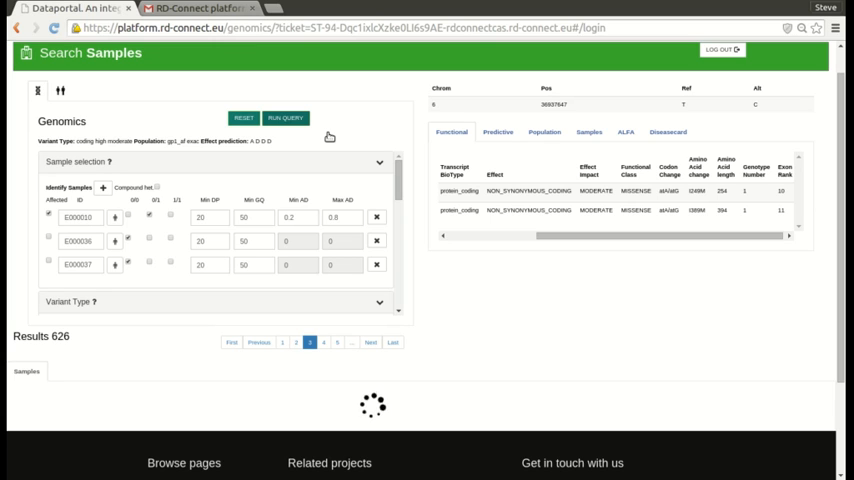
{"action": "left_click", "coordinate": [284, 116]}
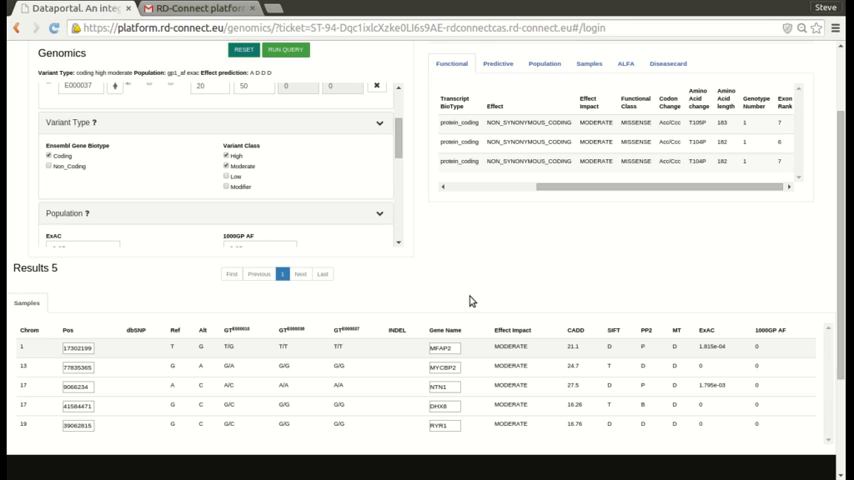
{"action": "scroll", "scroll_direction": "down", "scroll_amount": 3}
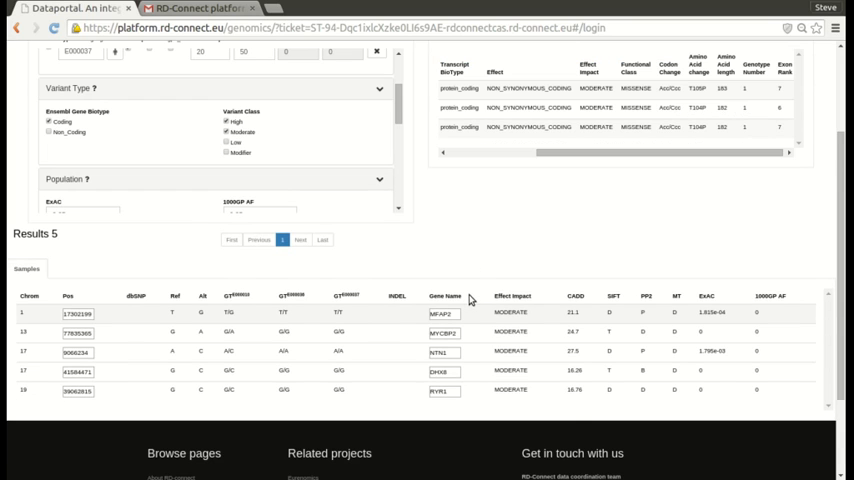
{"action": "mouse_move", "coordinate": [206, 348]}
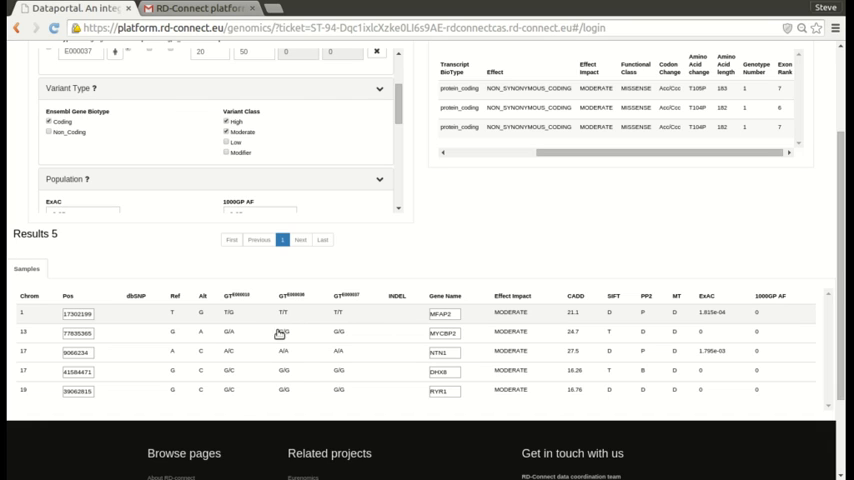
{"action": "mouse_move", "coordinate": [272, 334]}
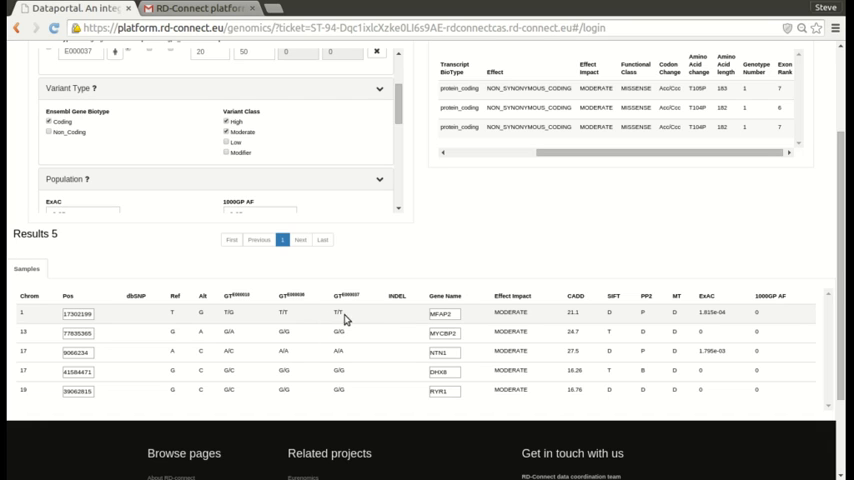
{"action": "mouse_move", "coordinate": [214, 364]}
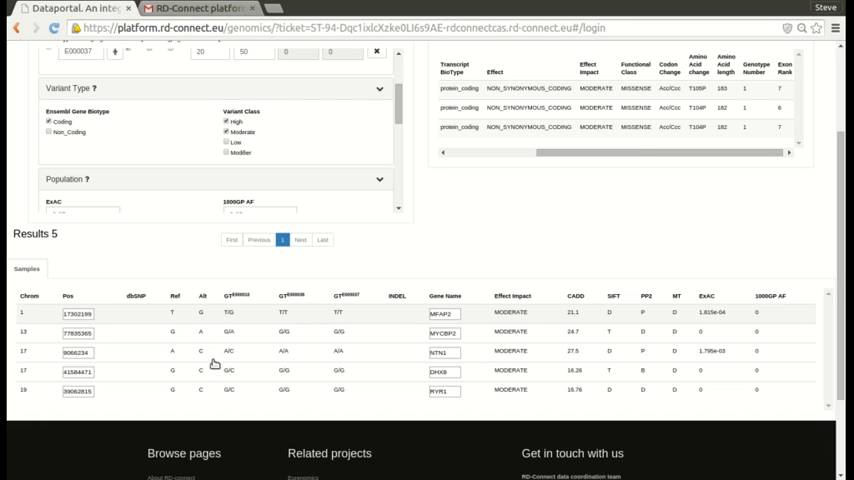
{"action": "mouse_move", "coordinate": [228, 436]}
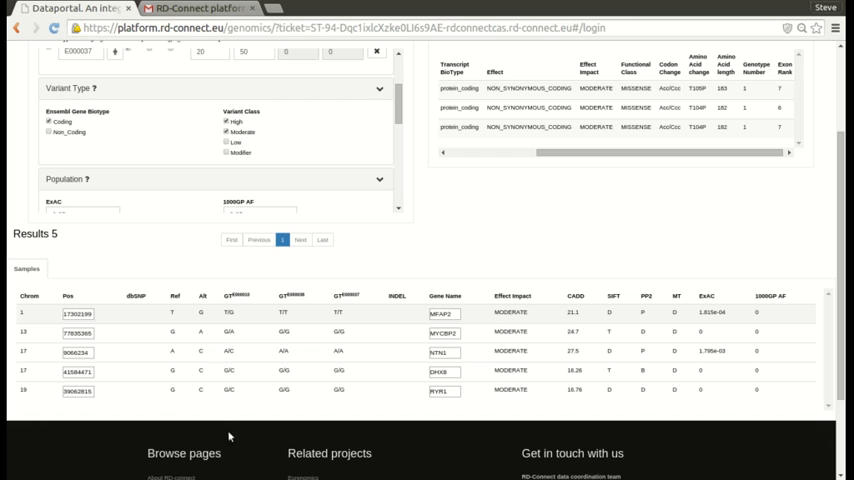
{"action": "mouse_move", "coordinate": [480, 336]}
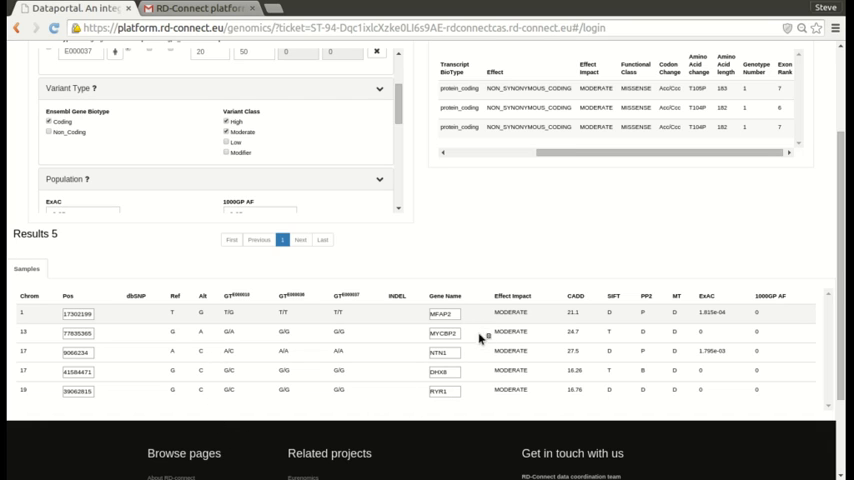
{"action": "mouse_move", "coordinate": [540, 276]}
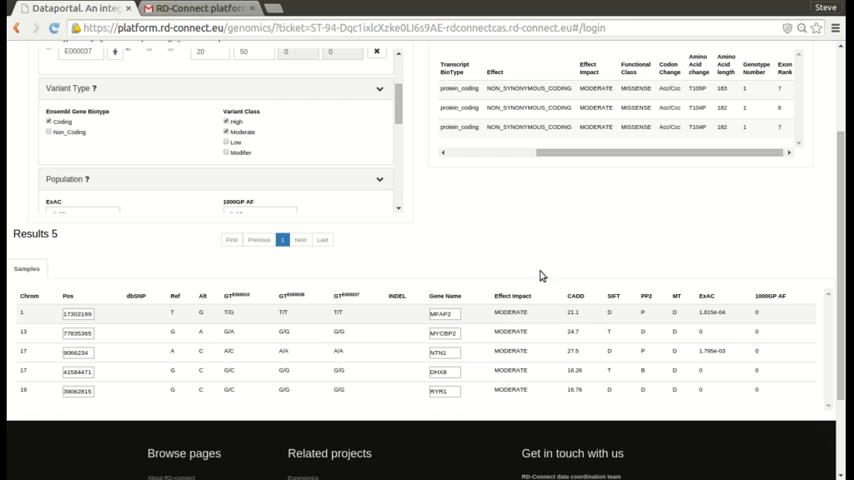
{"action": "mouse_move", "coordinate": [568, 330]}
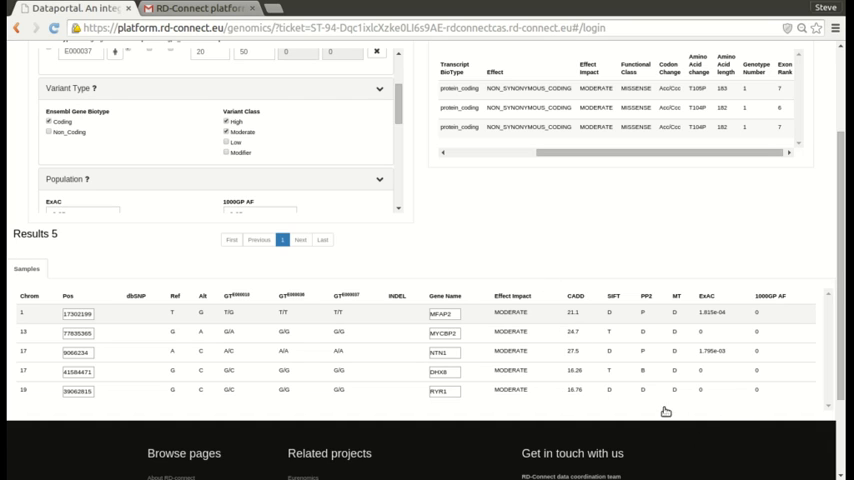
{"action": "mouse_move", "coordinate": [396, 422]}
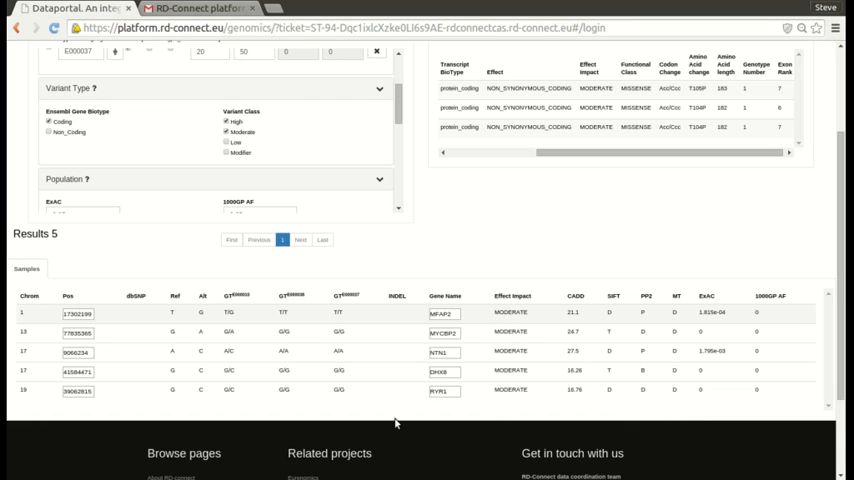
{"action": "mouse_move", "coordinate": [120, 410]}
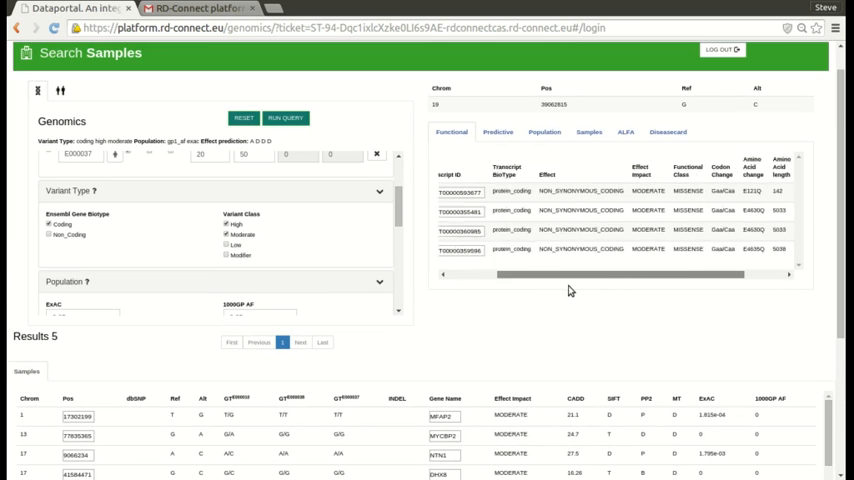
View the chosen variant's population frequencies, prediction scores and per-sample genotype, depth and quality.
{"action": "scroll", "scroll_direction": "left", "scroll_amount": 3}
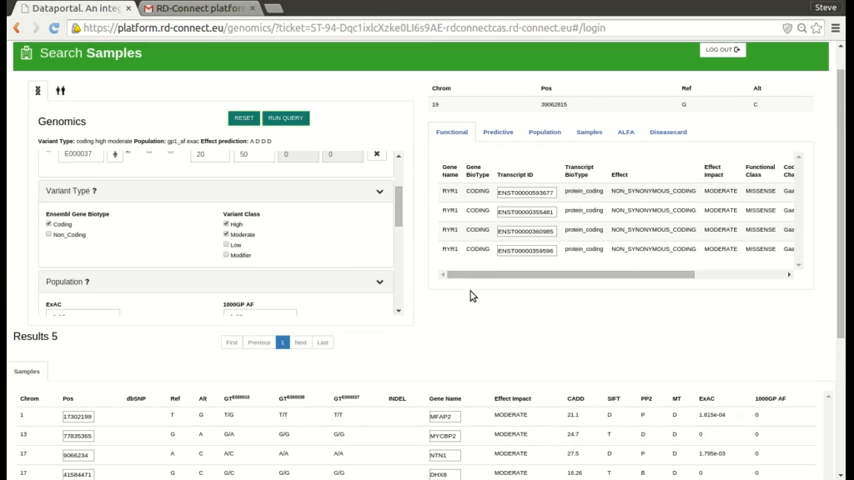
{"action": "scroll", "scroll_direction": "right", "scroll_amount": 3}
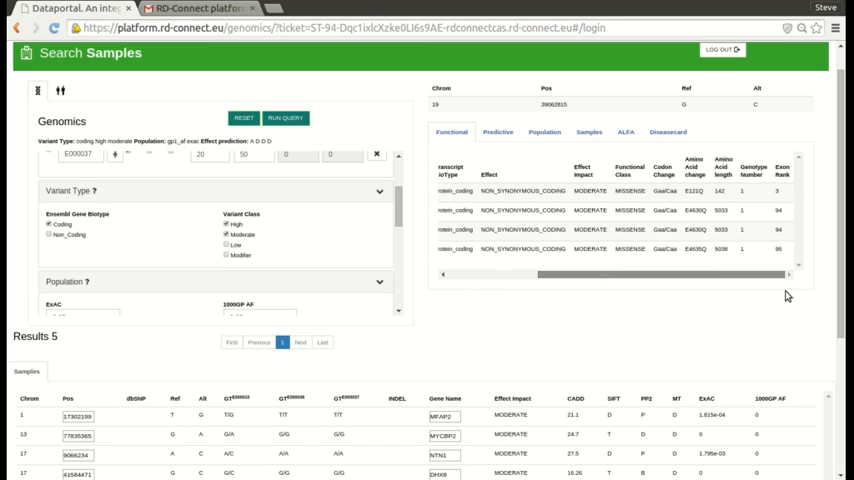
{"action": "mouse_move", "coordinate": [708, 294]}
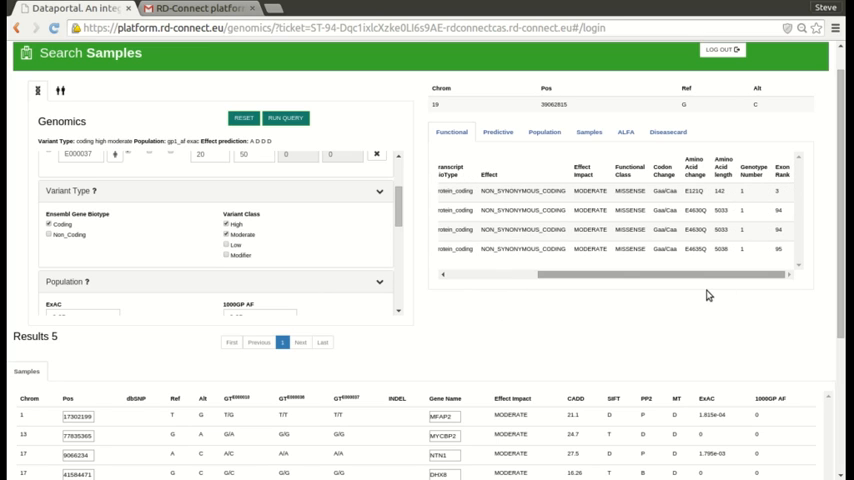
{"action": "left_click", "coordinate": [544, 132]}
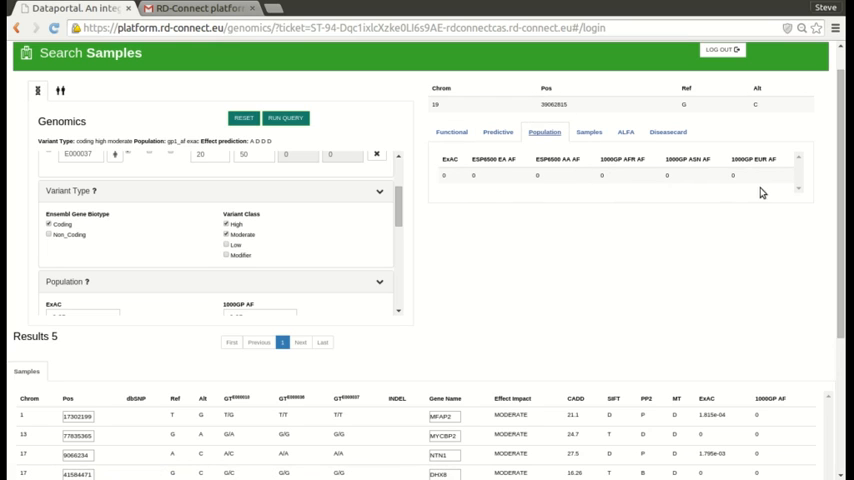
{"action": "mouse_move", "coordinate": [576, 176]}
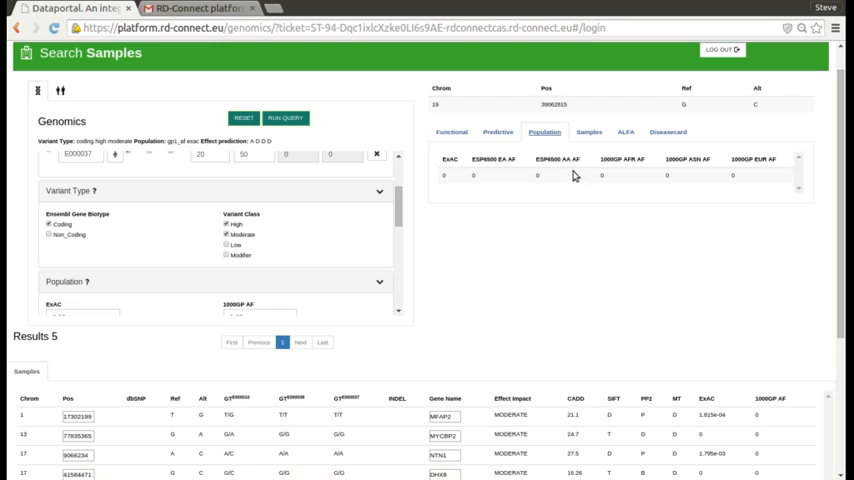
{"action": "left_click", "coordinate": [498, 132]}
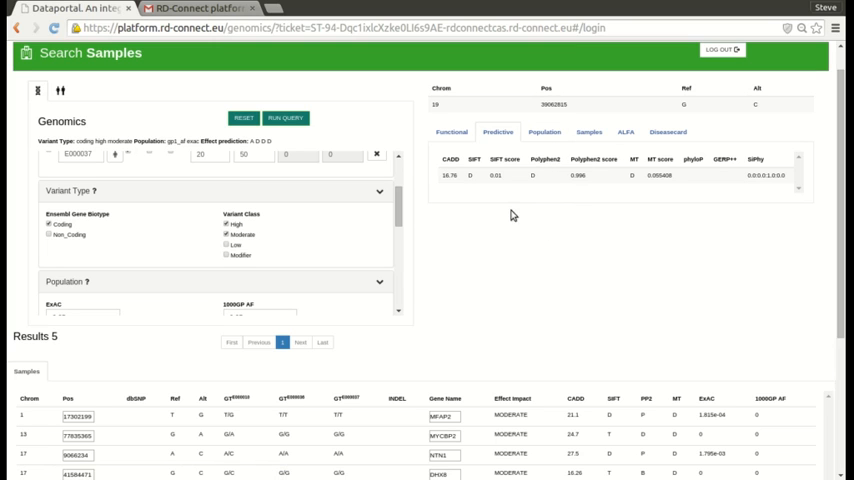
{"action": "mouse_move", "coordinate": [680, 200]}
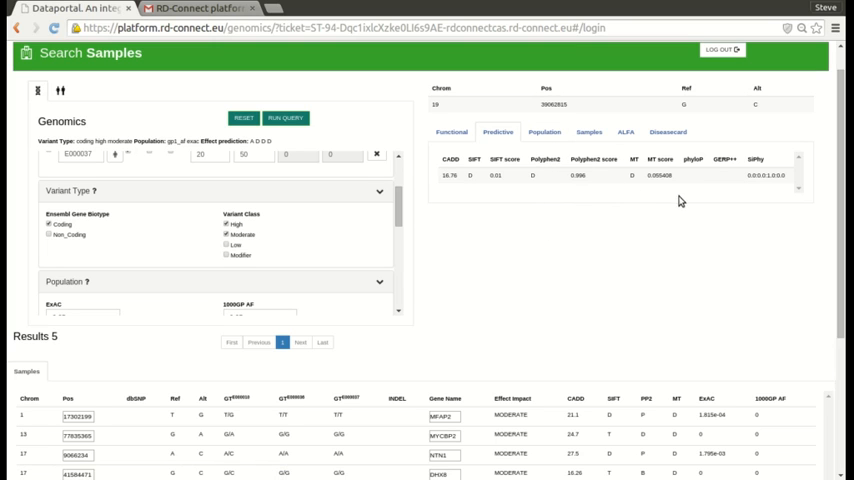
{"action": "mouse_move", "coordinate": [620, 208]}
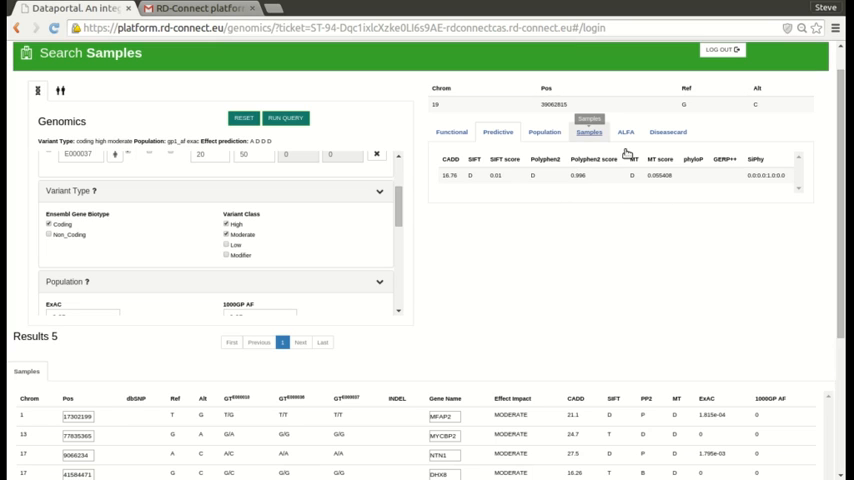
{"action": "left_click", "coordinate": [588, 132]}
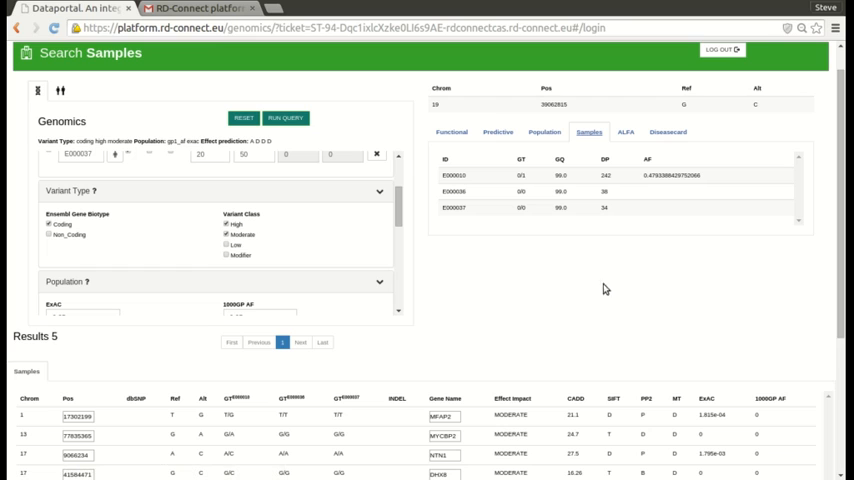
{"action": "mouse_move", "coordinate": [602, 222]}
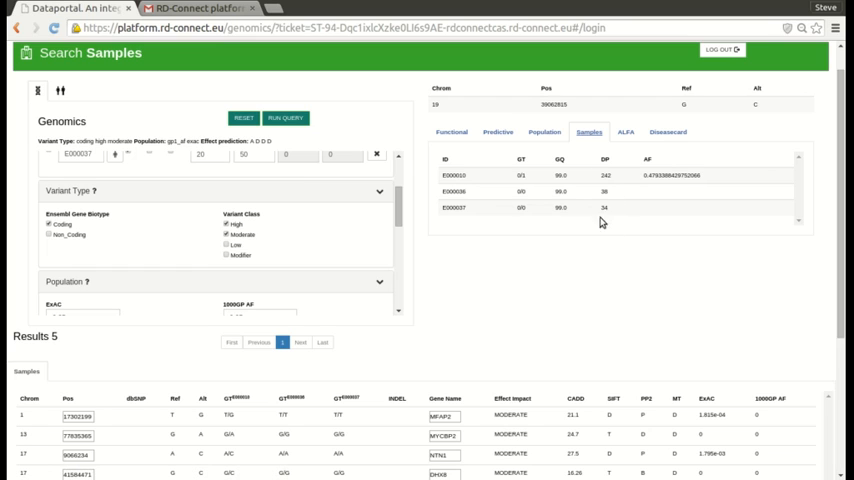
{"action": "mouse_move", "coordinate": [620, 244]}
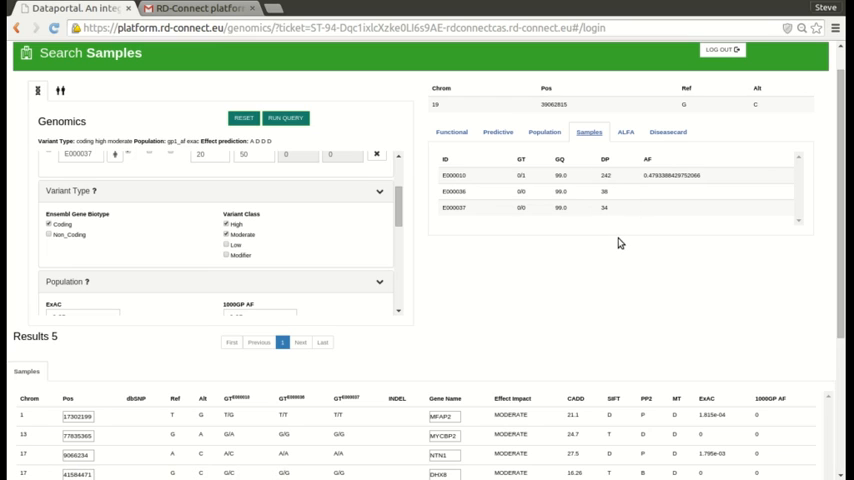
{"action": "mouse_move", "coordinate": [658, 214]}
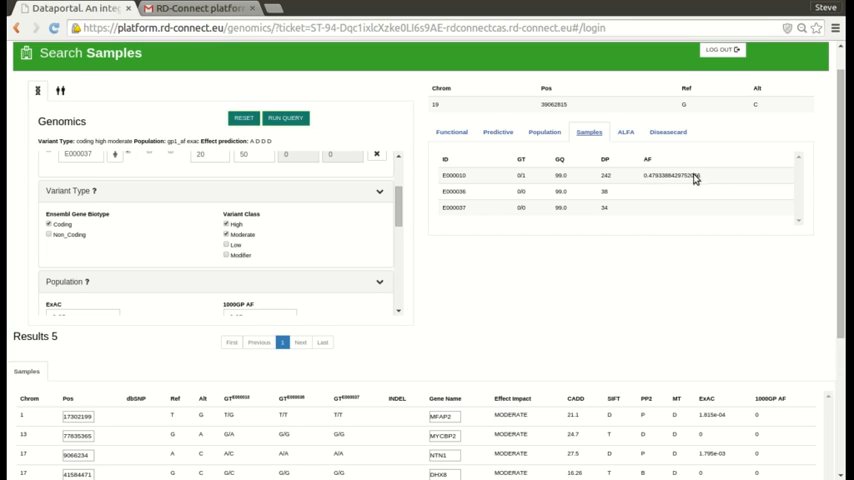
{"action": "mouse_move", "coordinate": [696, 202]}
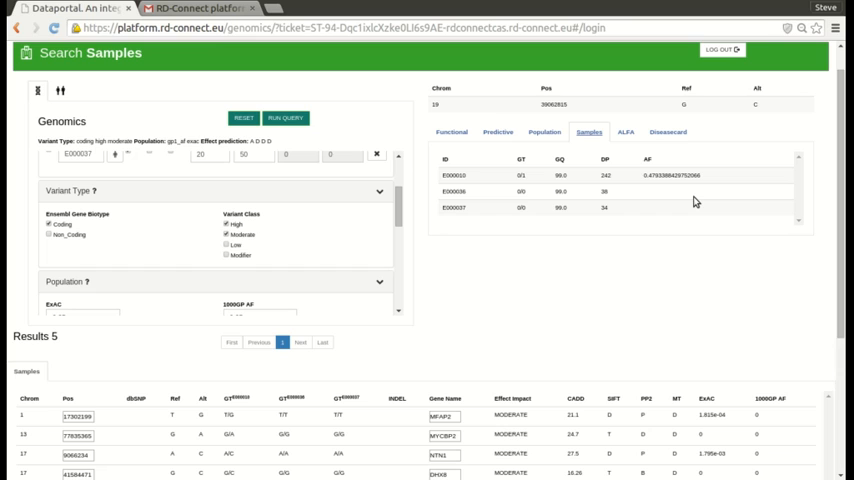
{"action": "mouse_move", "coordinate": [660, 200]}
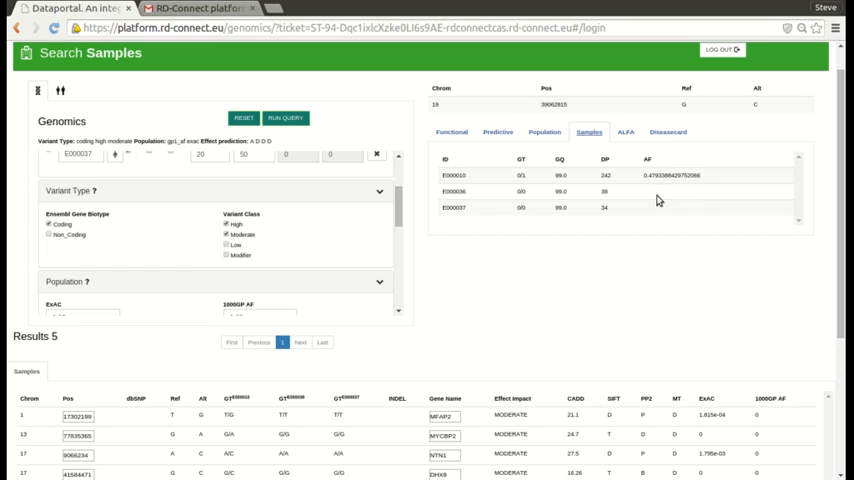
{"action": "mouse_move", "coordinate": [694, 200]}
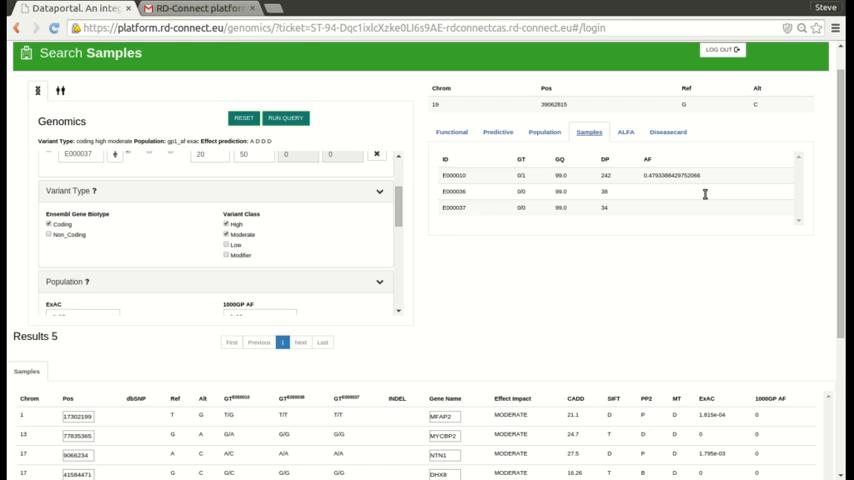
{"action": "mouse_move", "coordinate": [706, 182]}
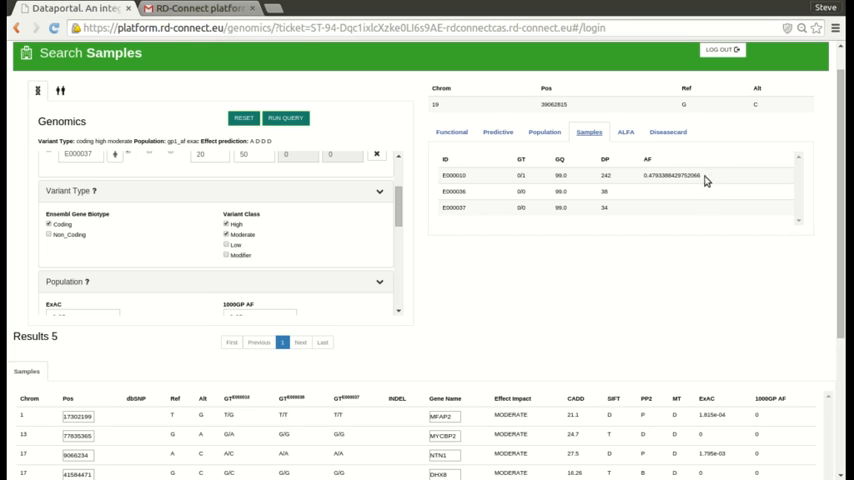
{"action": "mouse_move", "coordinate": [688, 204]}
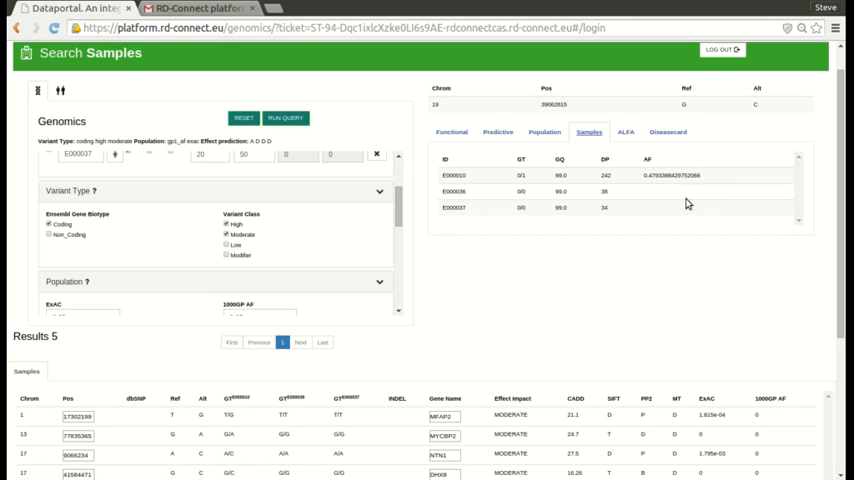
{"action": "mouse_move", "coordinate": [440, 238]}
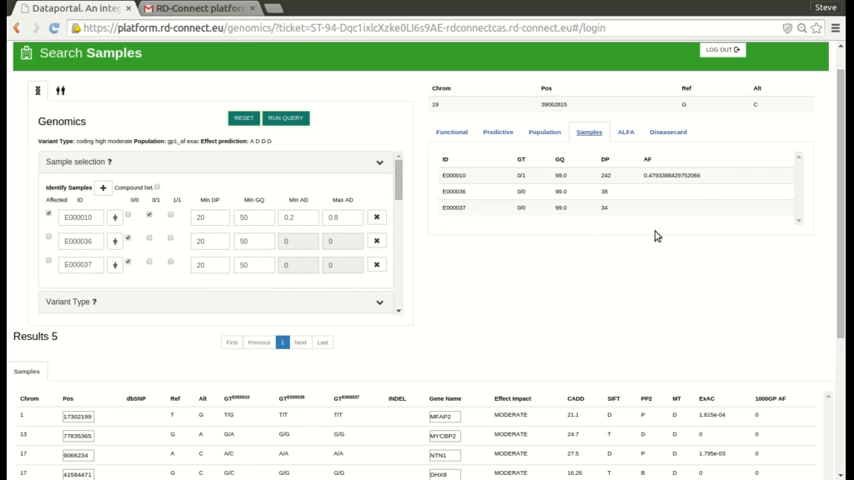
{"action": "mouse_move", "coordinate": [446, 268]}
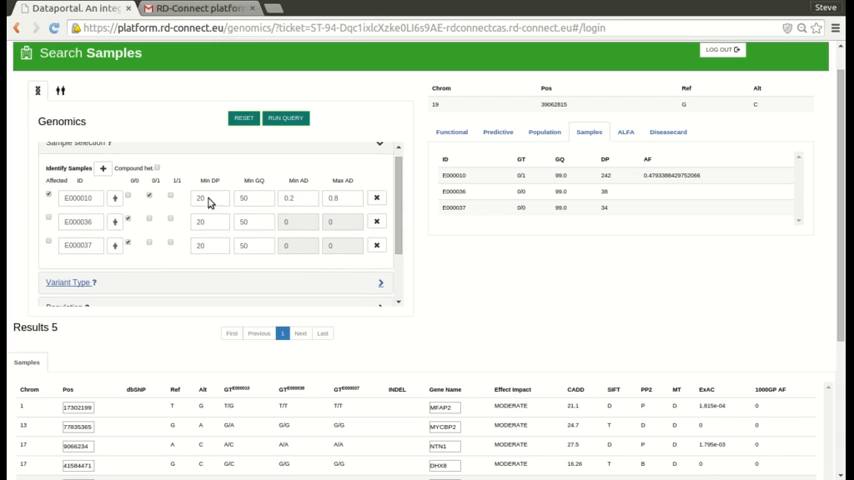
{"action": "mouse_move", "coordinate": [188, 232]}
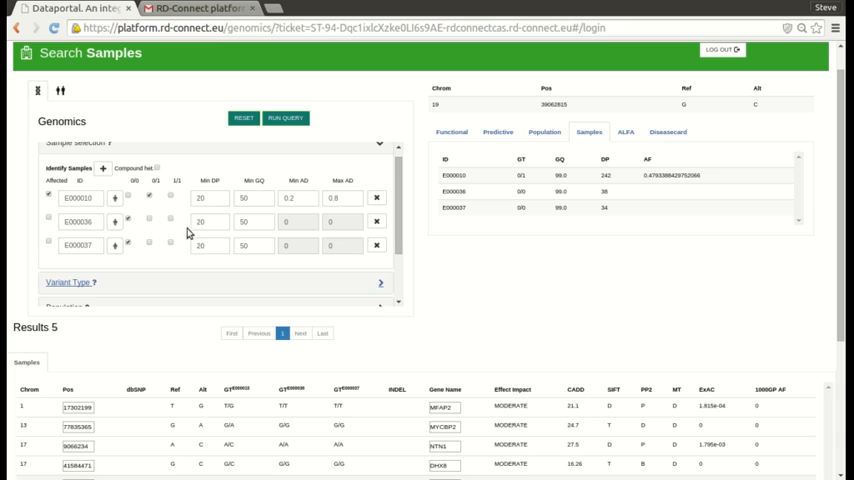
{"action": "mouse_move", "coordinate": [192, 218]}
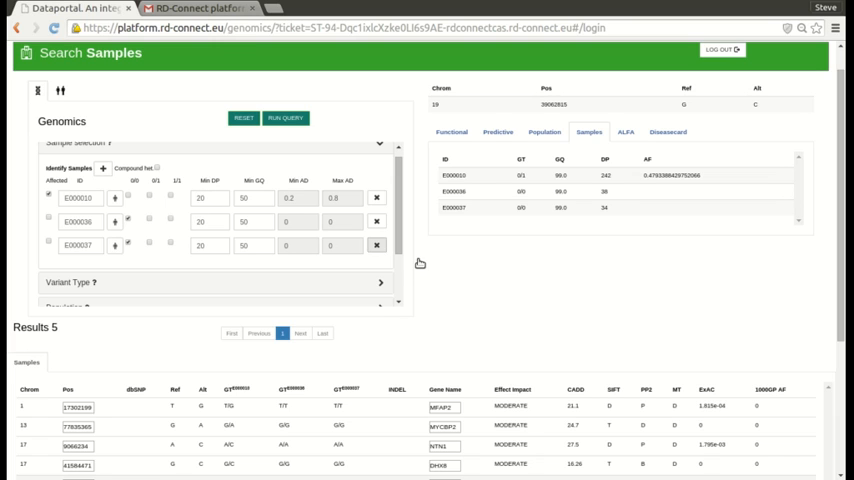
Replace the third sample's ID with E00003, which gets flagged as invalid.
{"action": "left_click", "coordinate": [376, 246]}
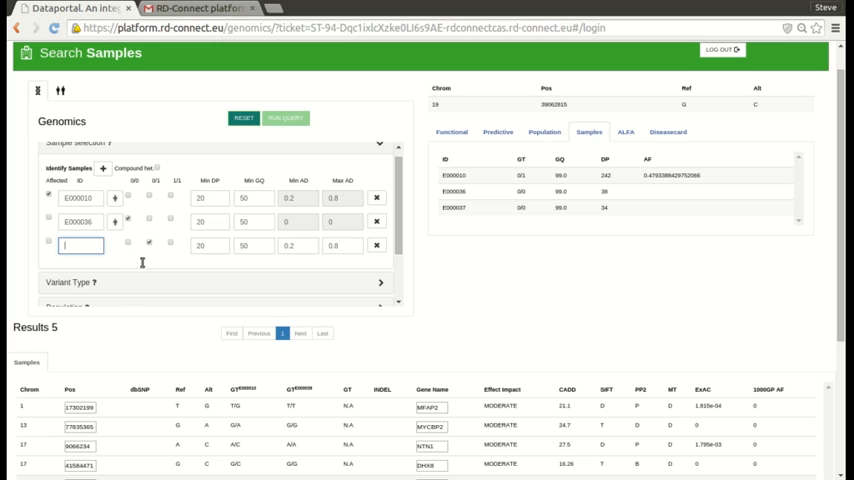
{"action": "type", "text": "E00003"}
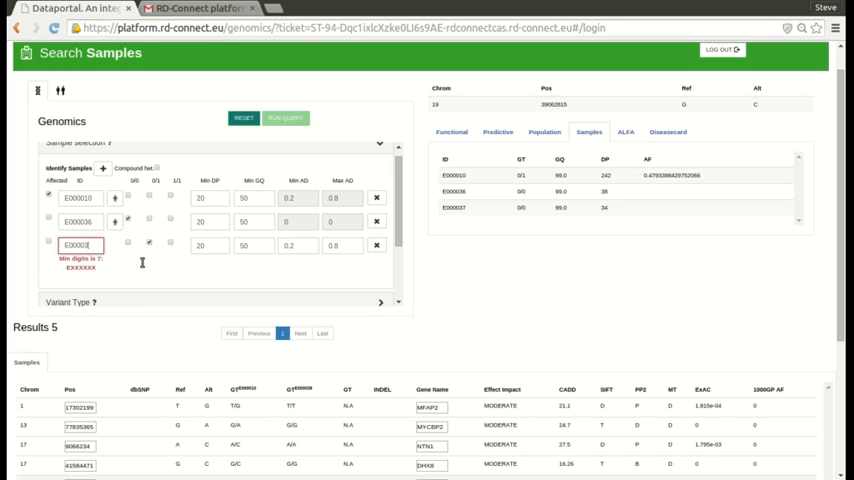
{"action": "left_click", "coordinate": [284, 150]}
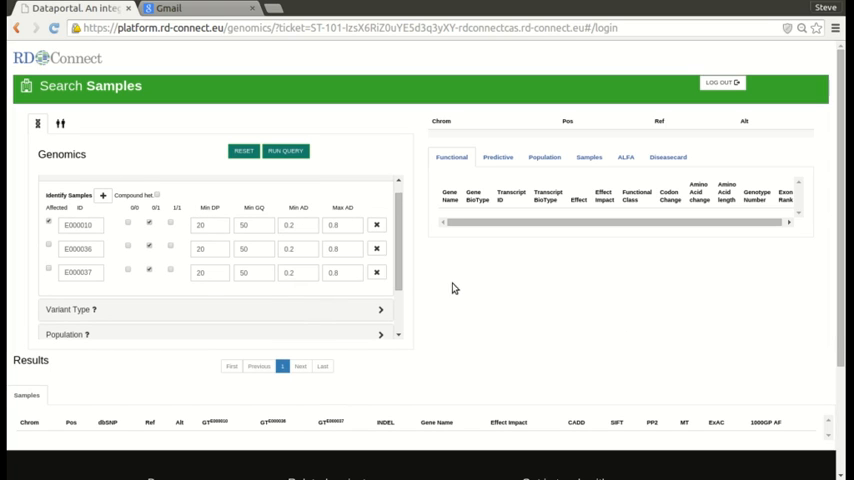
{"action": "mouse_move", "coordinate": [424, 276]}
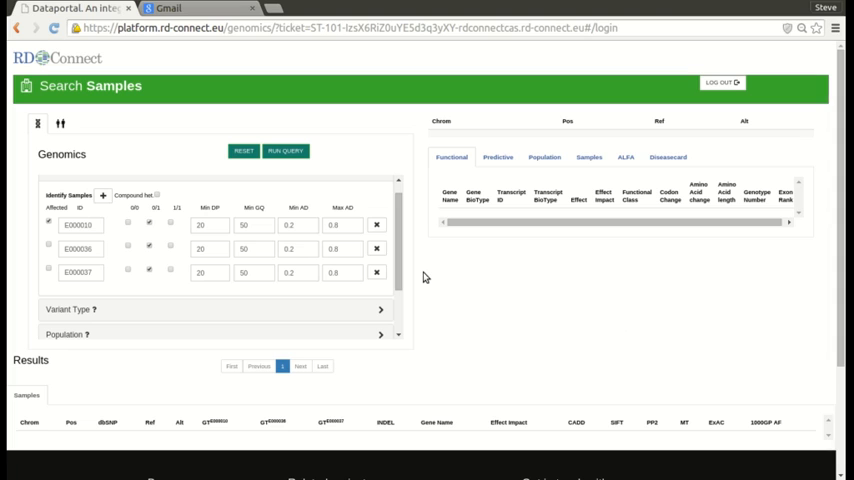
{"action": "mouse_move", "coordinate": [204, 264]}
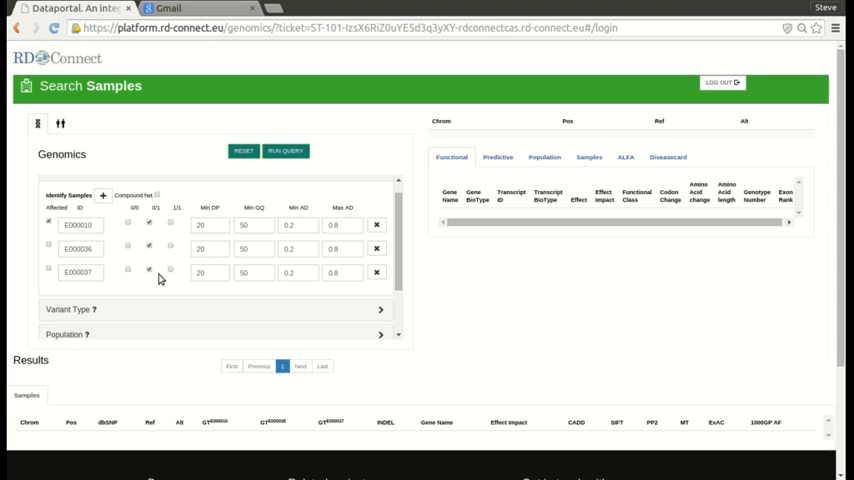
{"action": "mouse_move", "coordinate": [88, 242]}
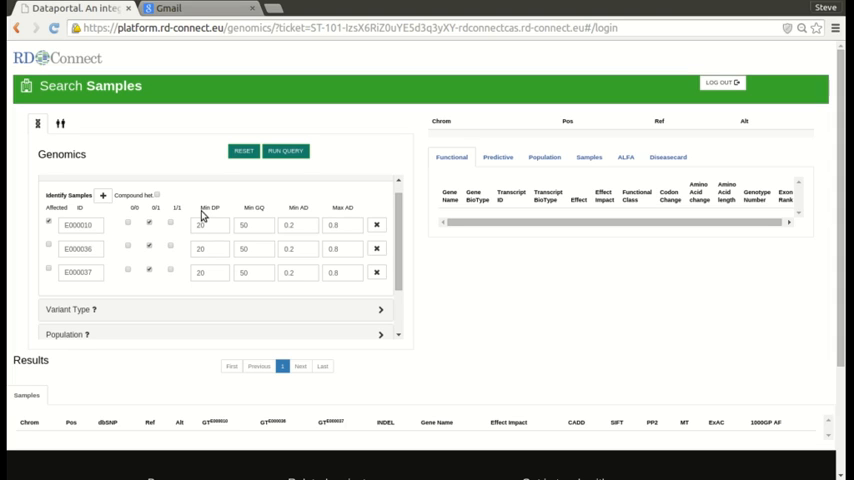
Enable Compound het mode and add High impact to the Coding and Moderate variant type filters.
{"action": "left_click", "coordinate": [156, 204]}
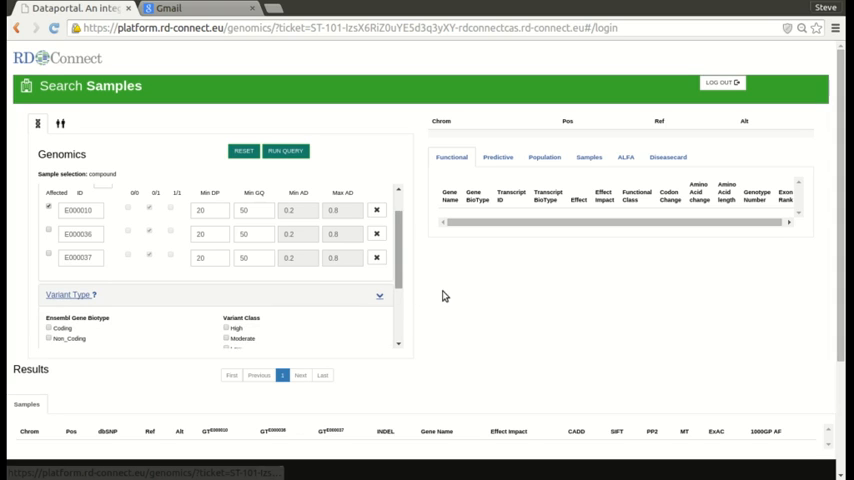
{"action": "scroll", "scroll_direction": "down", "scroll_amount": 3}
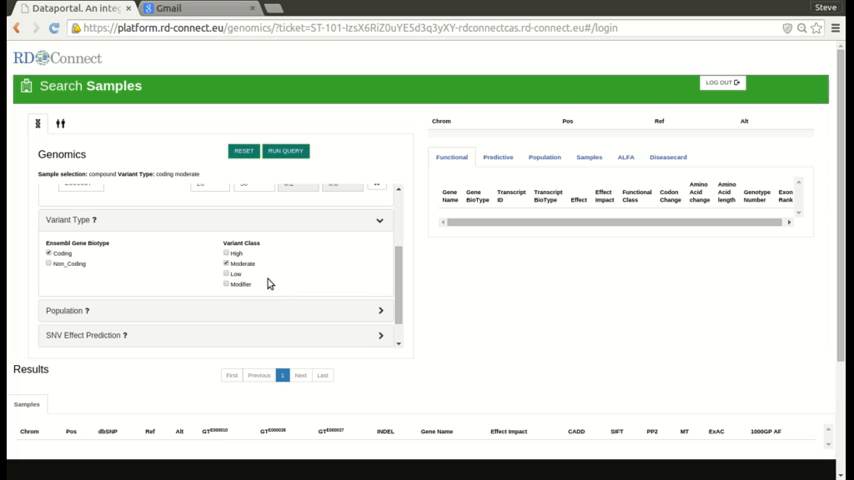
{"action": "left_click", "coordinate": [228, 252]}
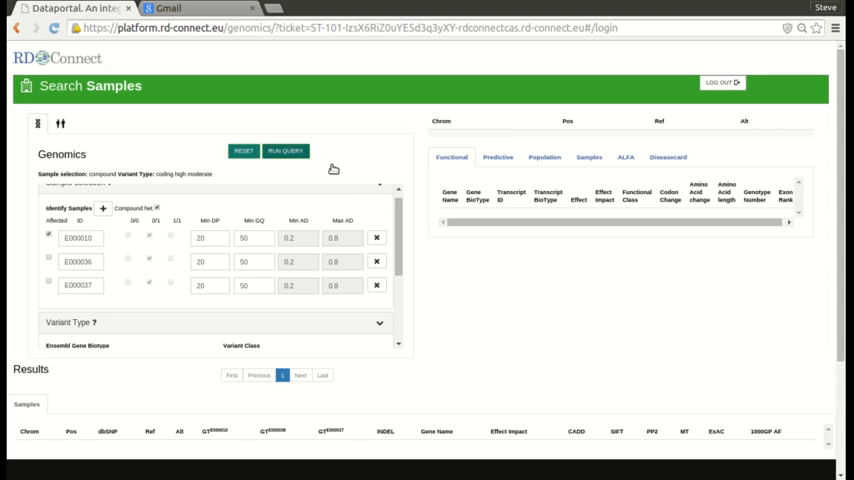
{"action": "left_click", "coordinate": [284, 150]}
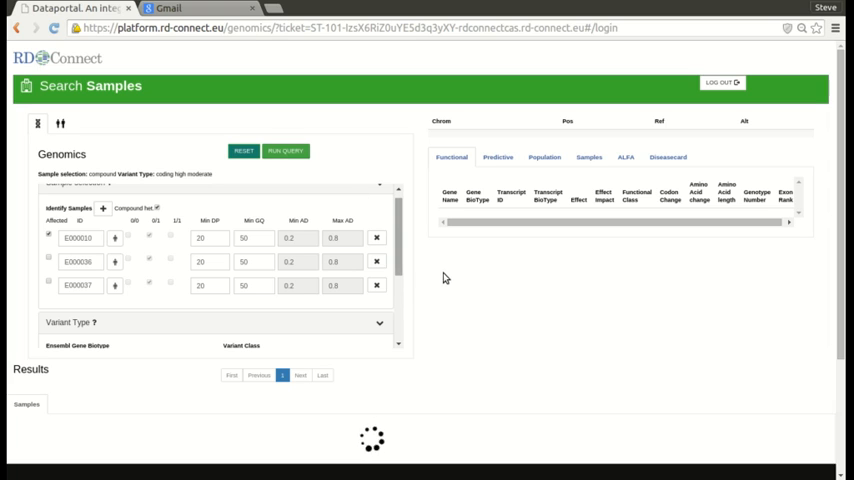
{"action": "left_click", "coordinate": [284, 150]}
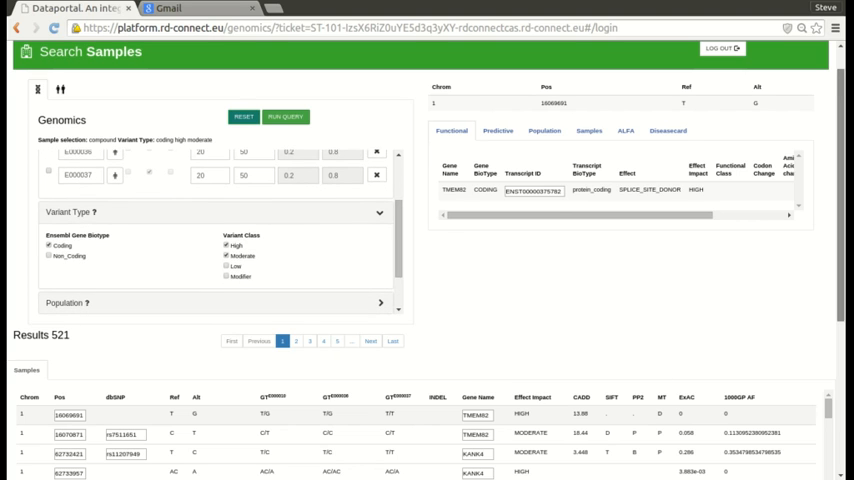
{"action": "scroll", "scroll_direction": "down", "scroll_amount": 3}
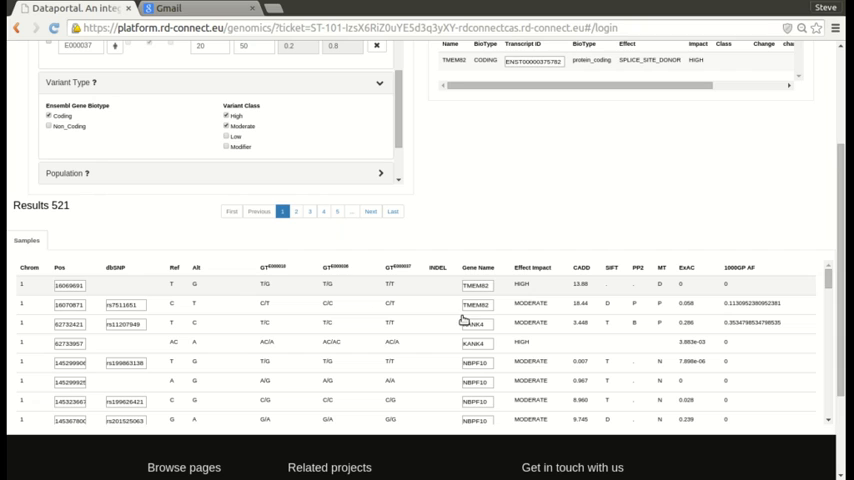
{"action": "mouse_move", "coordinate": [532, 304]}
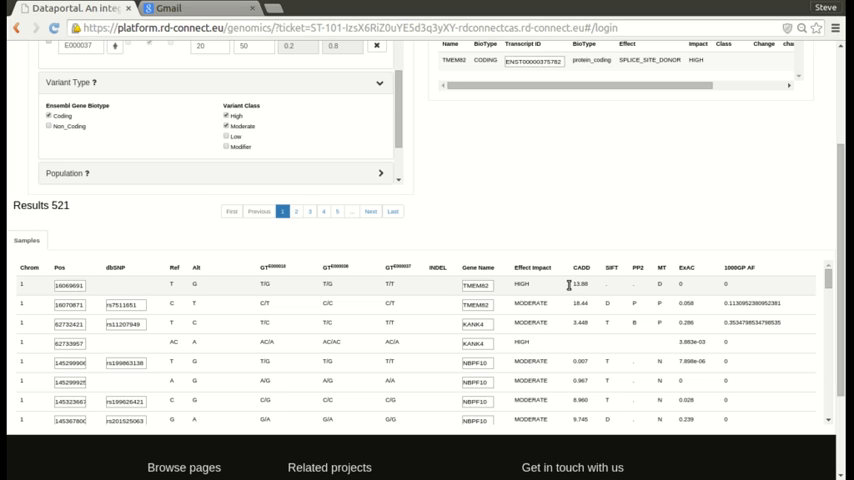
{"action": "mouse_move", "coordinate": [572, 334]}
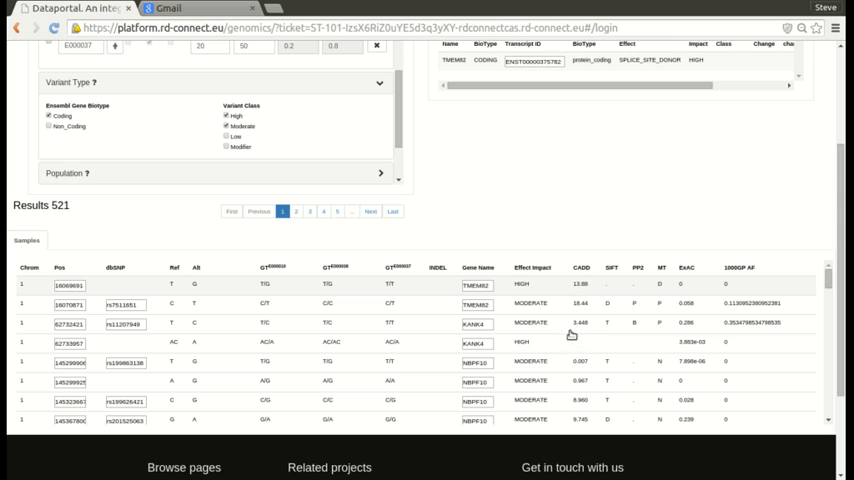
{"action": "mouse_move", "coordinate": [432, 322]}
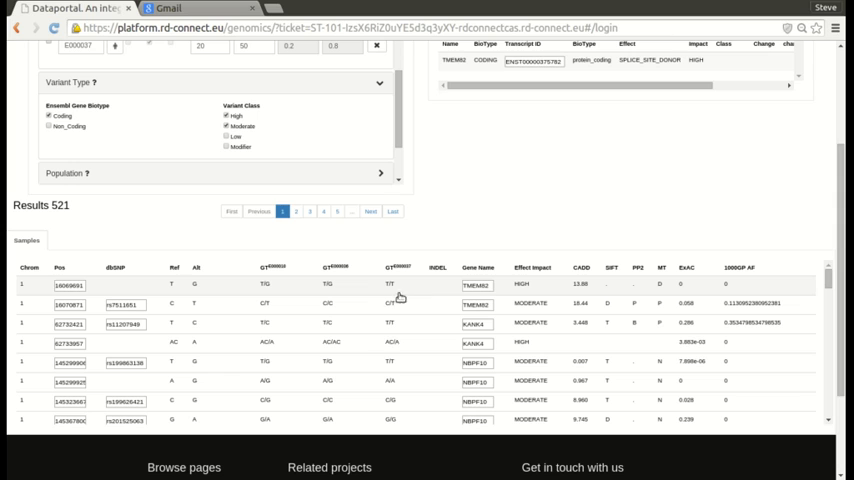
{"action": "mouse_move", "coordinate": [336, 304]}
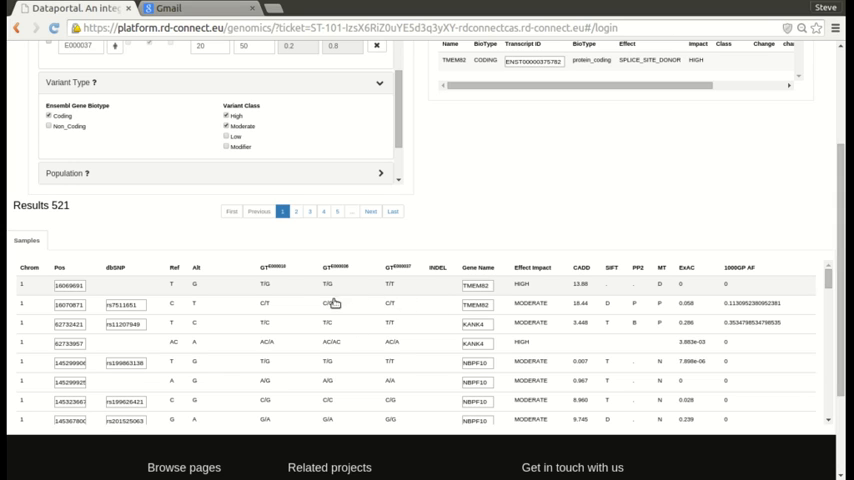
{"action": "mouse_move", "coordinate": [316, 310]}
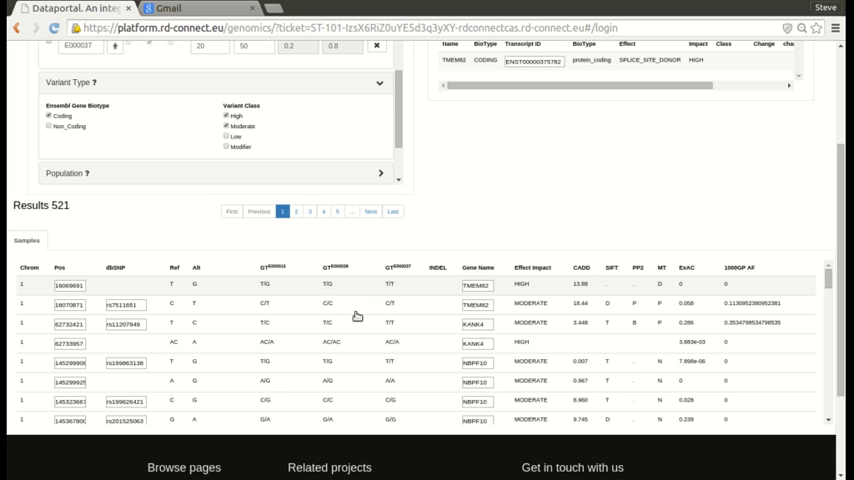
{"action": "mouse_move", "coordinate": [372, 300]}
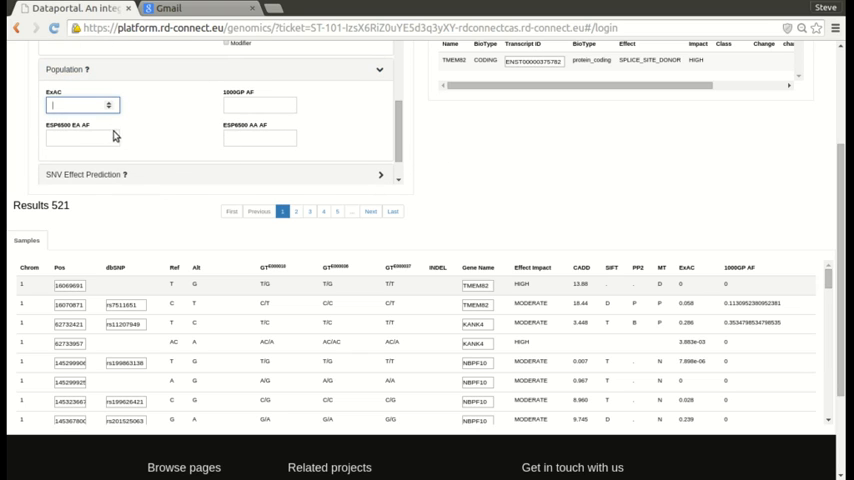
Cap ExAC and 1000GP allele frequency at 0.05 and rerun the query.
{"action": "type", "text": "0.05"}
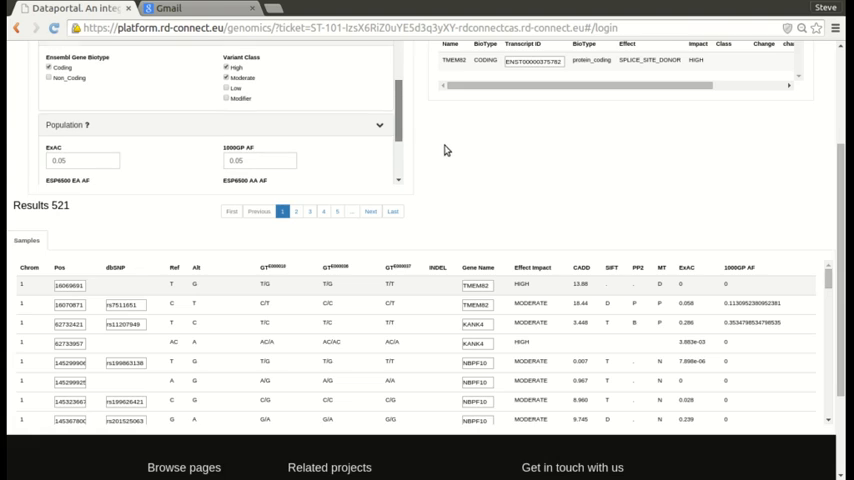
{"action": "left_click", "coordinate": [286, 88]}
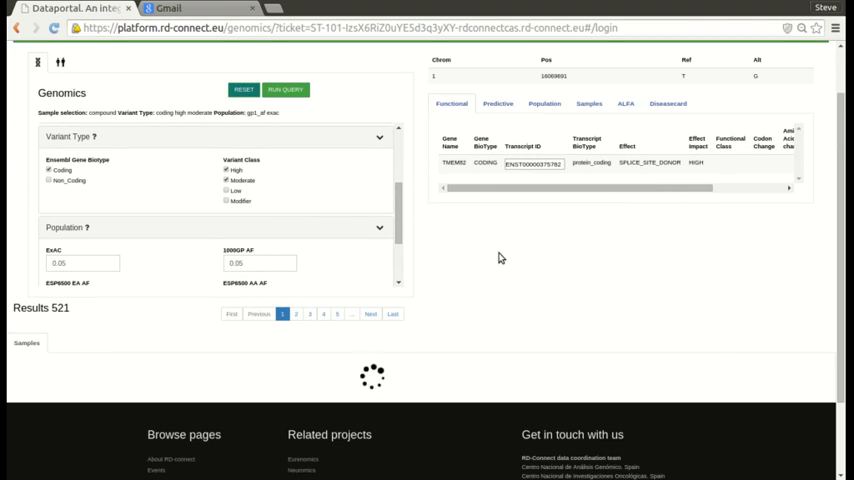
{"action": "mouse_move", "coordinate": [476, 274]}
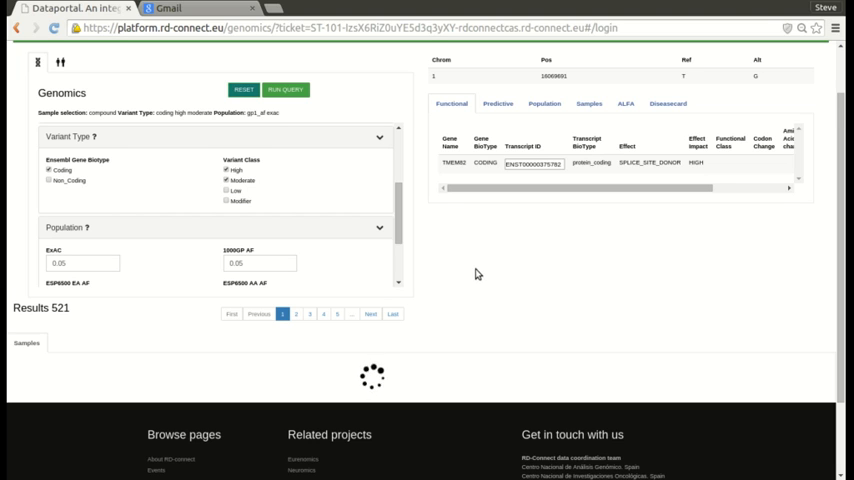
Scroll through the 42 variants returned by the frequency-capped compound heterozygote query.
{"action": "left_click", "coordinate": [286, 88]}
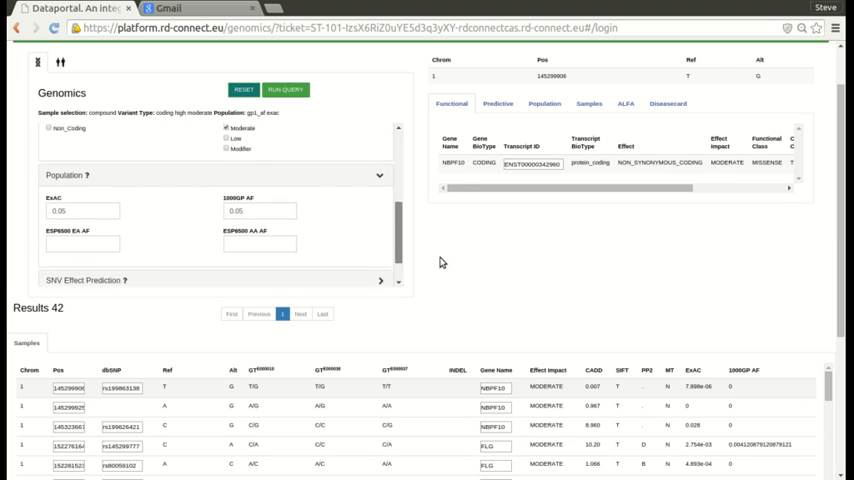
{"action": "scroll", "scroll_direction": "down", "scroll_amount": 3}
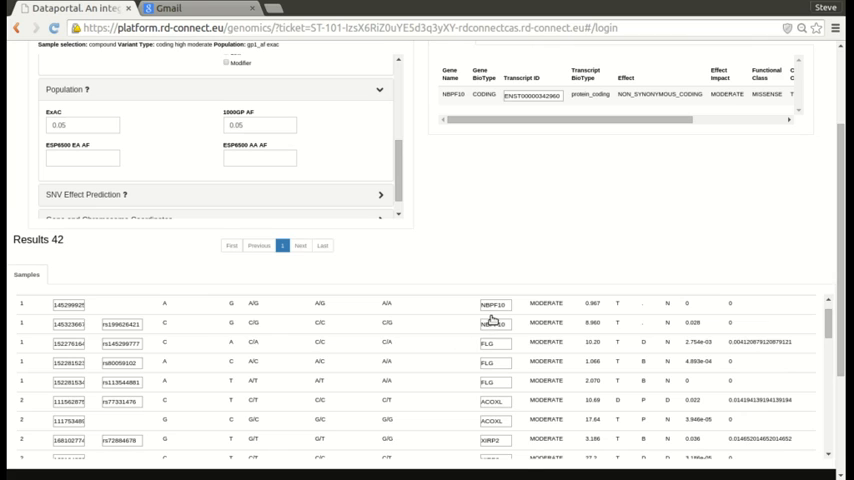
{"action": "scroll", "scroll_direction": "up", "scroll_amount": 3}
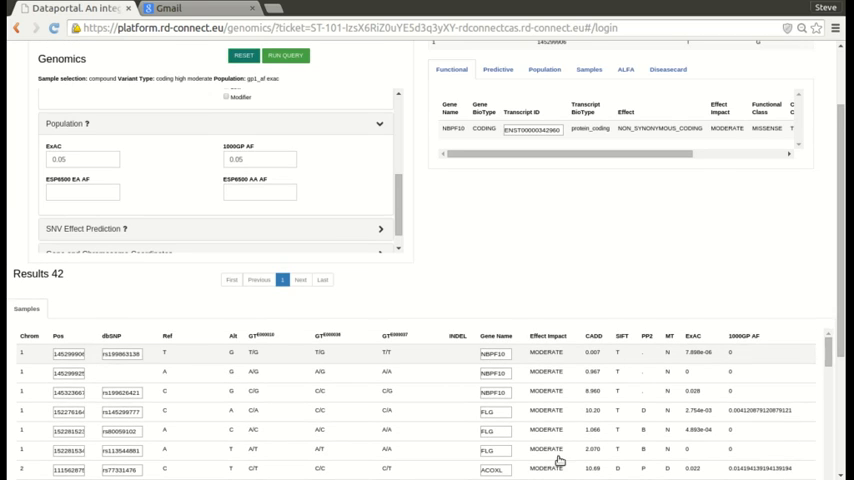
{"action": "mouse_move", "coordinate": [536, 412]}
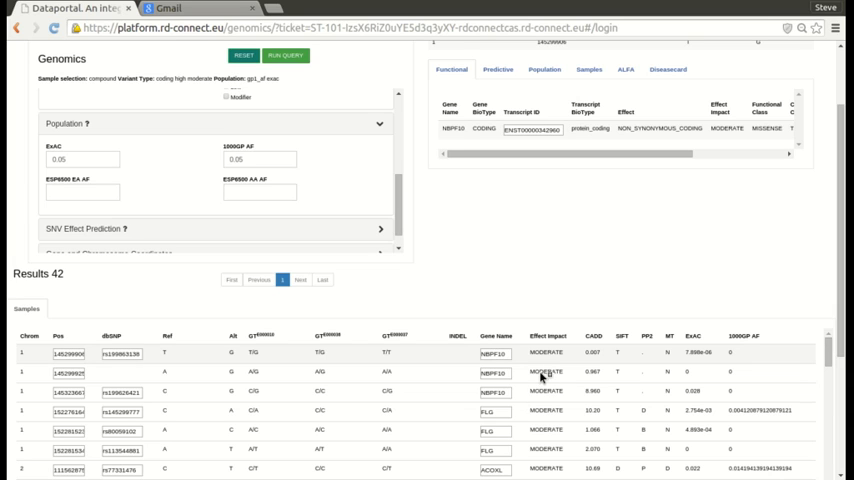
{"action": "mouse_move", "coordinate": [364, 414]}
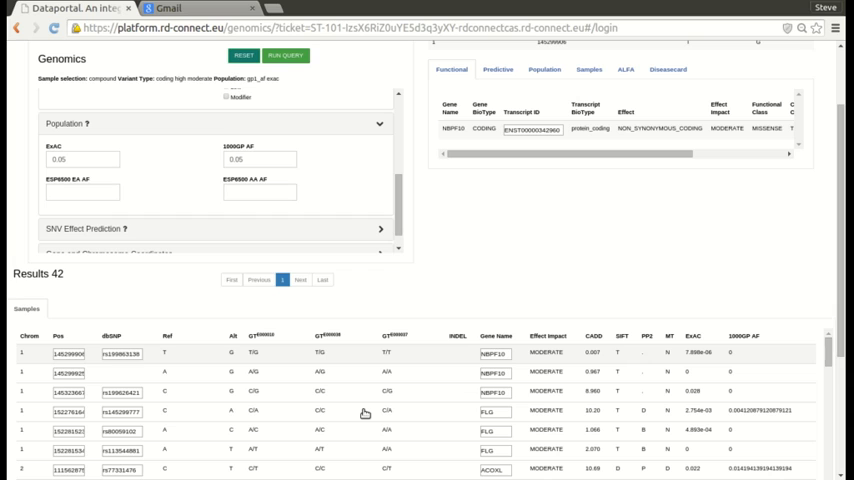
{"action": "mouse_move", "coordinate": [448, 380]}
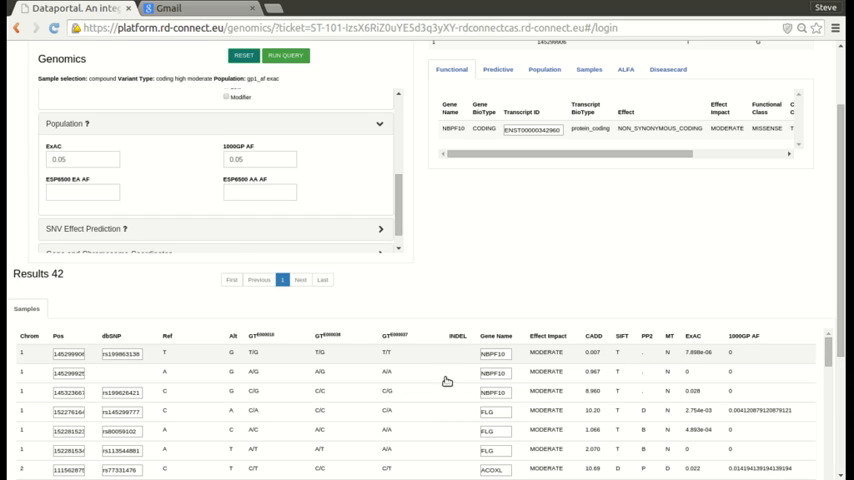
{"action": "mouse_move", "coordinate": [440, 388]}
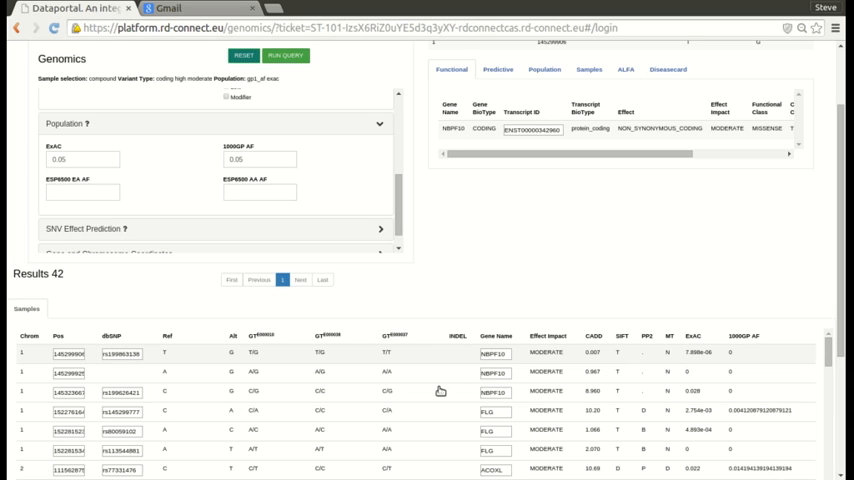
{"action": "mouse_move", "coordinate": [376, 410]}
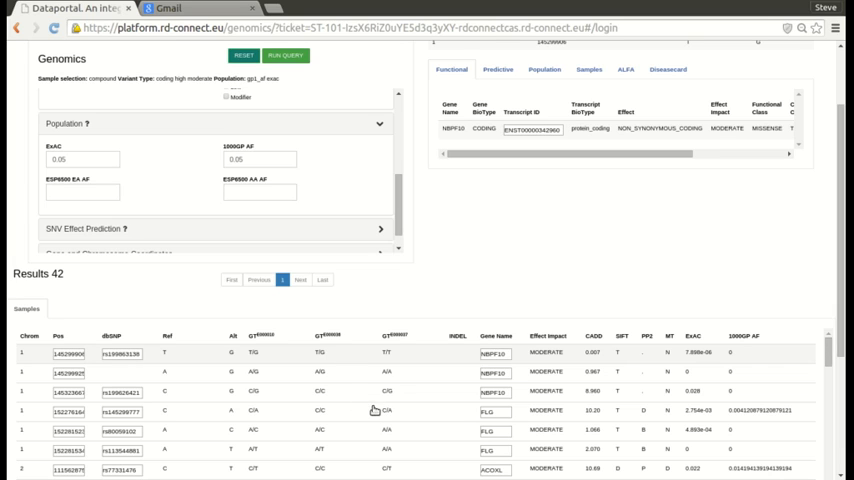
{"action": "mouse_move", "coordinate": [374, 386]}
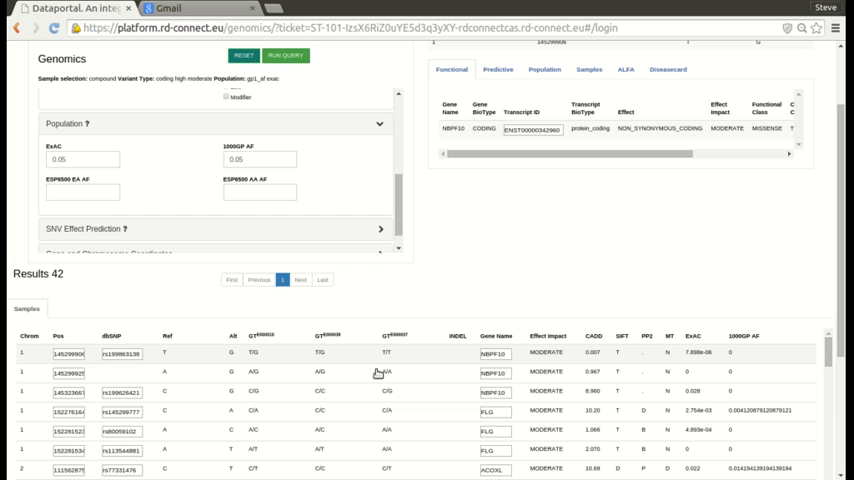
{"action": "mouse_move", "coordinate": [380, 372]}
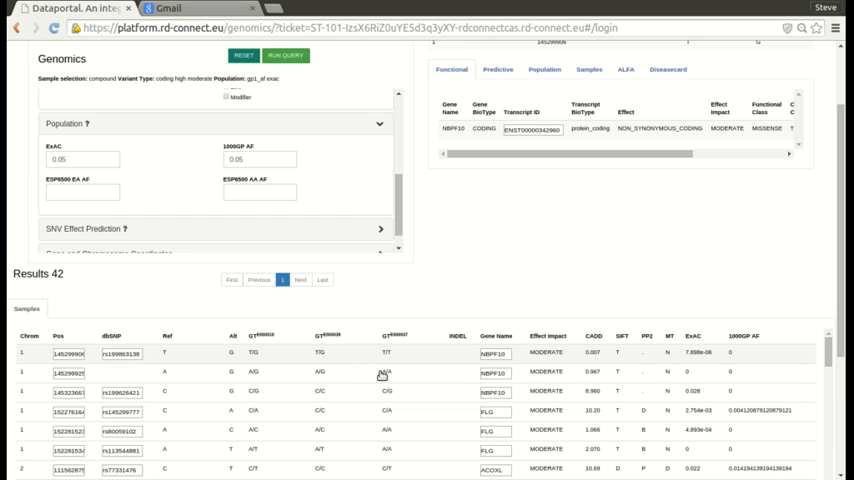
{"action": "mouse_move", "coordinate": [512, 284]}
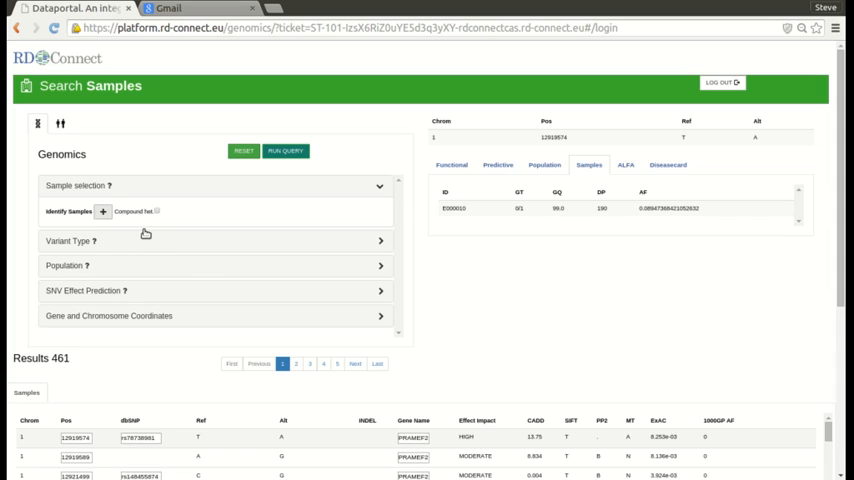
Add sample E00001 as the single sample for the compound heterozygote search.
{"action": "left_click", "coordinate": [102, 212]}
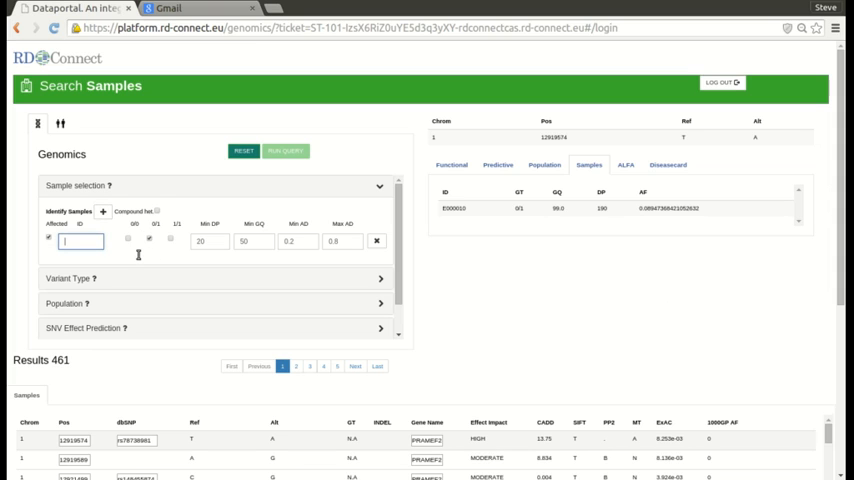
{"action": "type", "text": "E"}
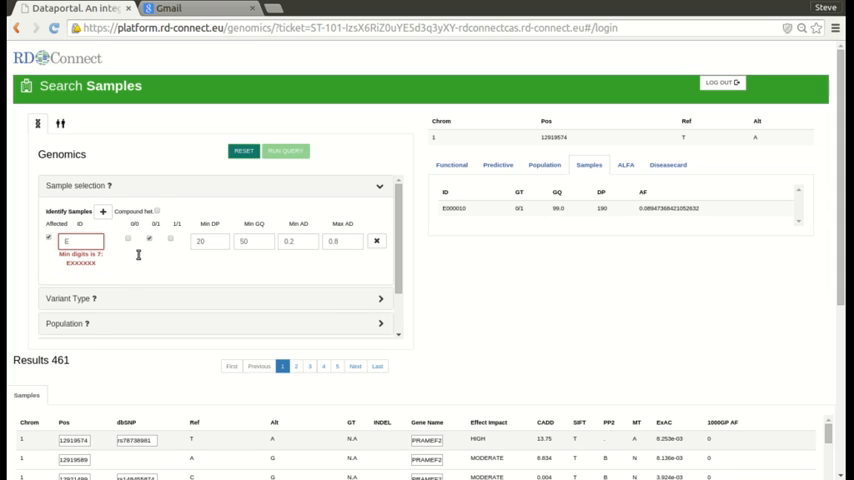
{"action": "type", "text": "000010"}
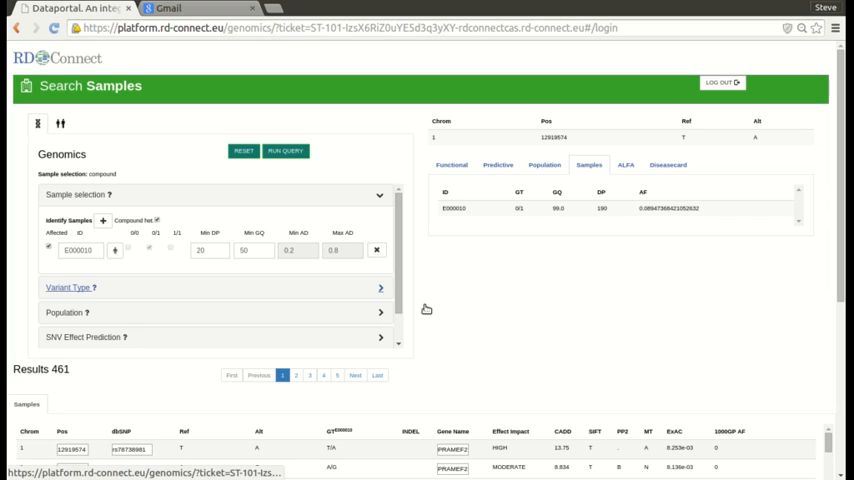
Select High and Moderate variant impact and limit ExAC allele frequency to 0.05.
{"action": "scroll", "scroll_direction": "down", "scroll_amount": 3}
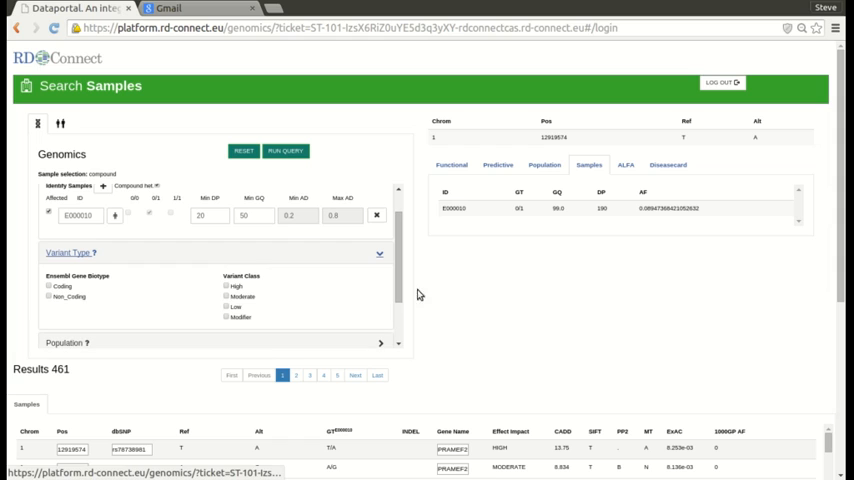
{"action": "left_click", "coordinate": [226, 296]}
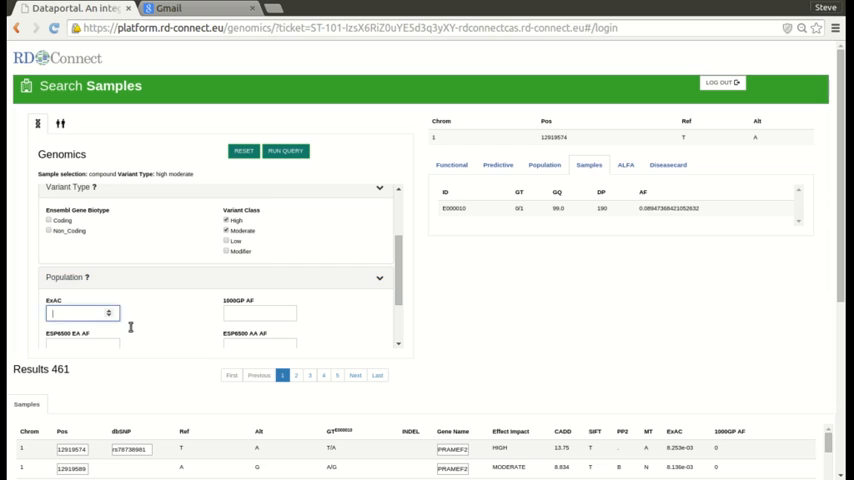
{"action": "type", "text": "0.05"}
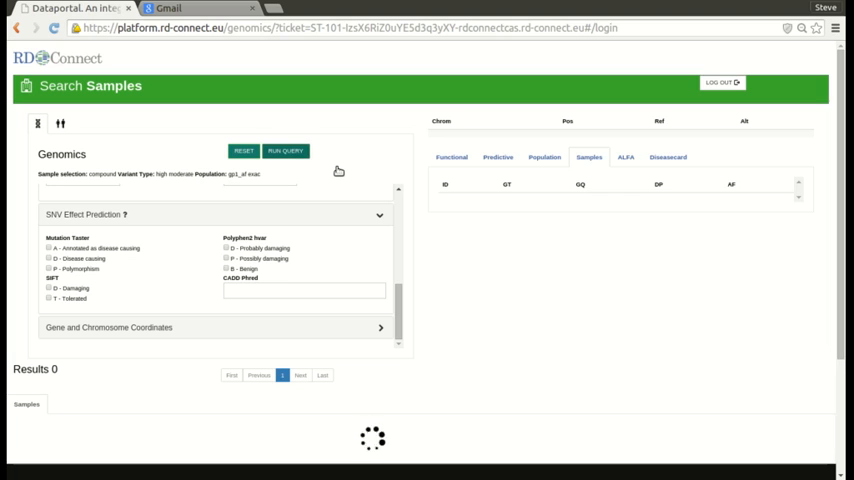
{"action": "left_click", "coordinate": [286, 150]}
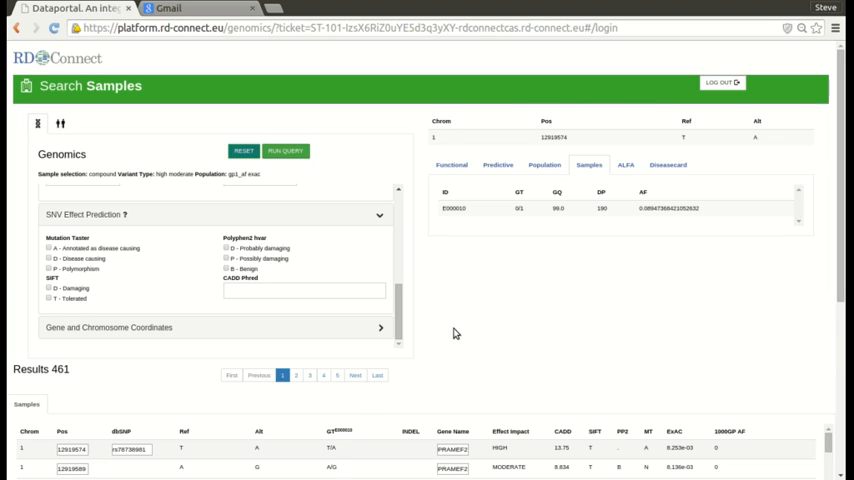
{"action": "scroll", "scroll_direction": "down", "scroll_amount": 3}
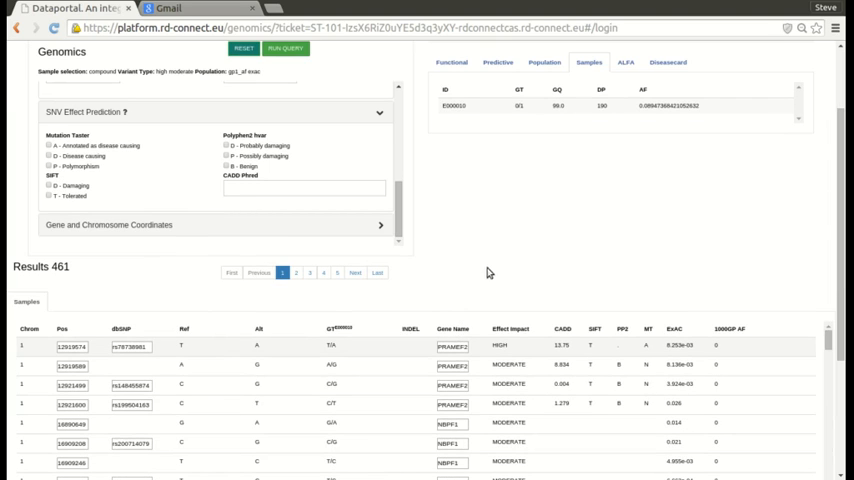
{"action": "mouse_move", "coordinate": [496, 364]}
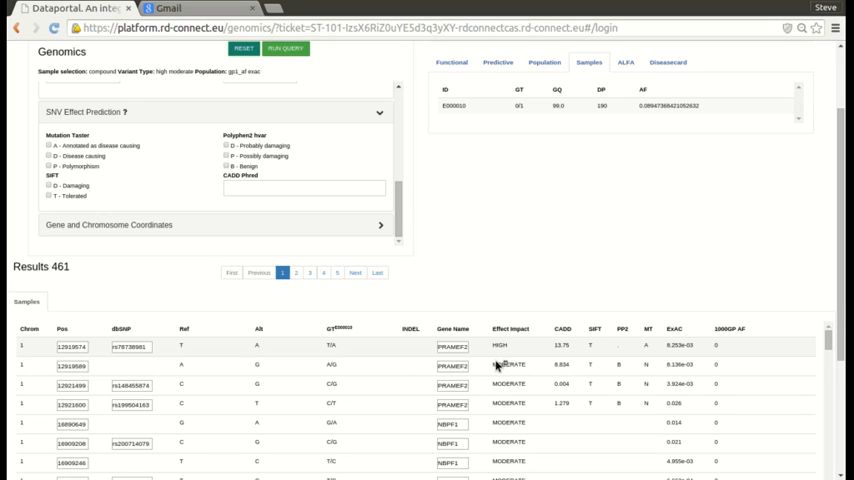
{"action": "left_click", "coordinate": [454, 346]}
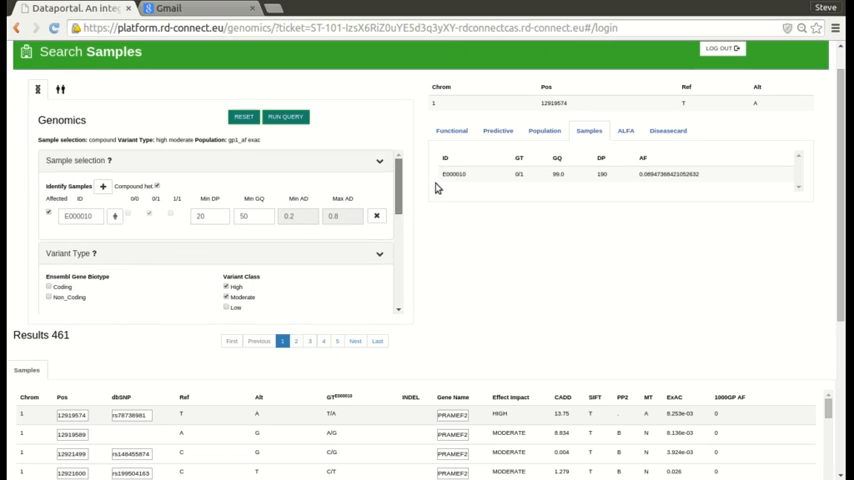
{"action": "mouse_move", "coordinate": [452, 260]}
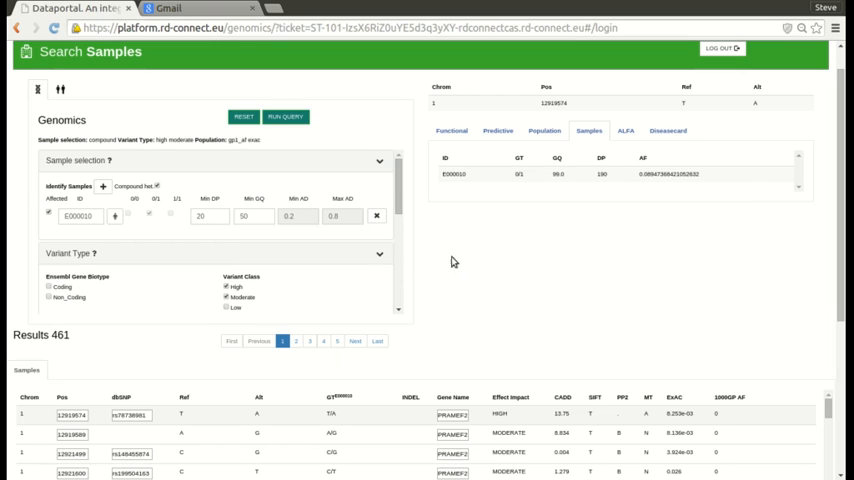
{"action": "mouse_move", "coordinate": [588, 132]}
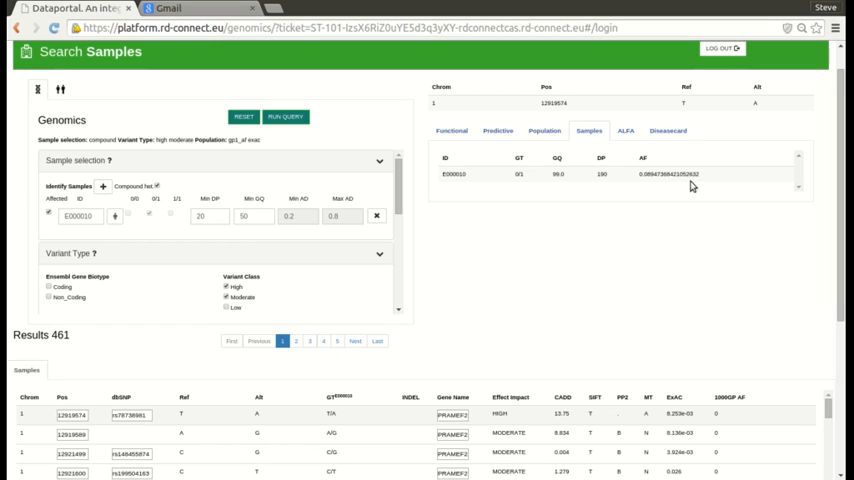
{"action": "mouse_move", "coordinate": [684, 188]}
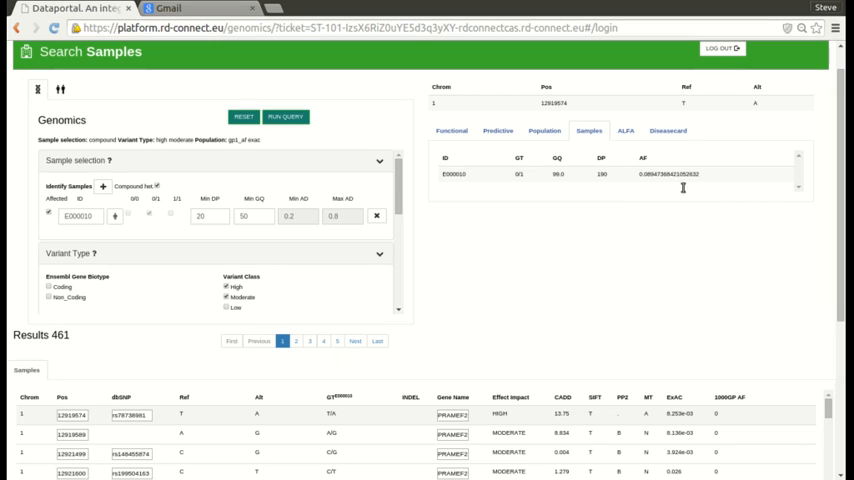
{"action": "mouse_move", "coordinate": [564, 186]}
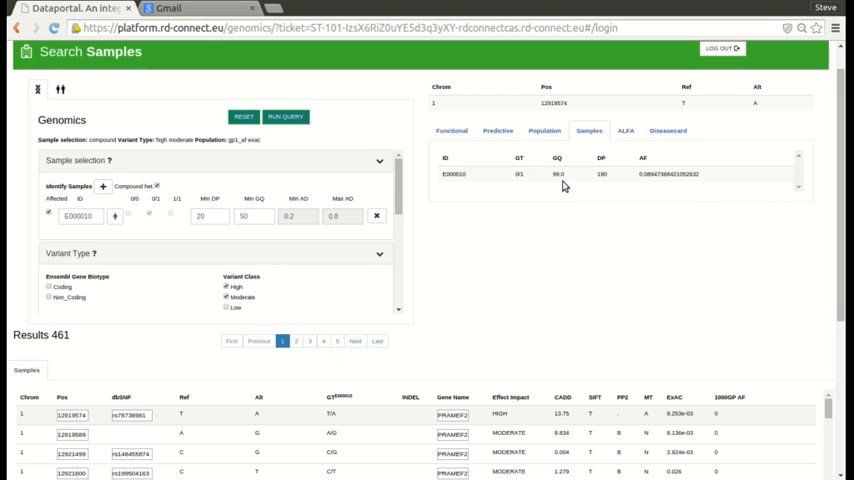
{"action": "mouse_move", "coordinate": [710, 192]}
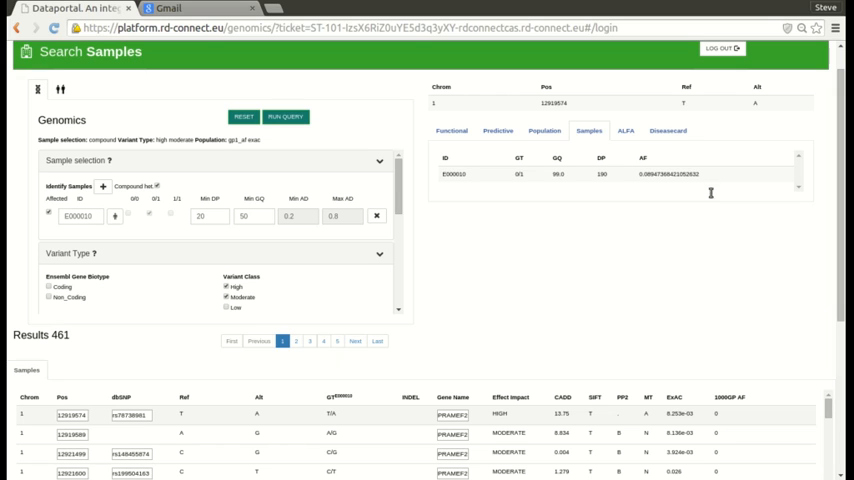
{"action": "mouse_move", "coordinate": [690, 196]}
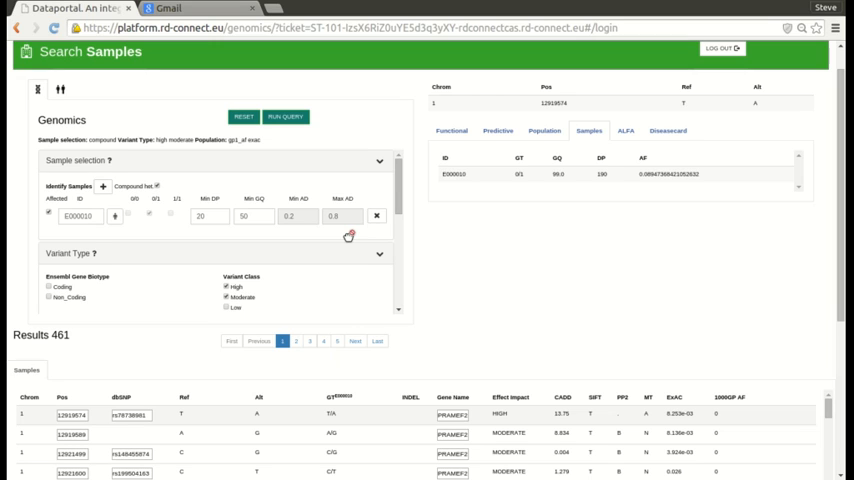
{"action": "mouse_move", "coordinate": [464, 284]}
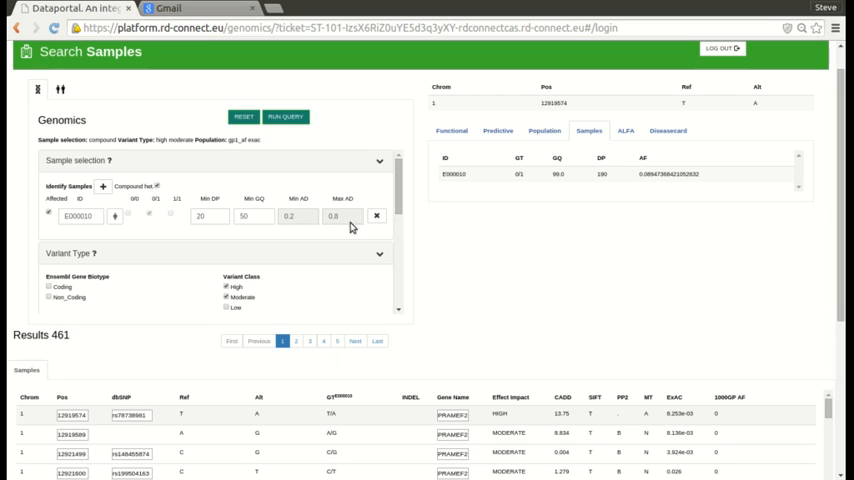
{"action": "mouse_move", "coordinate": [434, 244]}
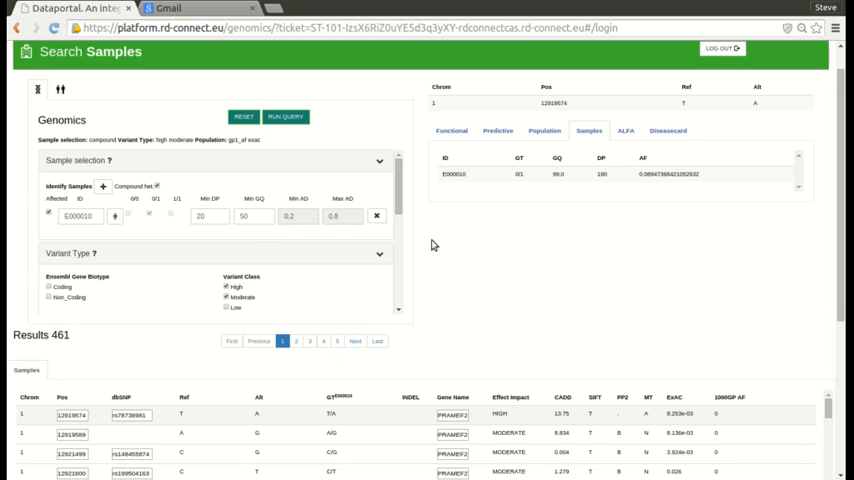
Enter gene symbol NBFP1 into the Gene Name box under Gene and Chromosome Coordinates.
{"action": "scroll", "scroll_direction": "down", "scroll_amount": 3}
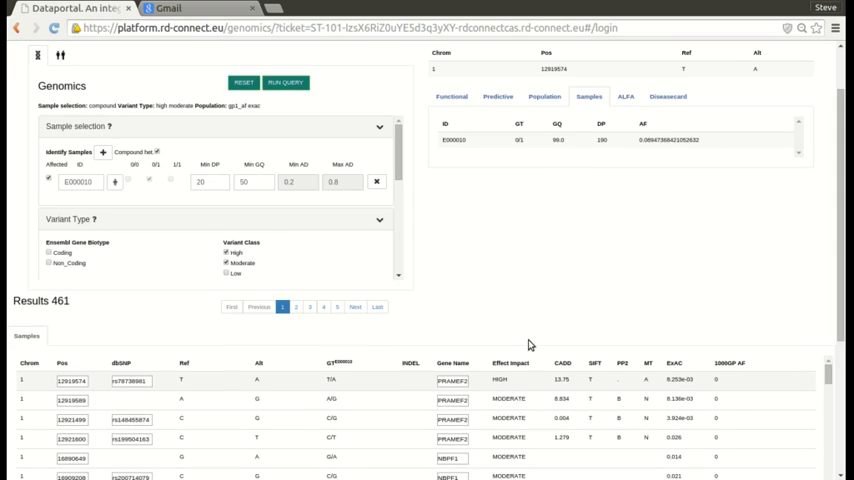
{"action": "mouse_move", "coordinate": [604, 156]}
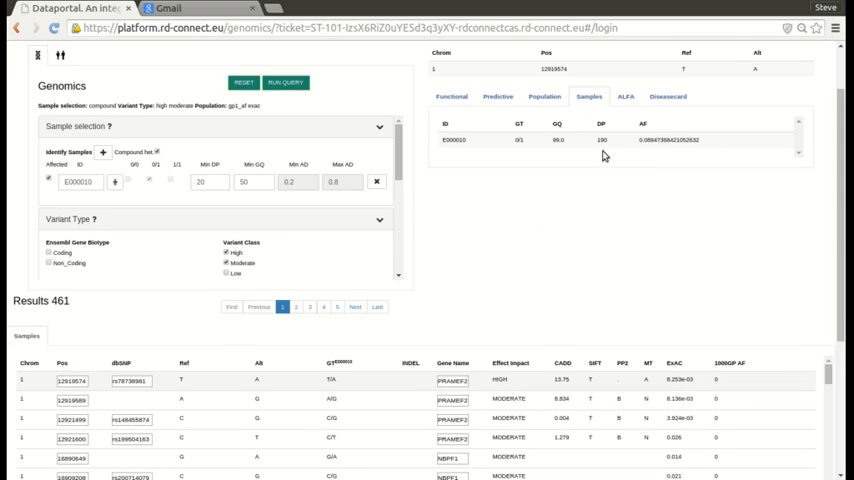
{"action": "scroll", "scroll_direction": "down", "scroll_amount": 3}
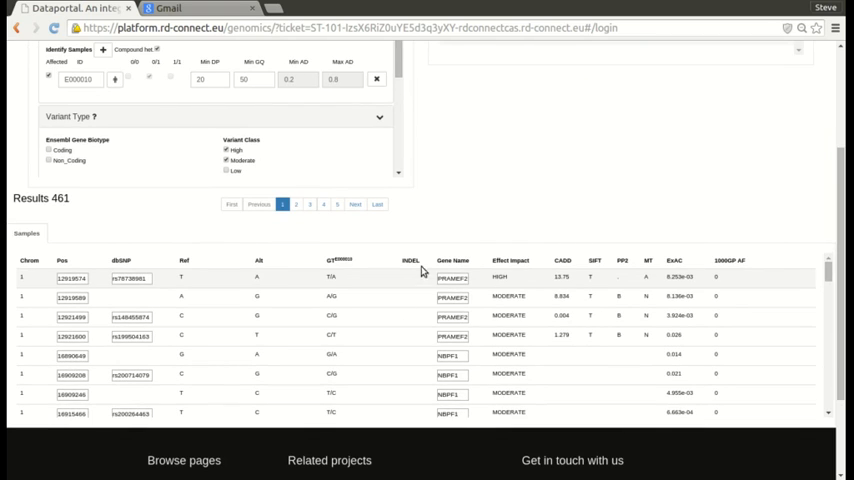
{"action": "scroll", "scroll_direction": "down", "scroll_amount": 3}
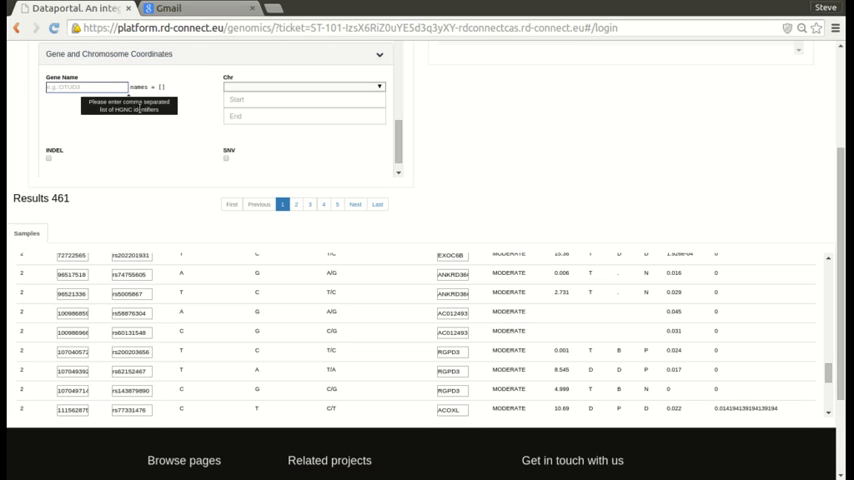
{"action": "type", "text": "NBFP1,RGPD3"}
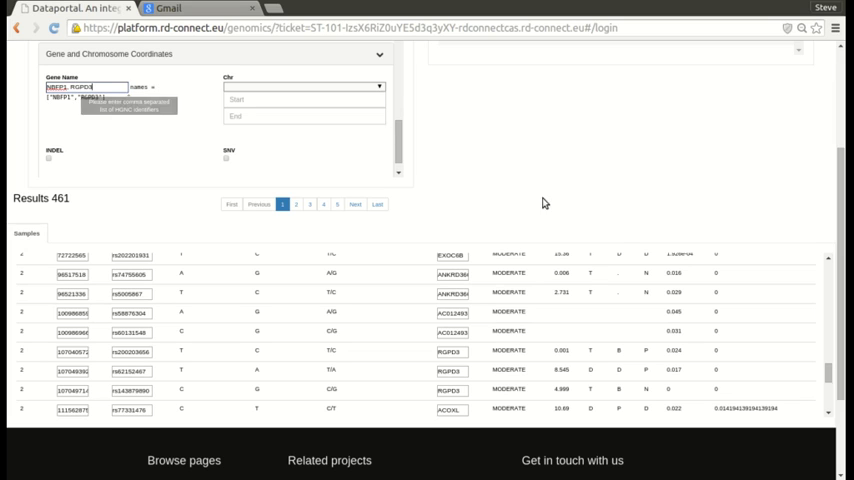
{"action": "scroll", "scroll_direction": "up", "scroll_amount": 3}
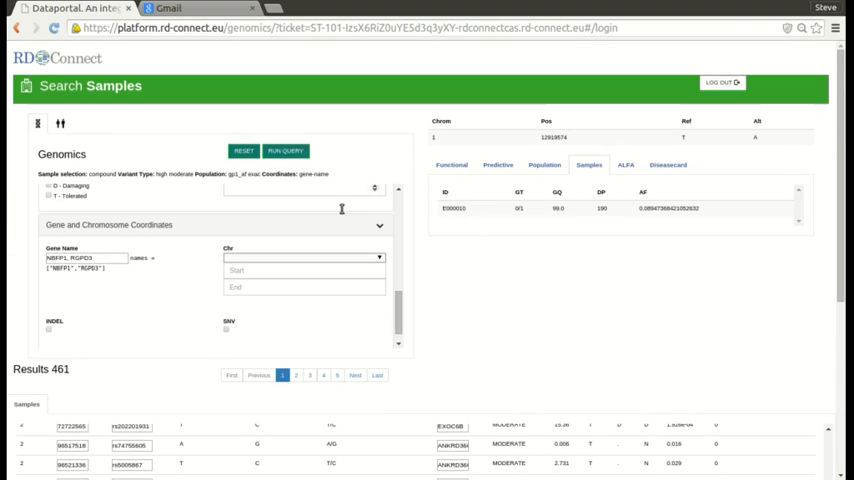
Run the query with the two-gene filter so Results drops from 461 to 8 moderate-impact variants.
{"action": "left_click", "coordinate": [284, 152]}
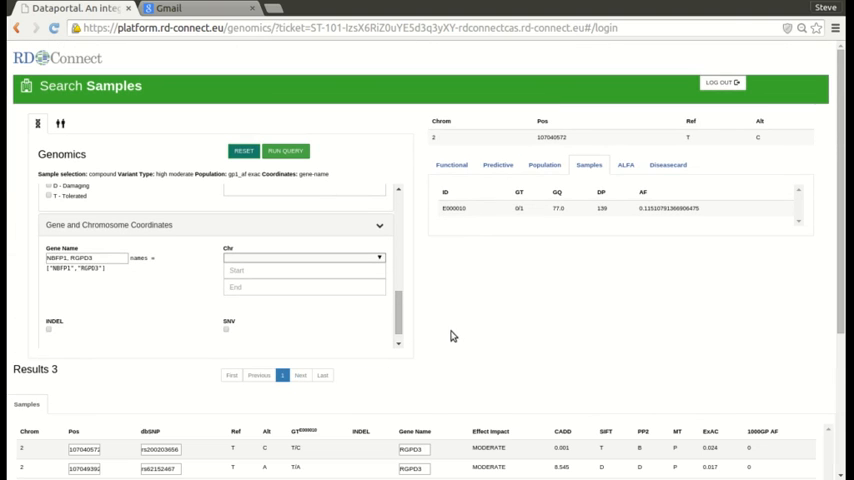
{"action": "scroll", "scroll_direction": "down", "scroll_amount": 3}
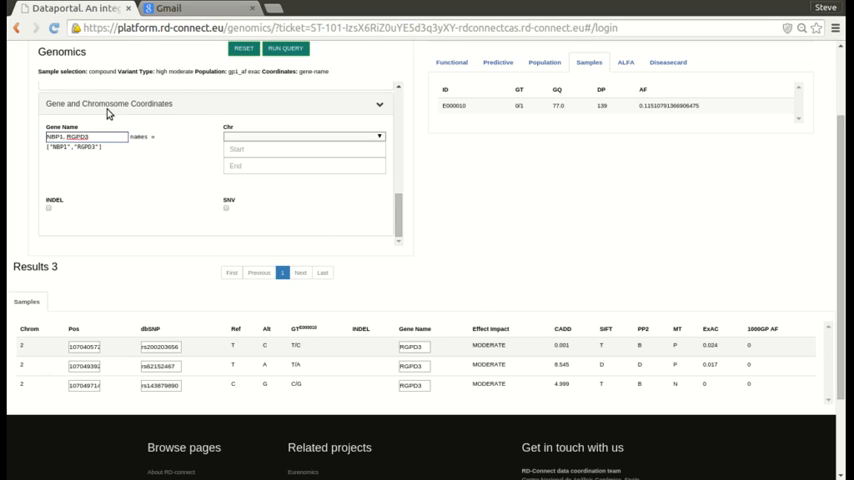
{"action": "left_click", "coordinate": [284, 48]}
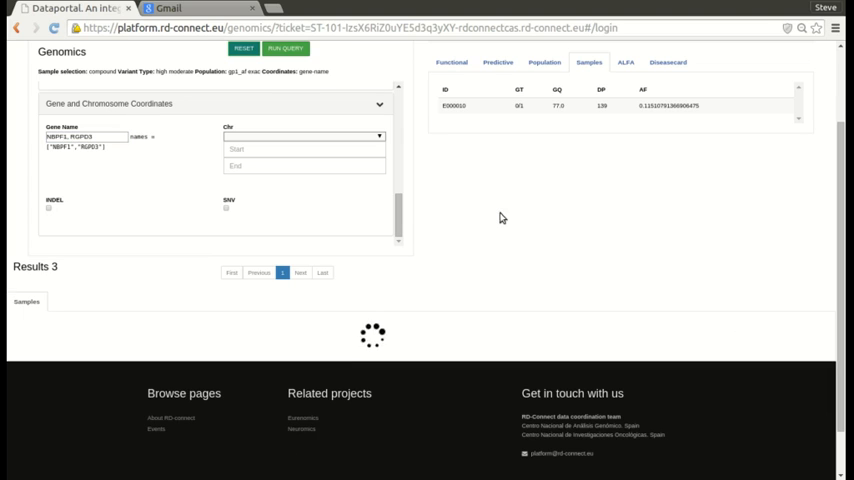
{"action": "left_click", "coordinate": [284, 48]}
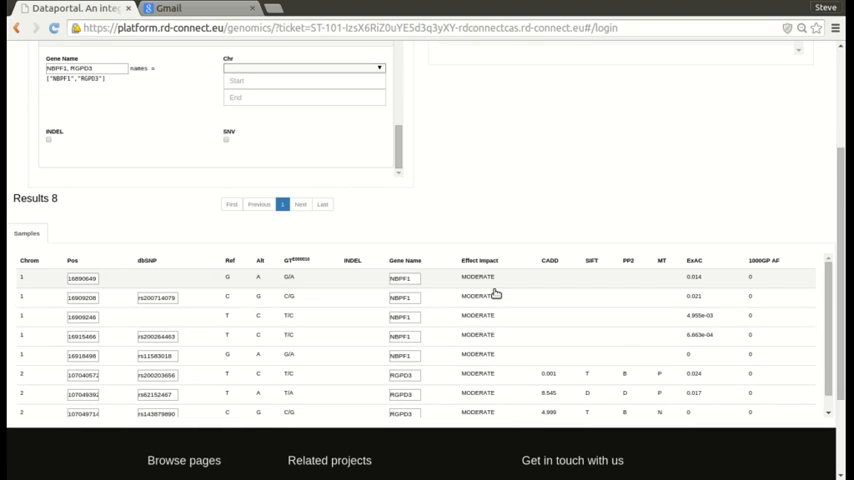
{"action": "mouse_move", "coordinate": [462, 356]}
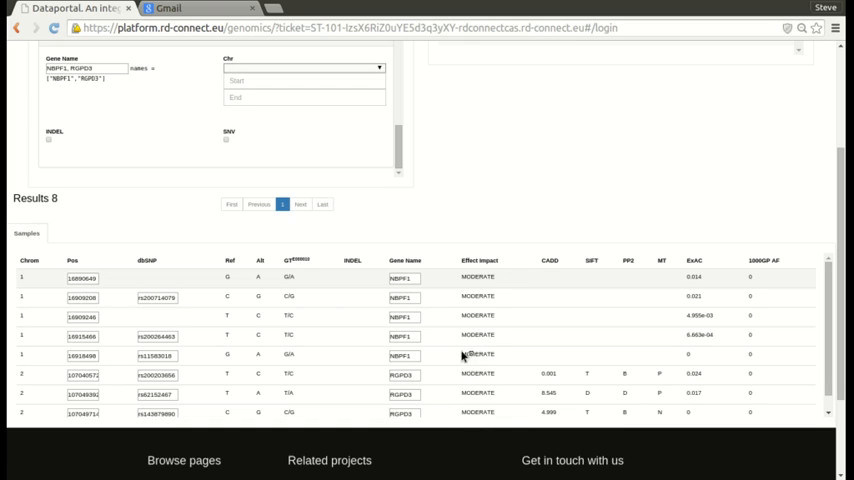
{"action": "mouse_move", "coordinate": [598, 232]}
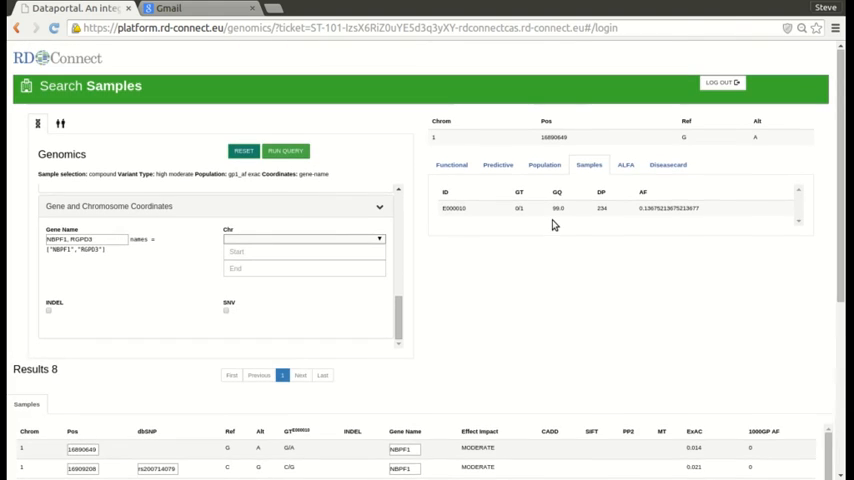
{"action": "mouse_move", "coordinate": [536, 292]}
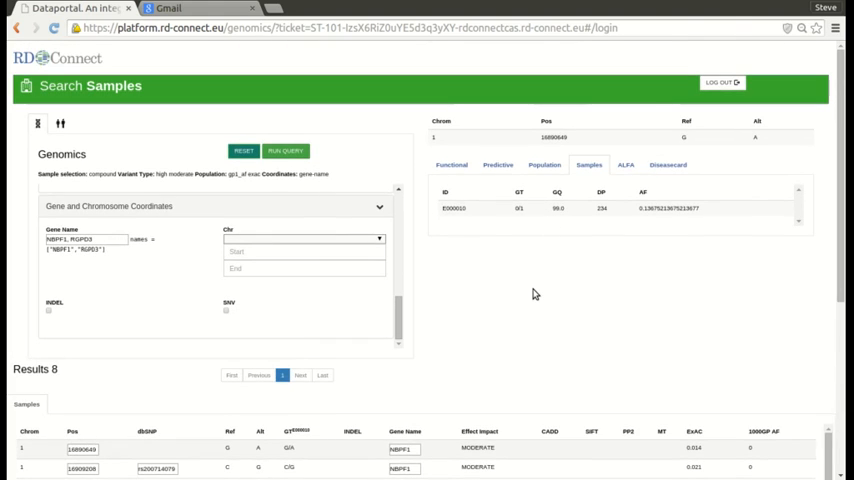
{"action": "mouse_move", "coordinate": [364, 190]}
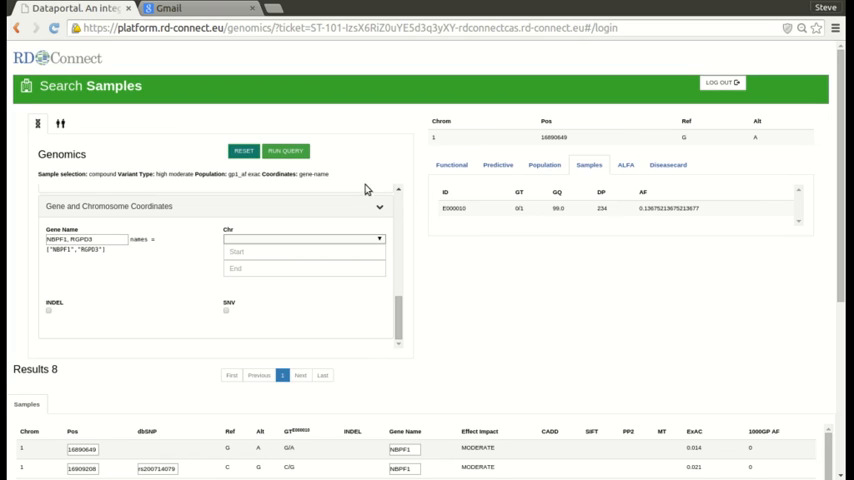